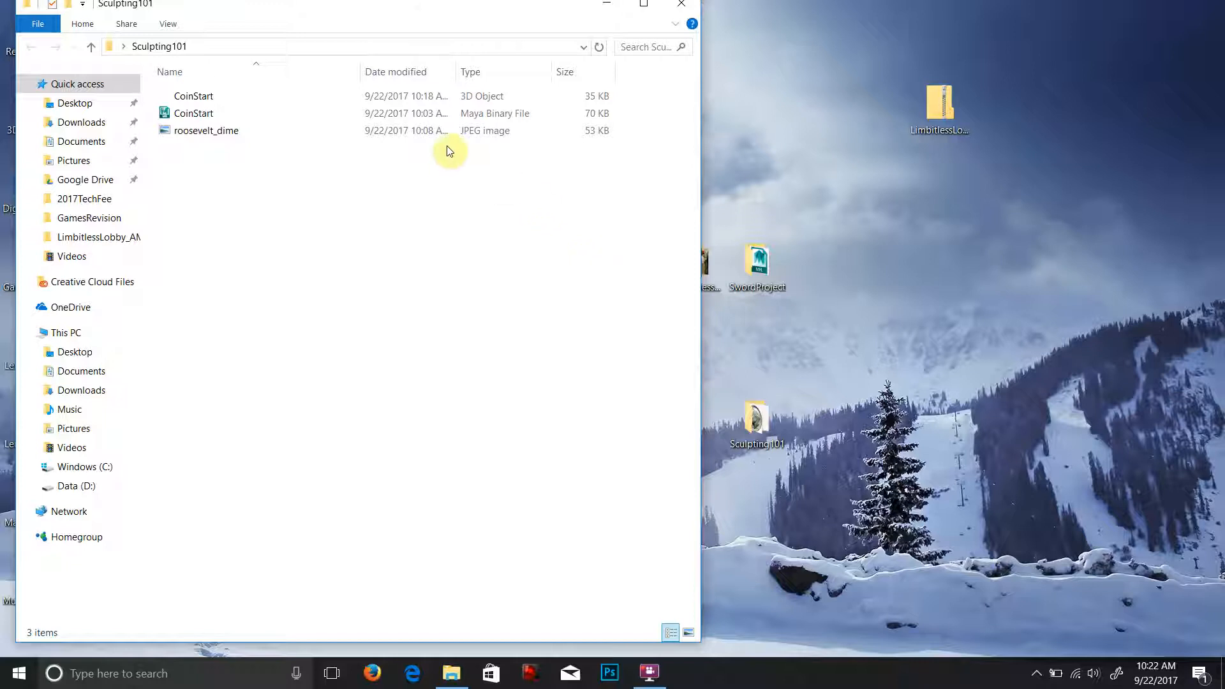
mouse_move(273, 114)
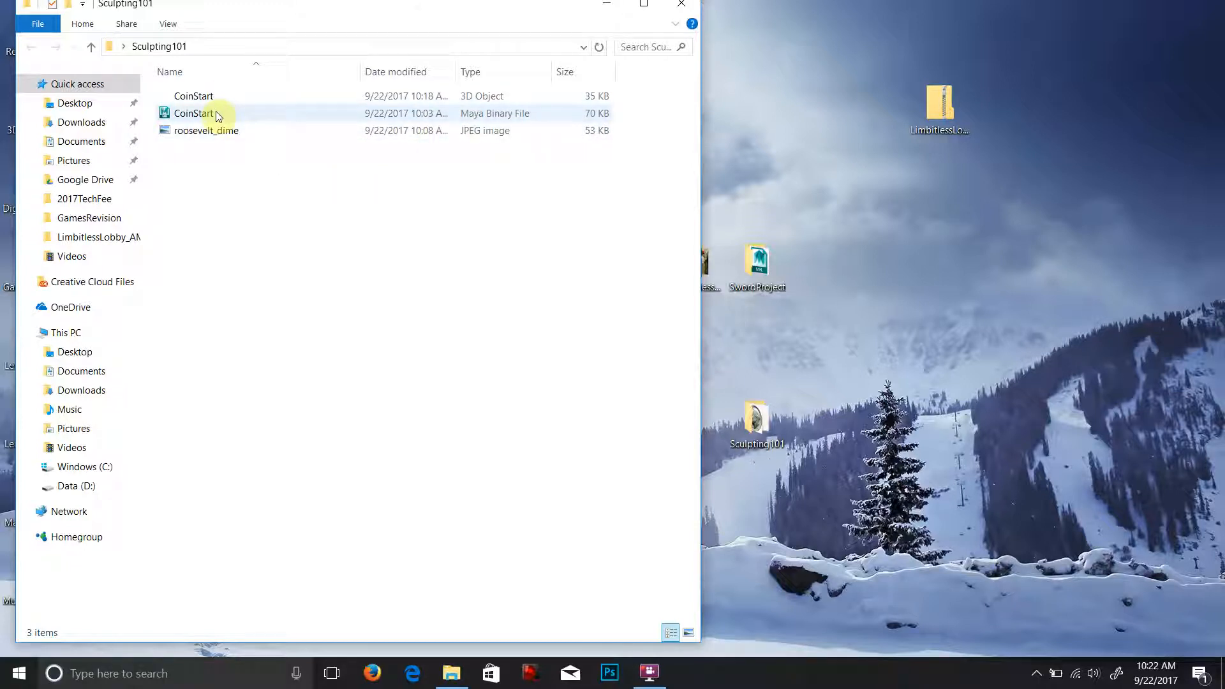
Step: Launch the CoinStart Maya Binary scene from the Sculpting101 folder
left_click(193, 112)
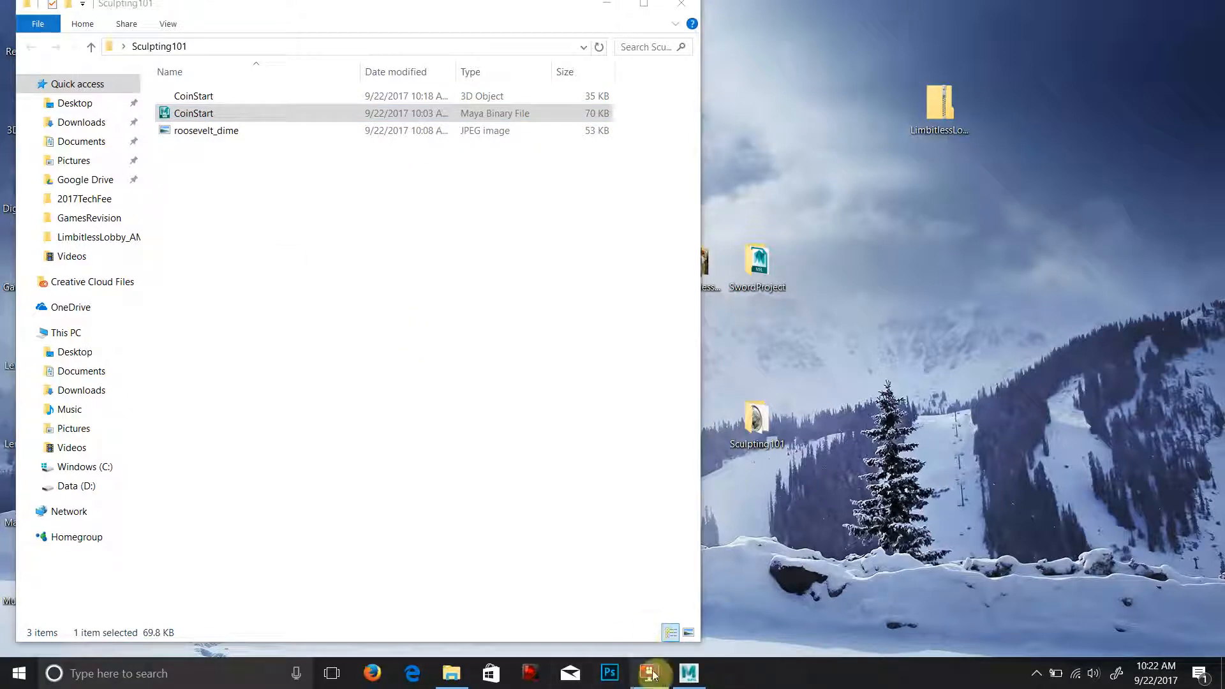
Step: Continue past the Student Version File notice and dismiss the What's New Highlight Settings dialog
left_click(650, 672)
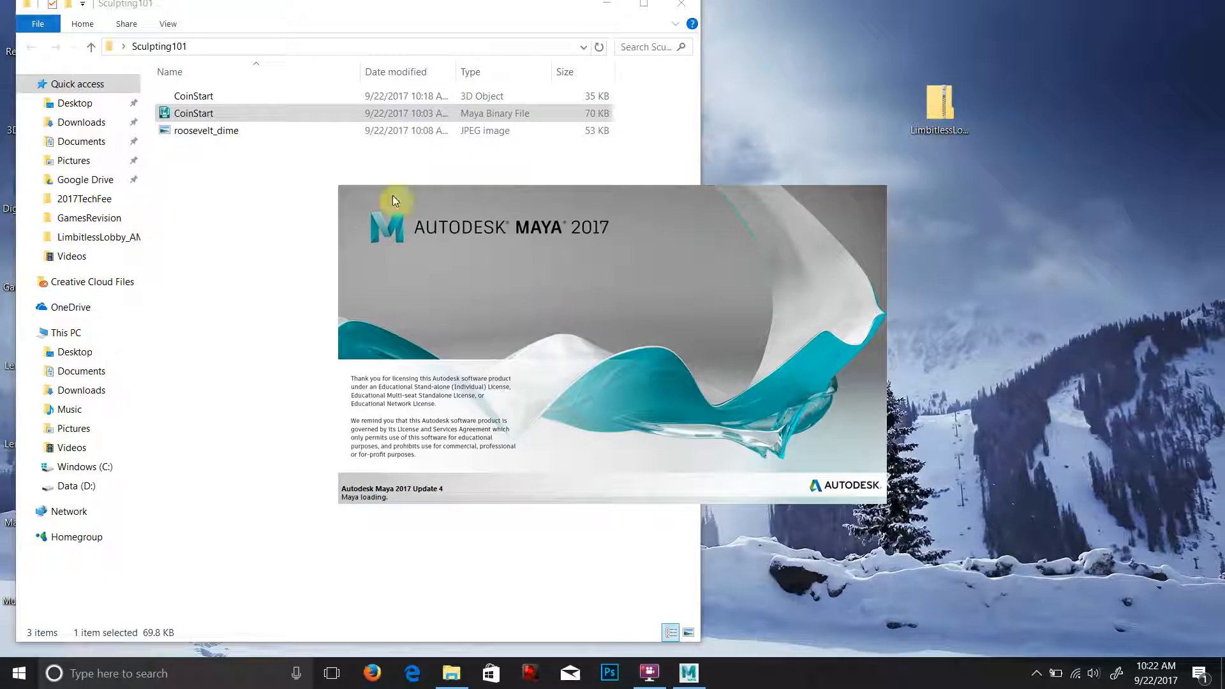
mouse_move(446, 241)
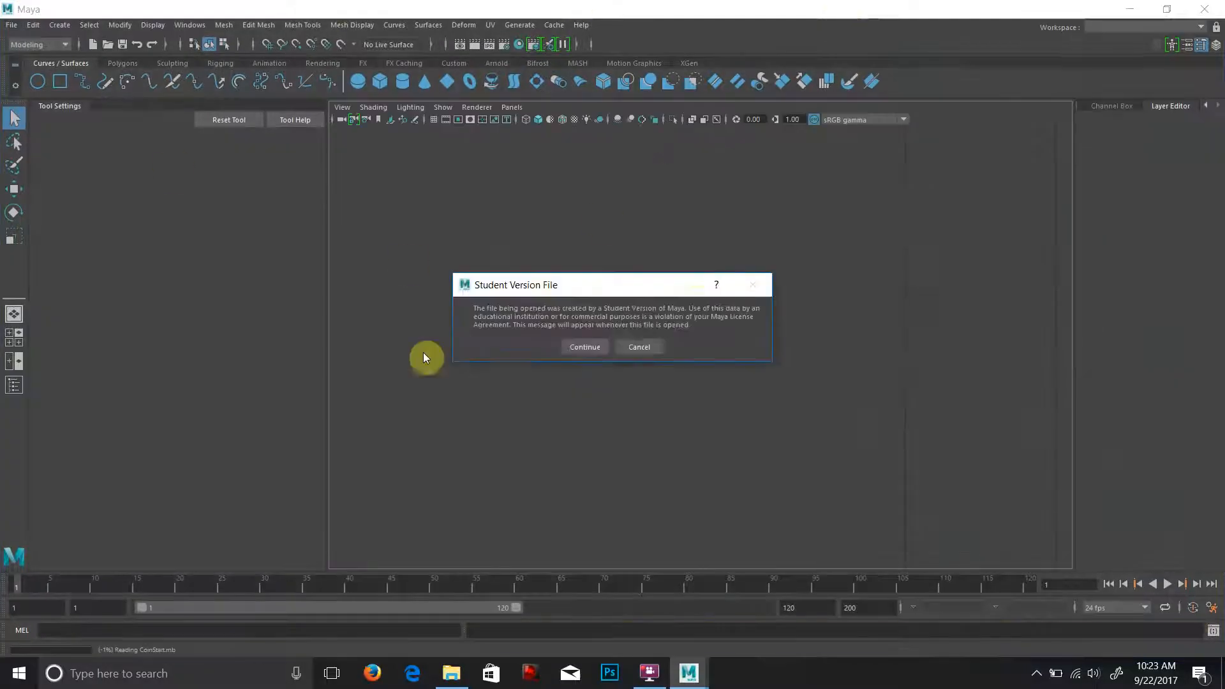
left_click(584, 347)
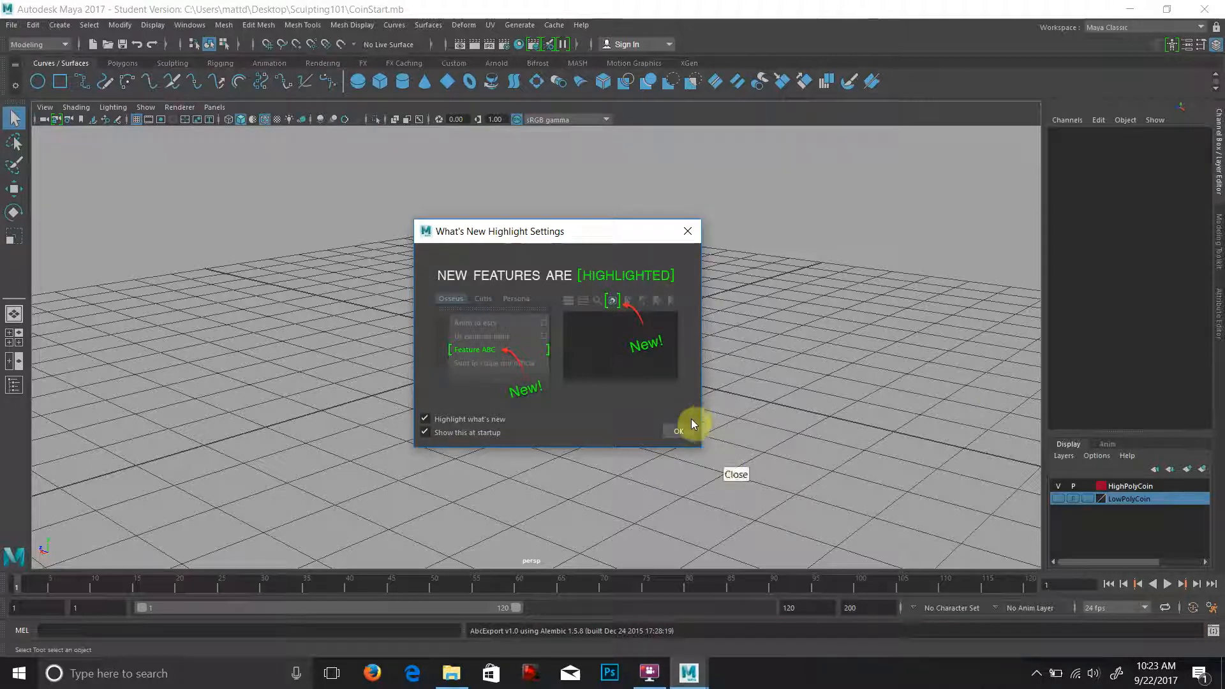
left_click(678, 430)
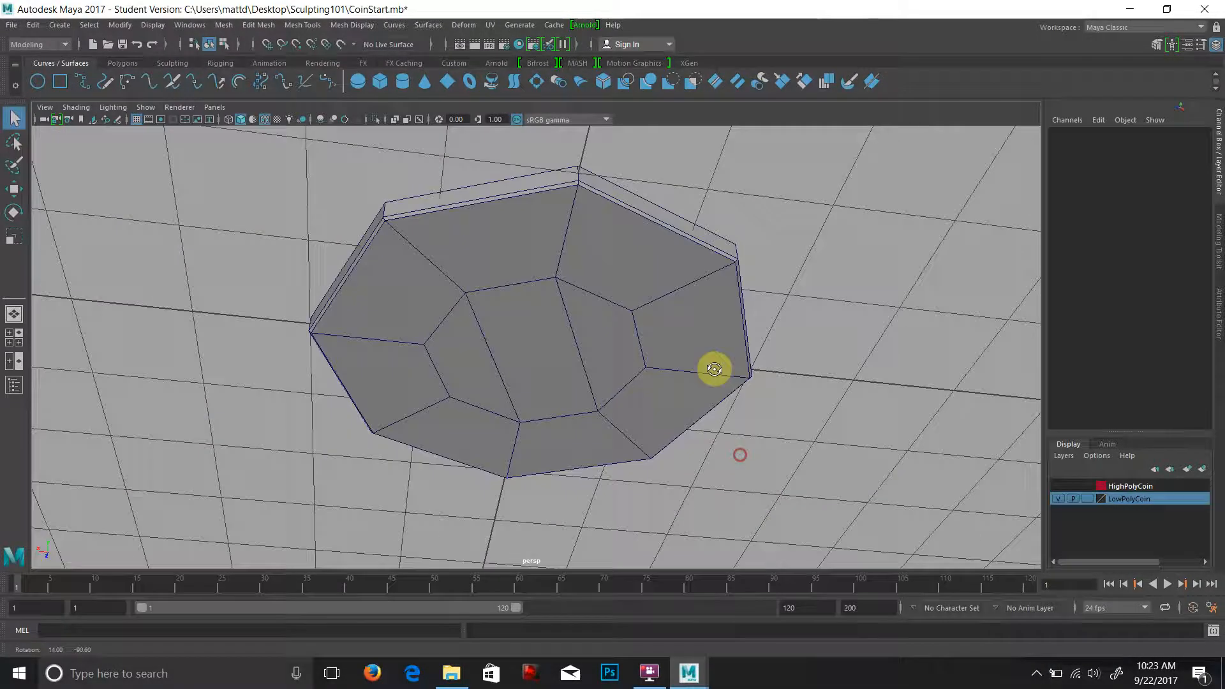
Step: Orbit around the coin to inspect it before and after hiding the LowPolyCoin layer
left_click_drag(713, 369, 588, 464)
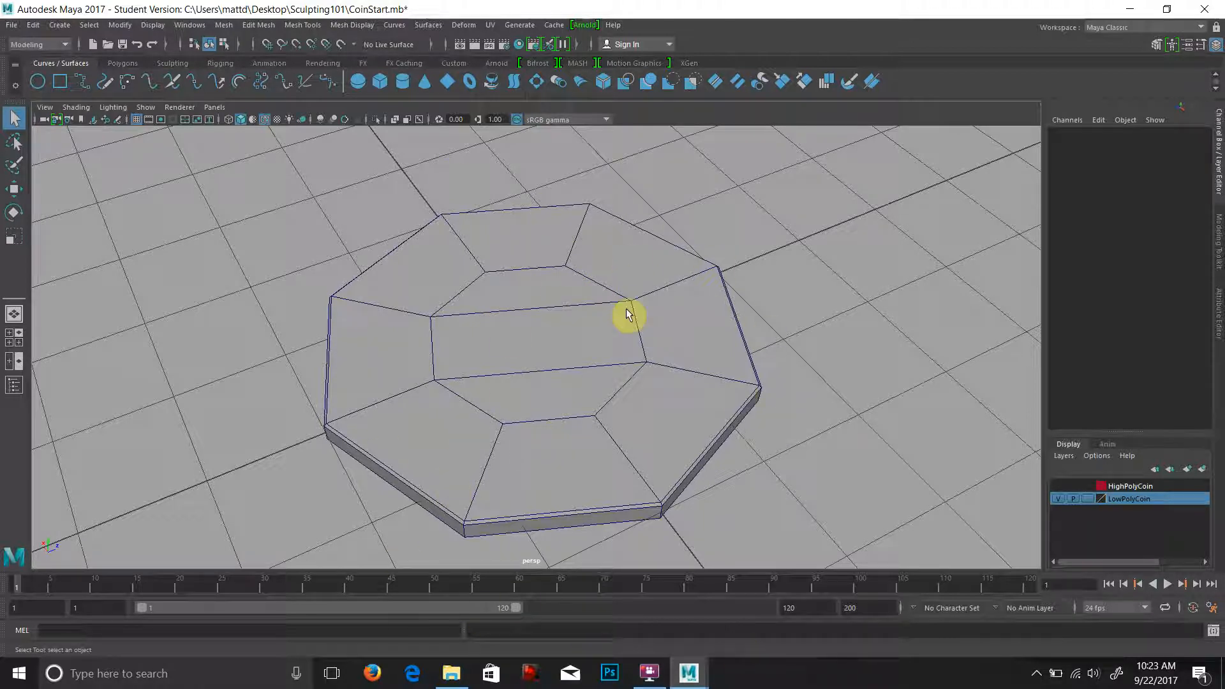
mouse_move(437, 280)
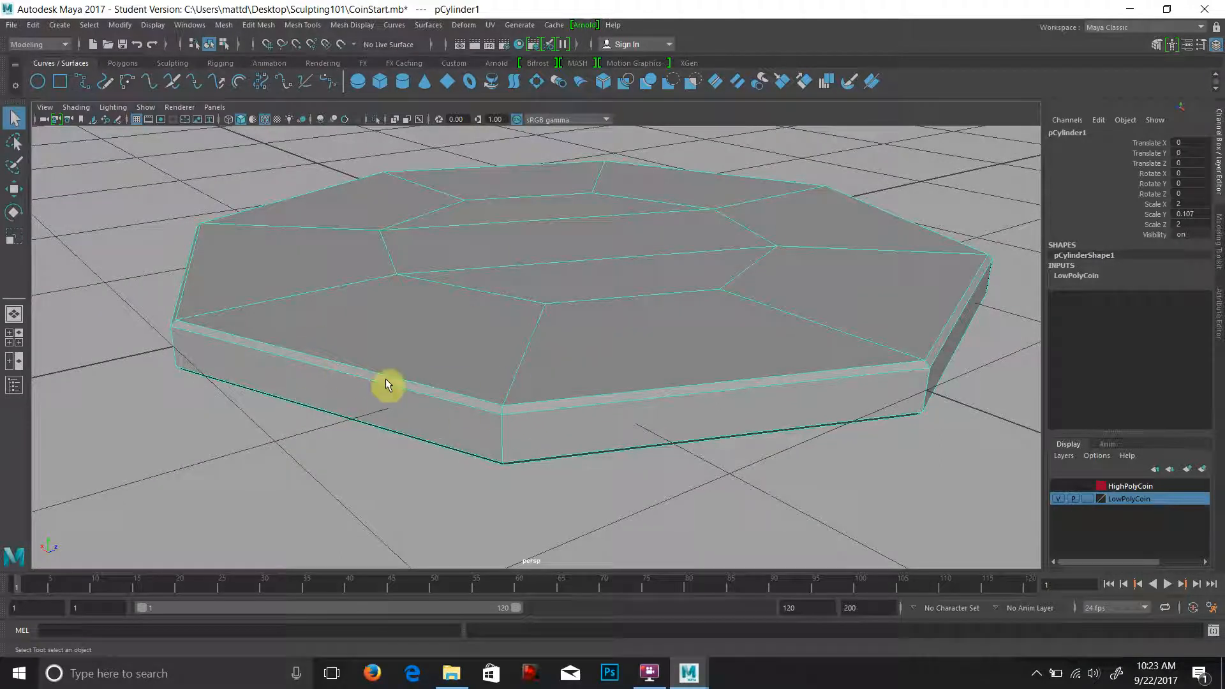
mouse_move(883, 259)
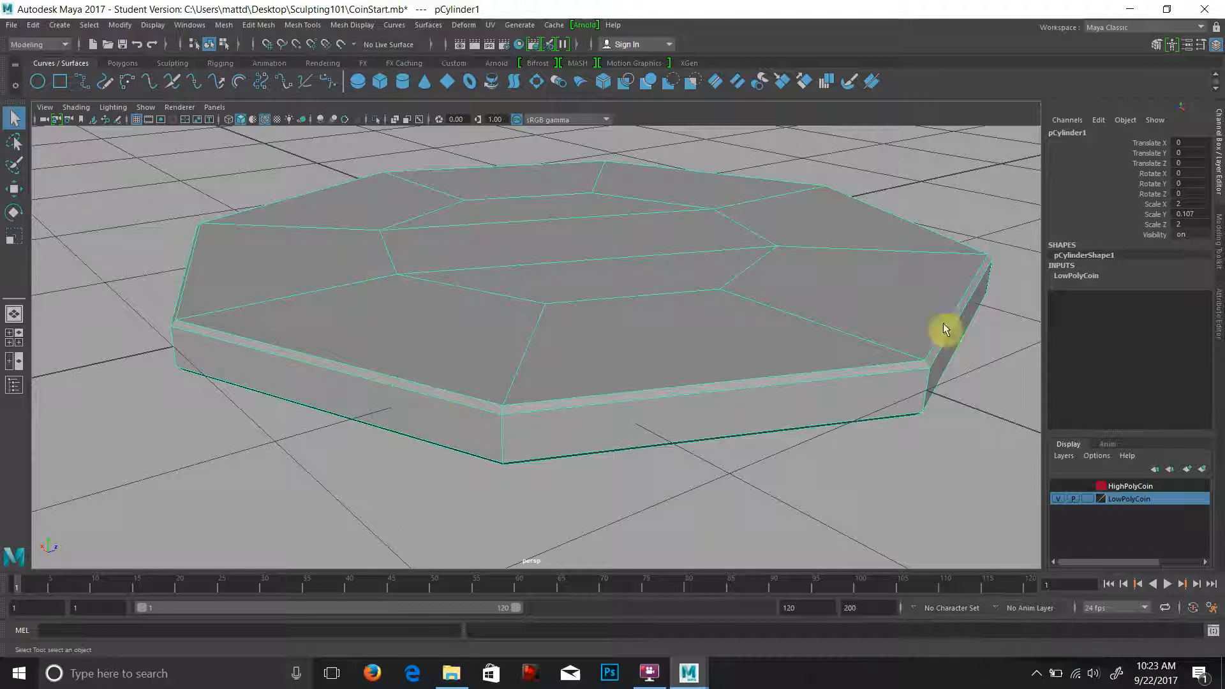
mouse_move(327, 378)
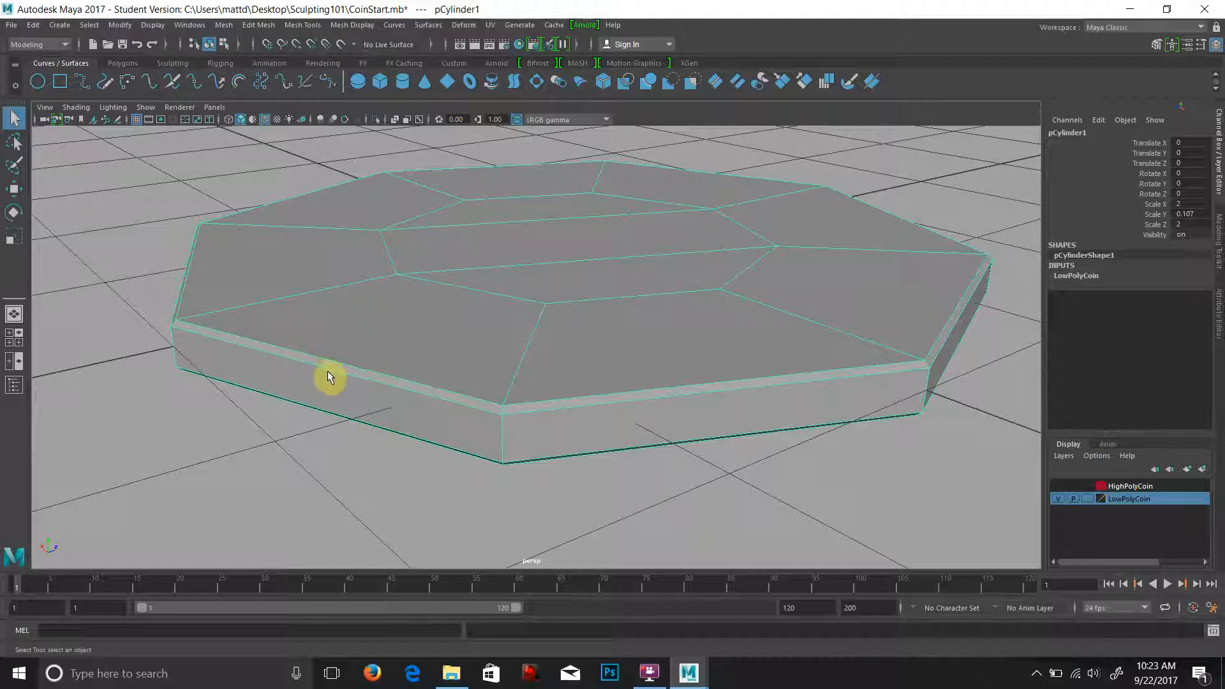
mouse_move(740, 377)
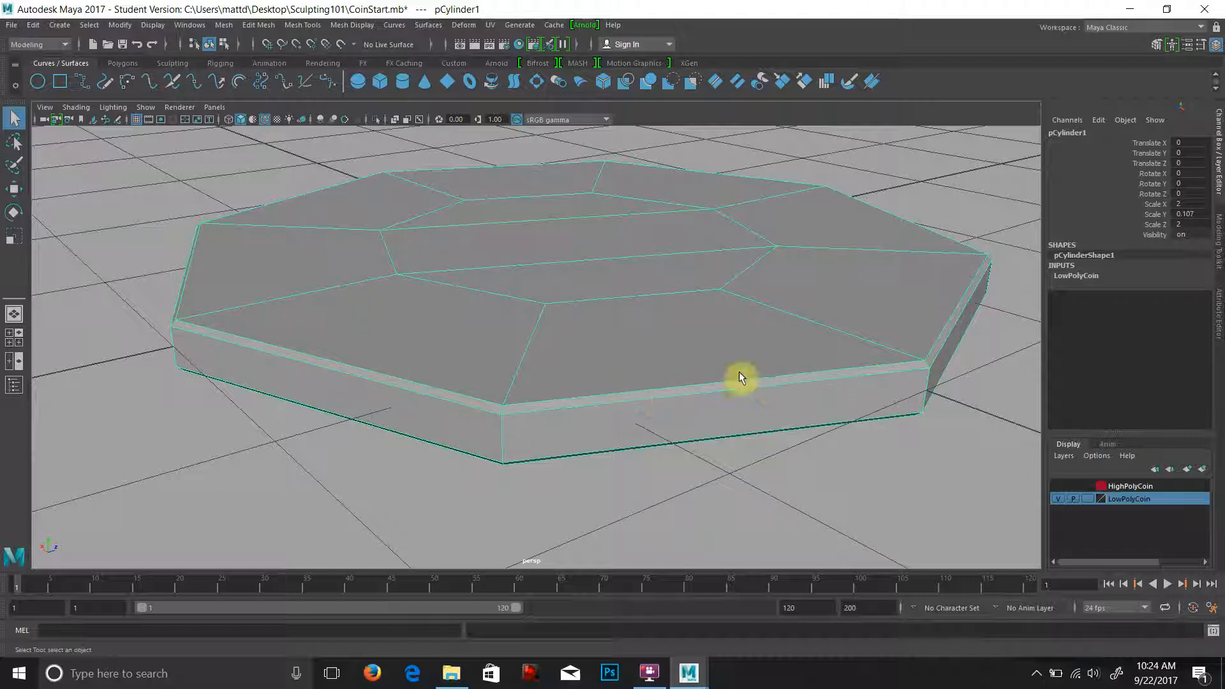
left_click_drag(742, 378, 628, 384)
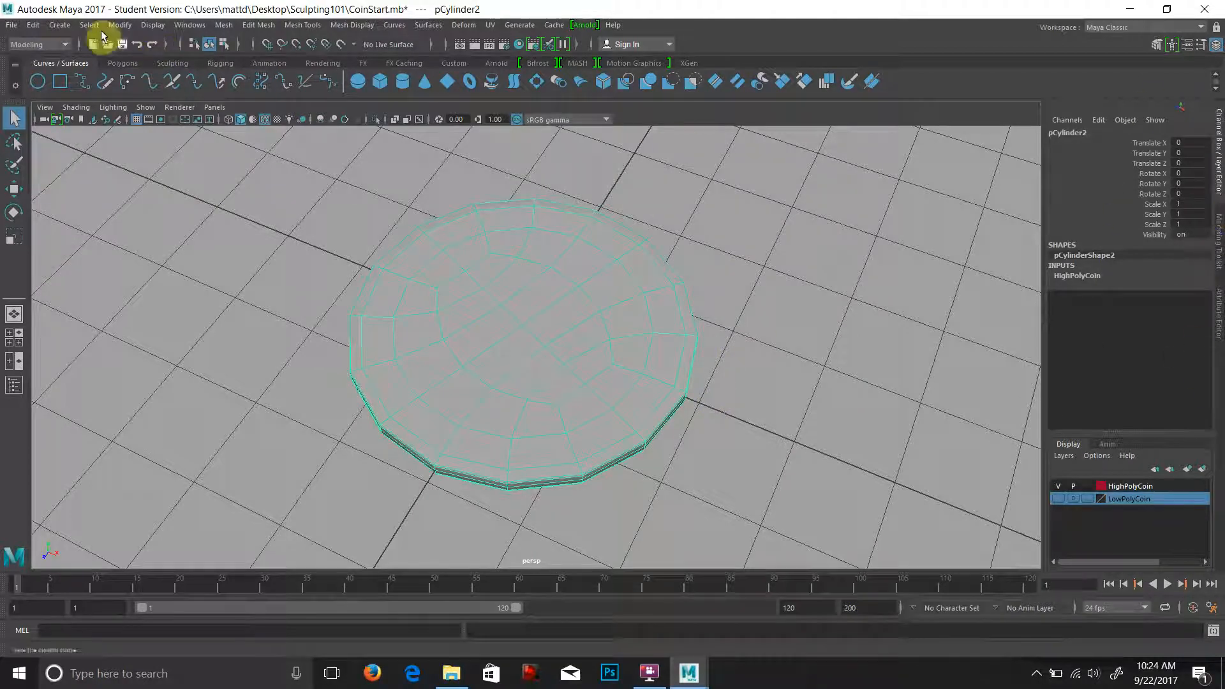
Step: Delete construction history on all objects via Edit > Delete All by Type > History
left_click(33, 24)
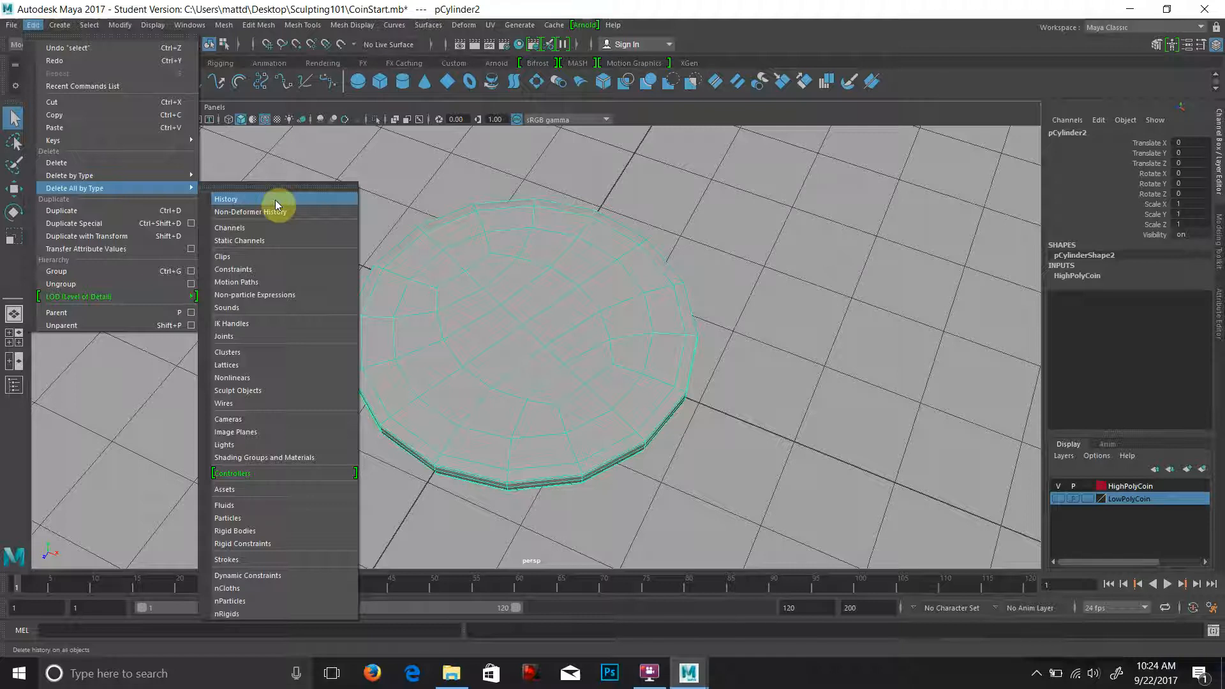
left_click(227, 199)
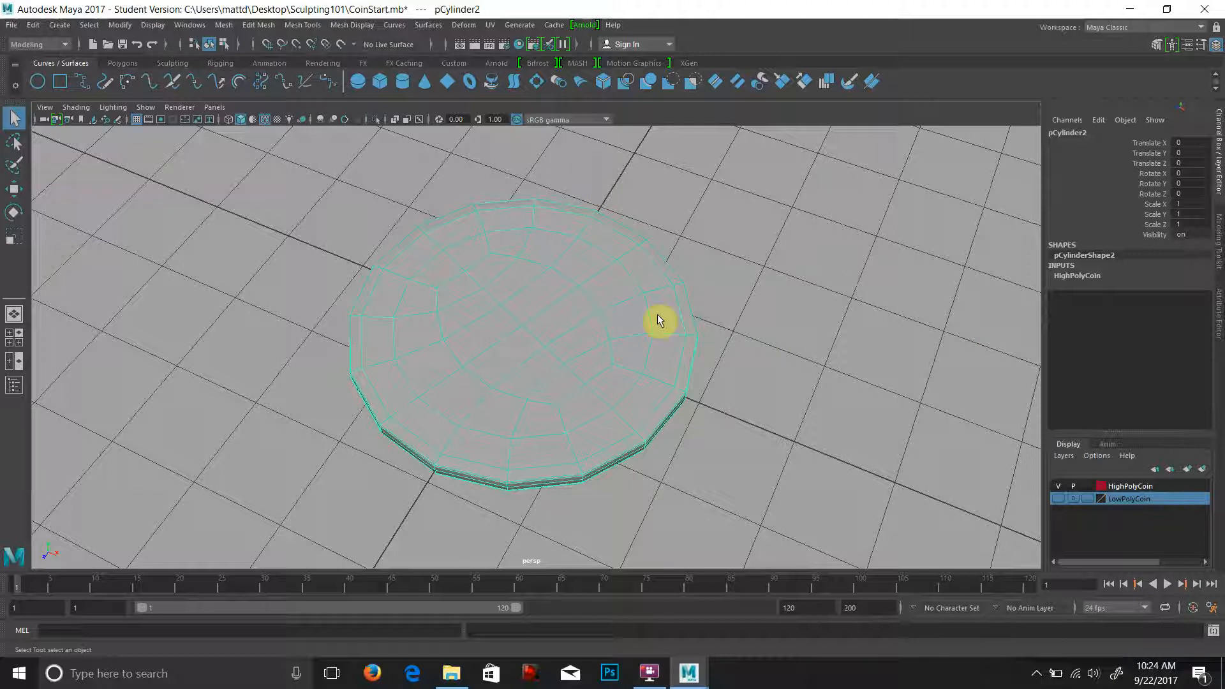
left_click(120, 24)
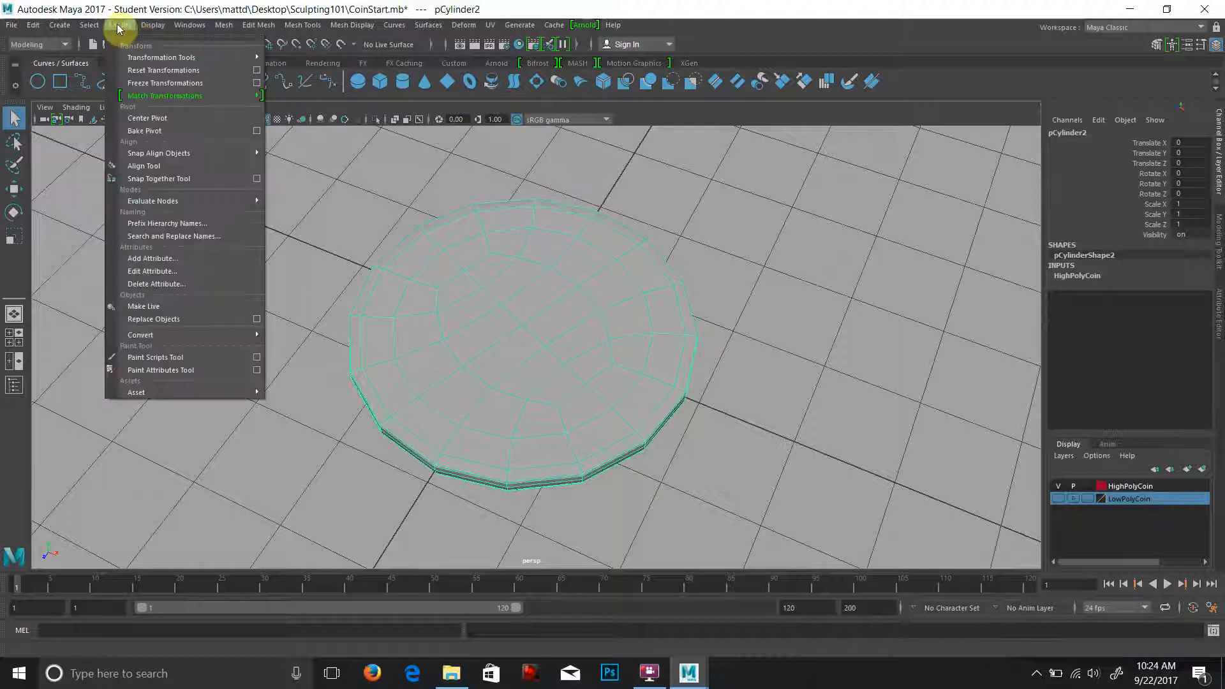
mouse_move(164, 83)
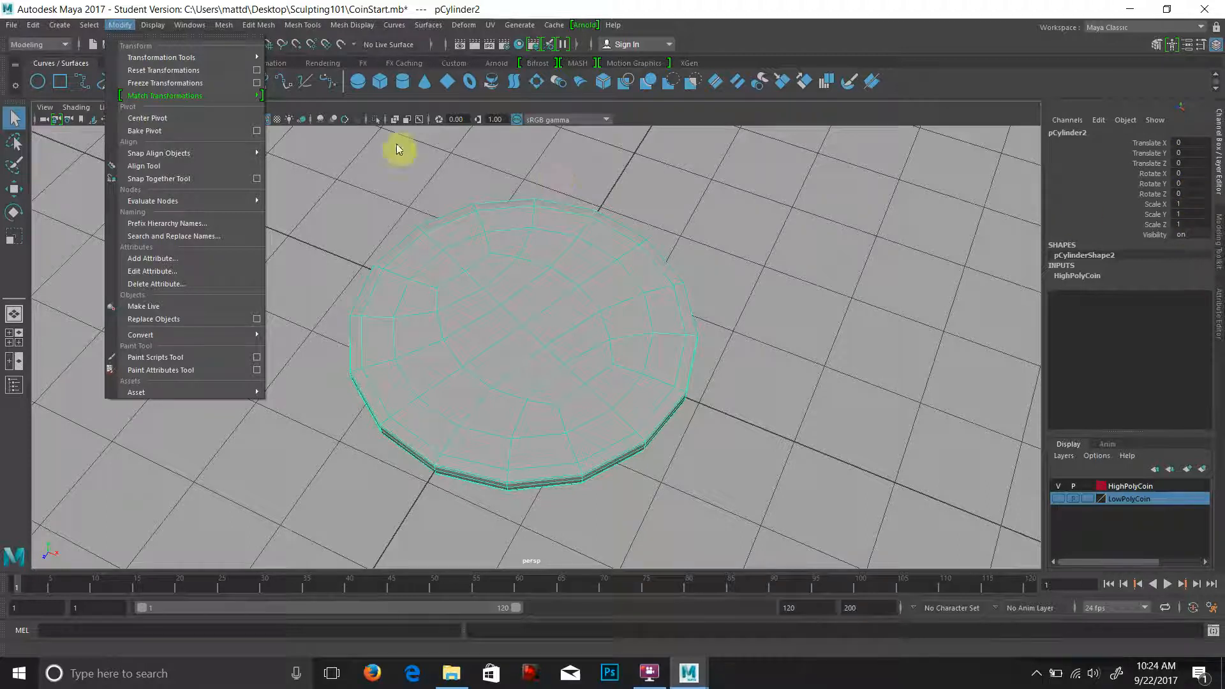
left_click(164, 83)
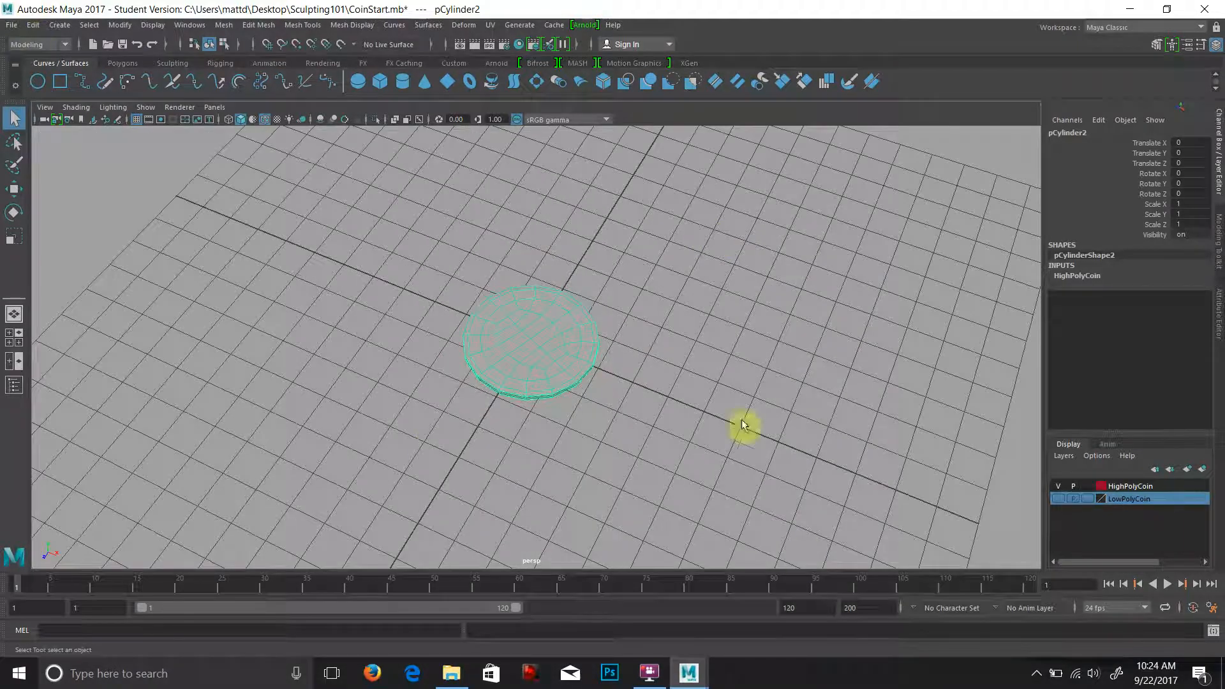
mouse_move(729, 398)
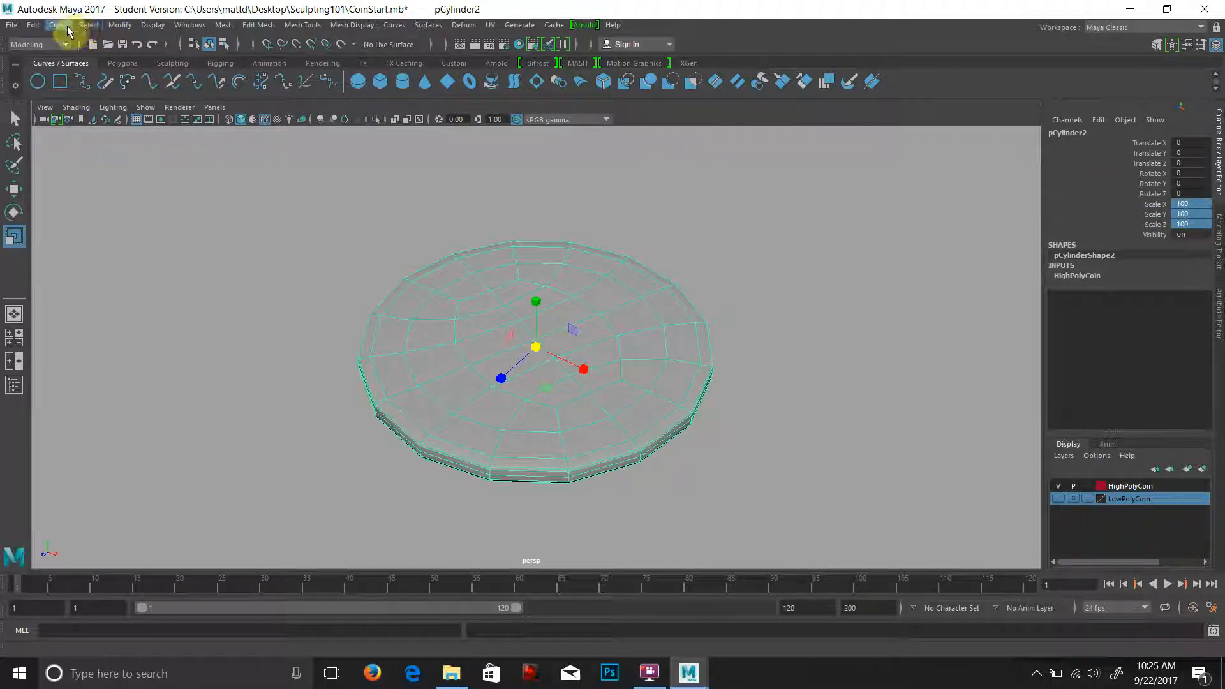
Step: Freeze transformations on the coin after scaling it to 100 on X, Y and Z
left_click(119, 24)
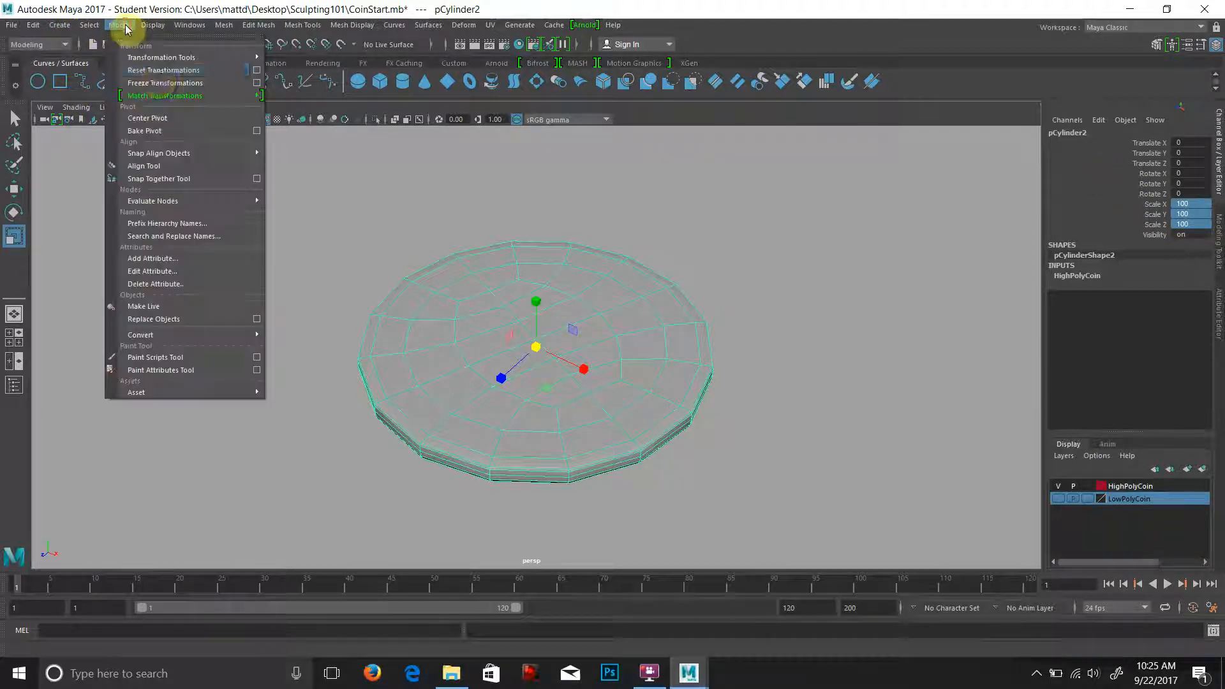
left_click(164, 83)
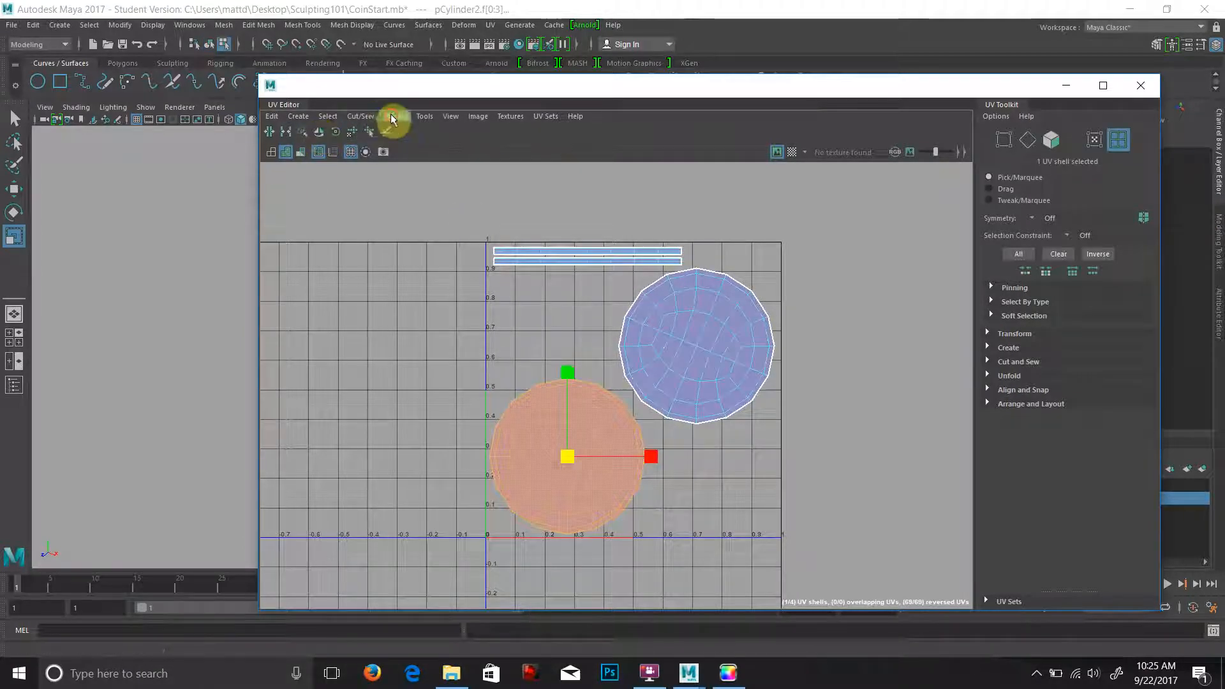
Step: Flip the selected lower UV shell with Modify > Flip and leave the UV Editor
left_click(395, 116)
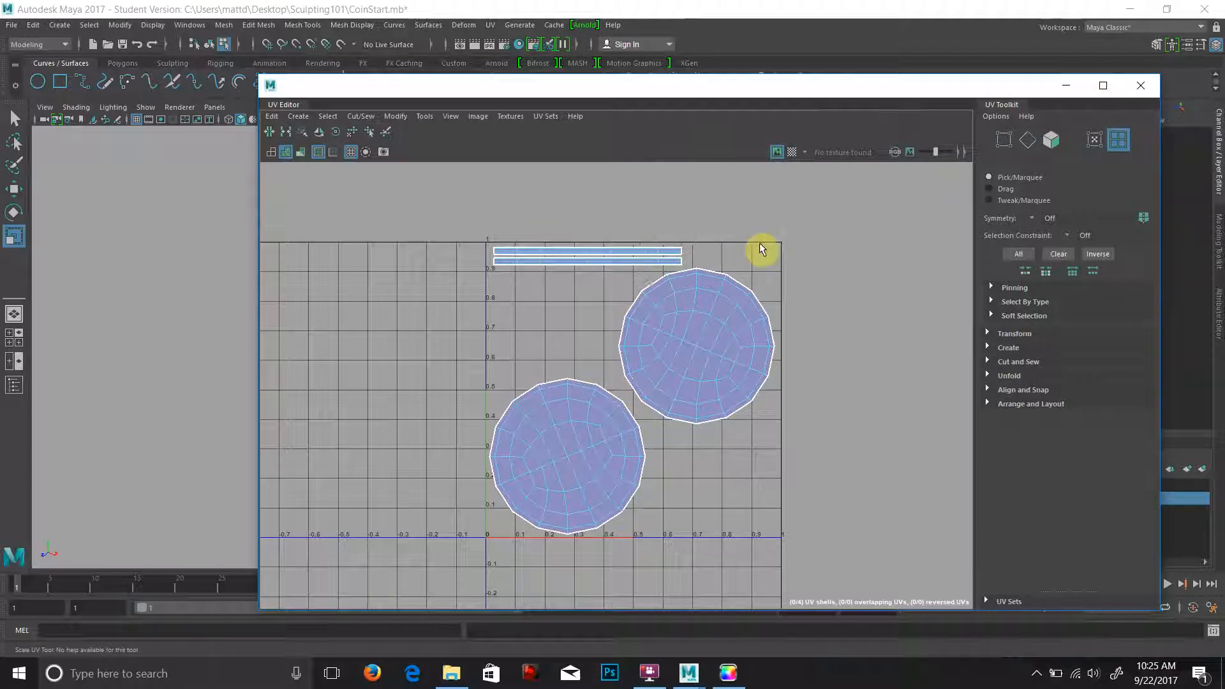
left_click(775, 152)
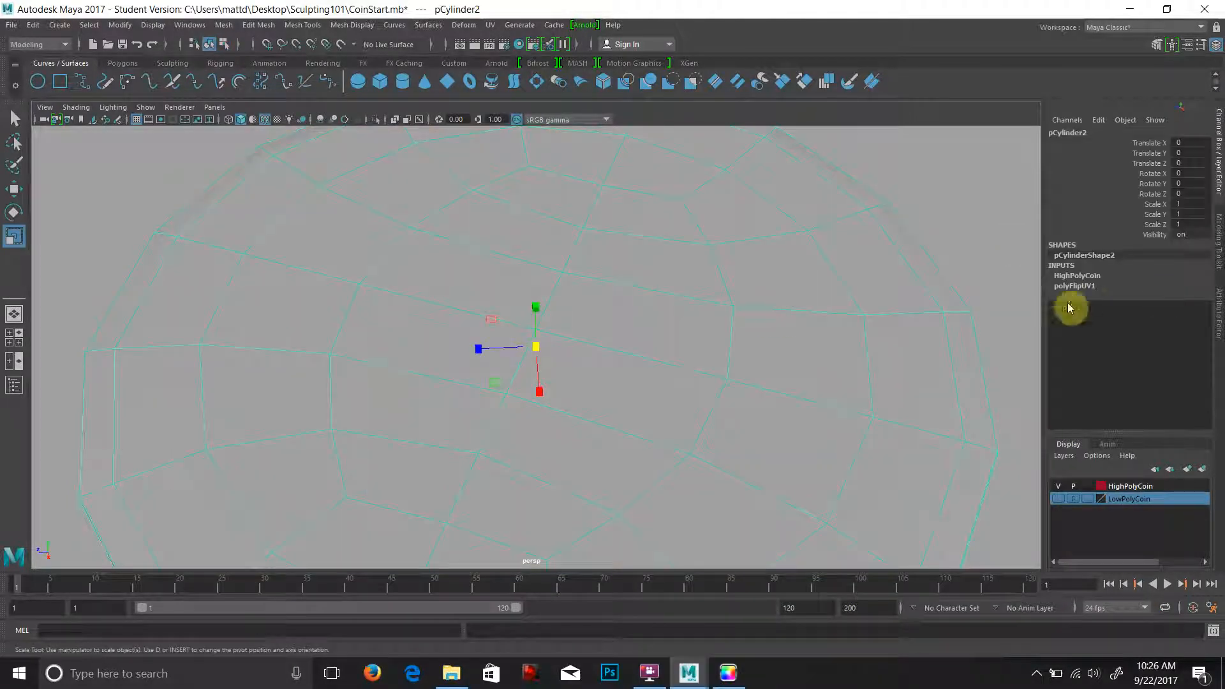
Step: Delete non-deformer history from all objects to clear the UV flip node
left_click(33, 24)
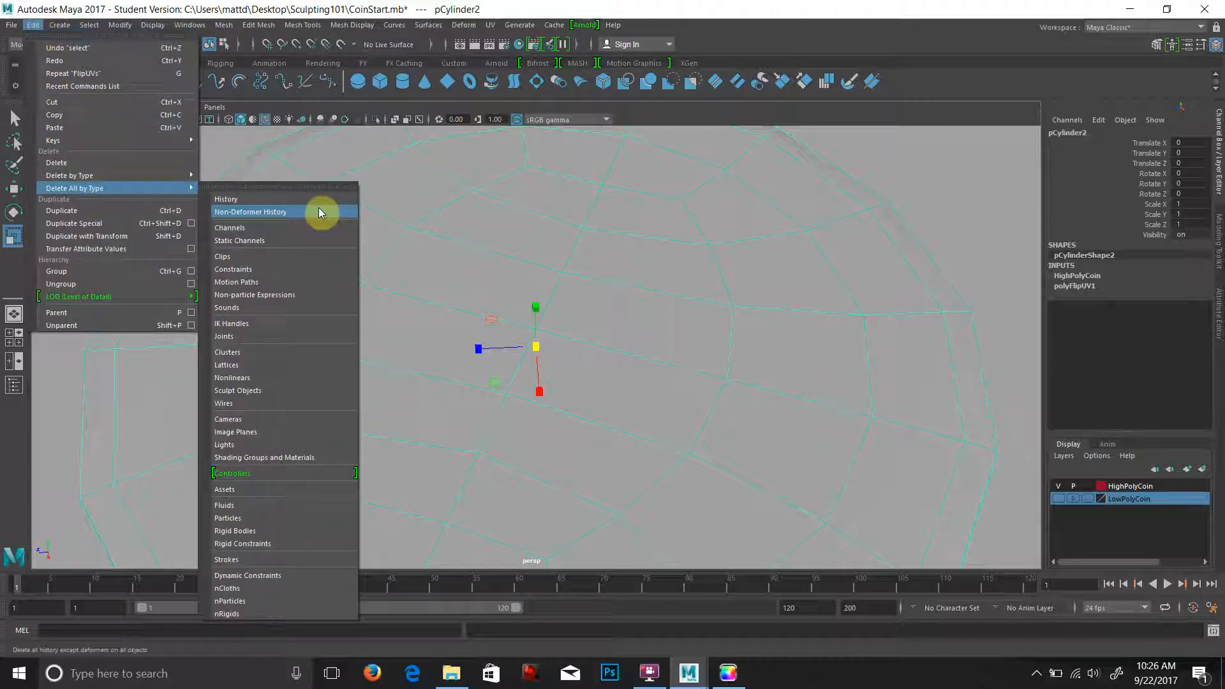
left_click(251, 212)
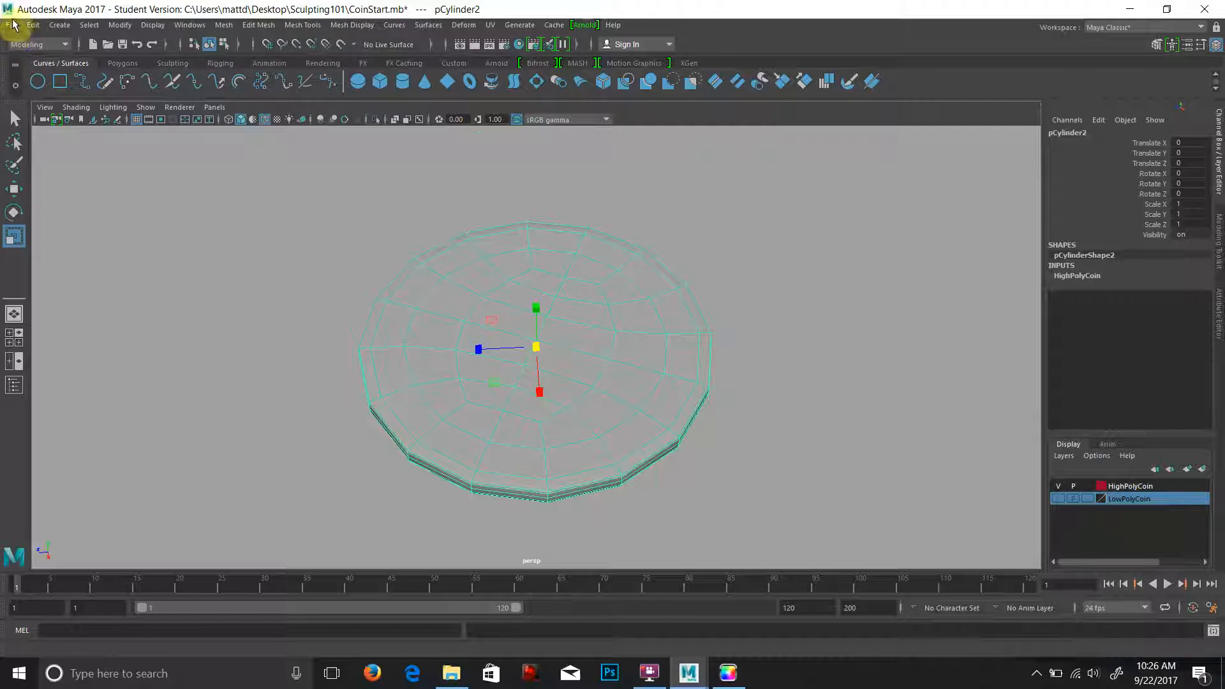
Step: Start Export Selection for the coin and browse the export file-type list
left_click(11, 24)
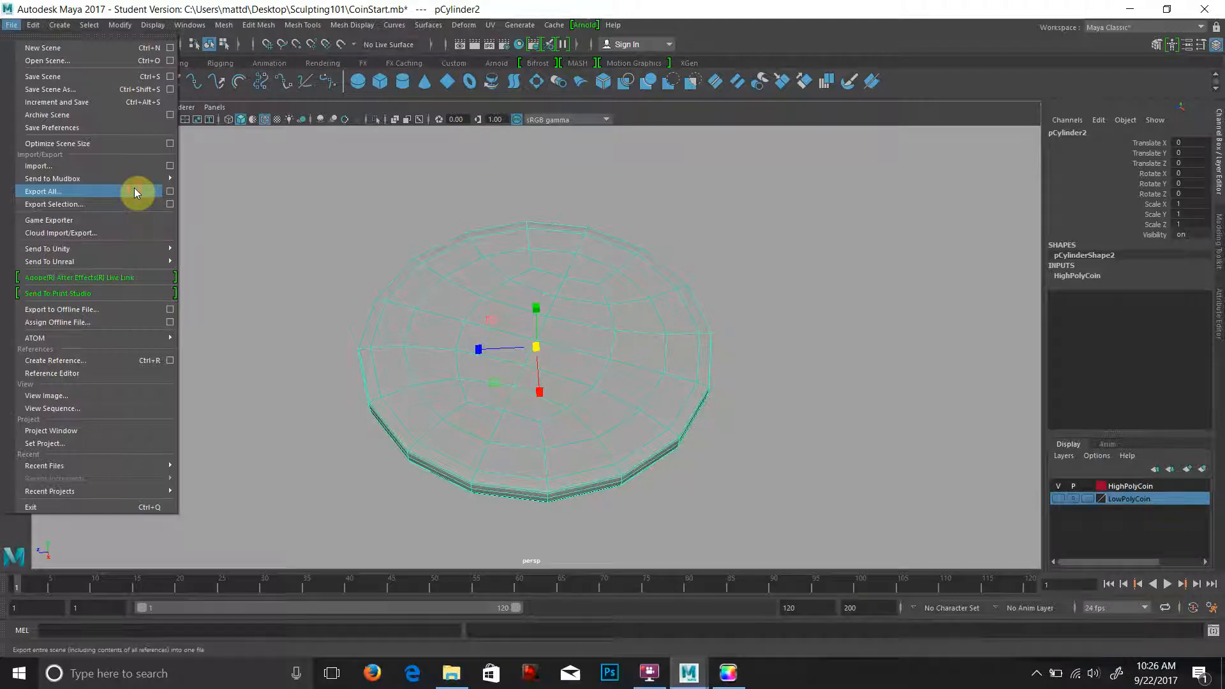
left_click(55, 204)
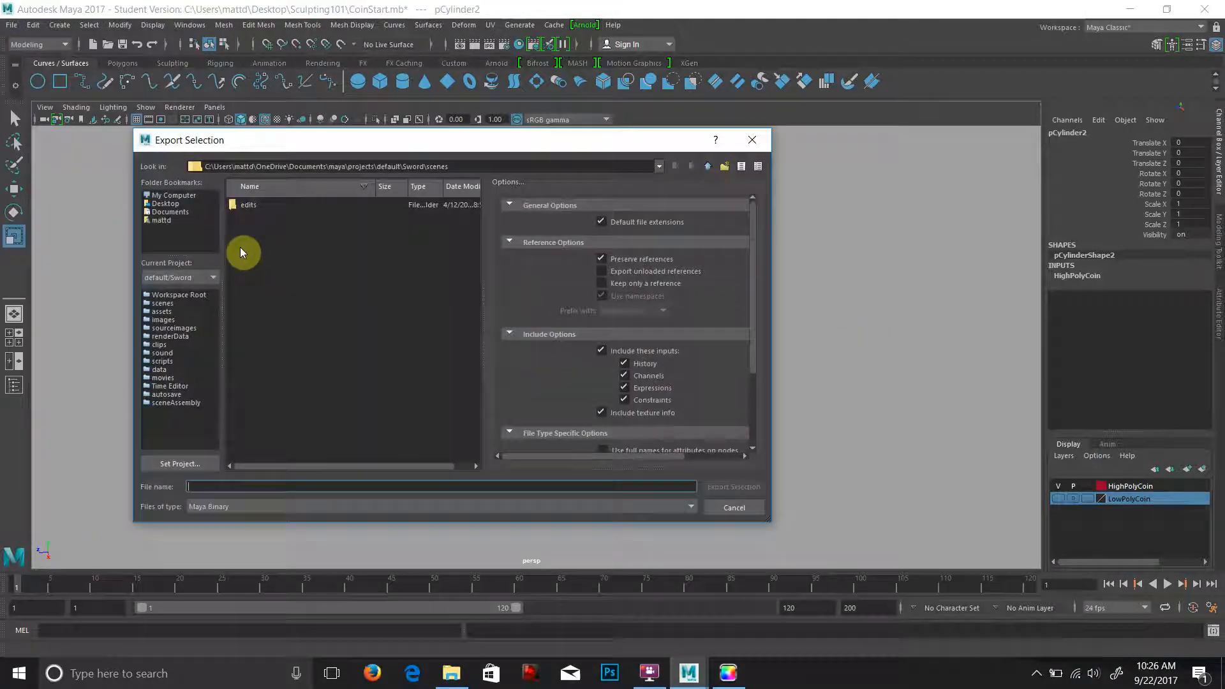
left_click(687, 506)
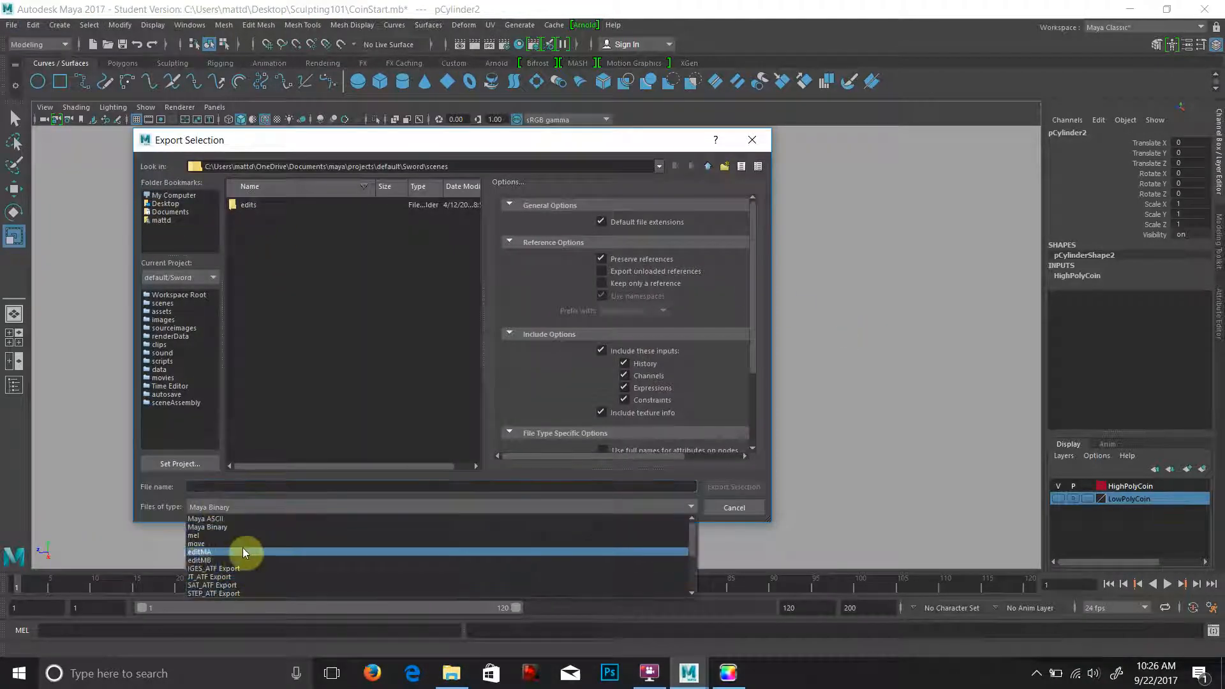
scroll("down", 3)
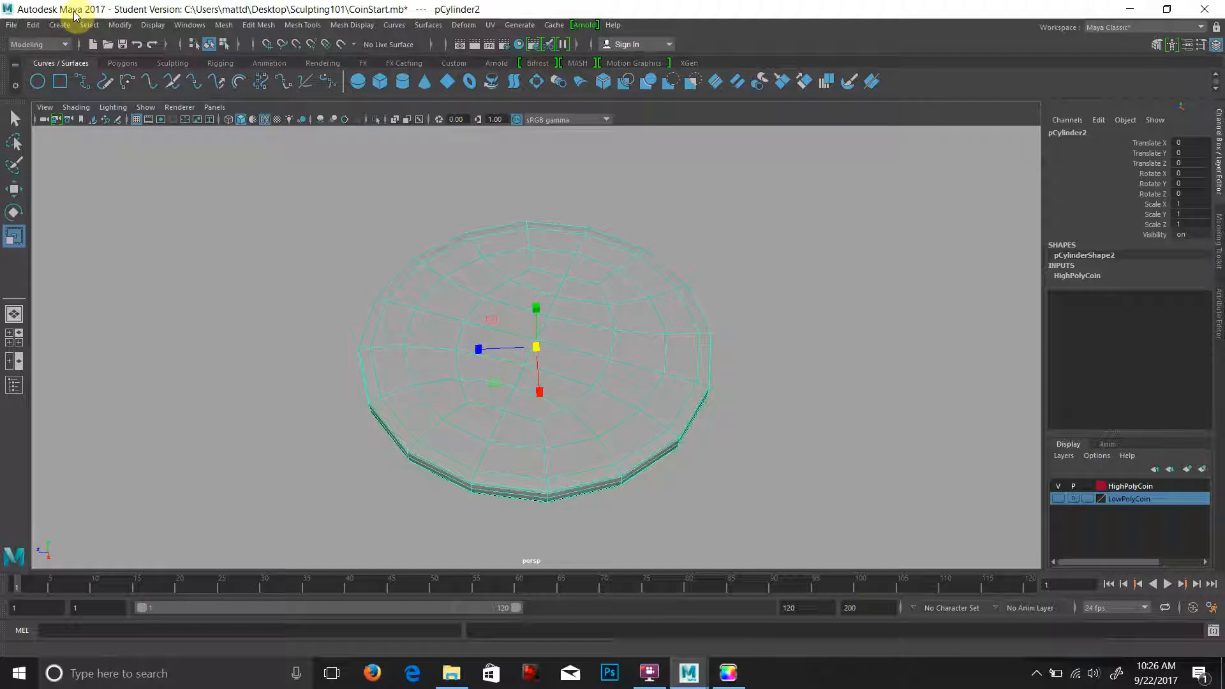
mouse_move(14, 291)
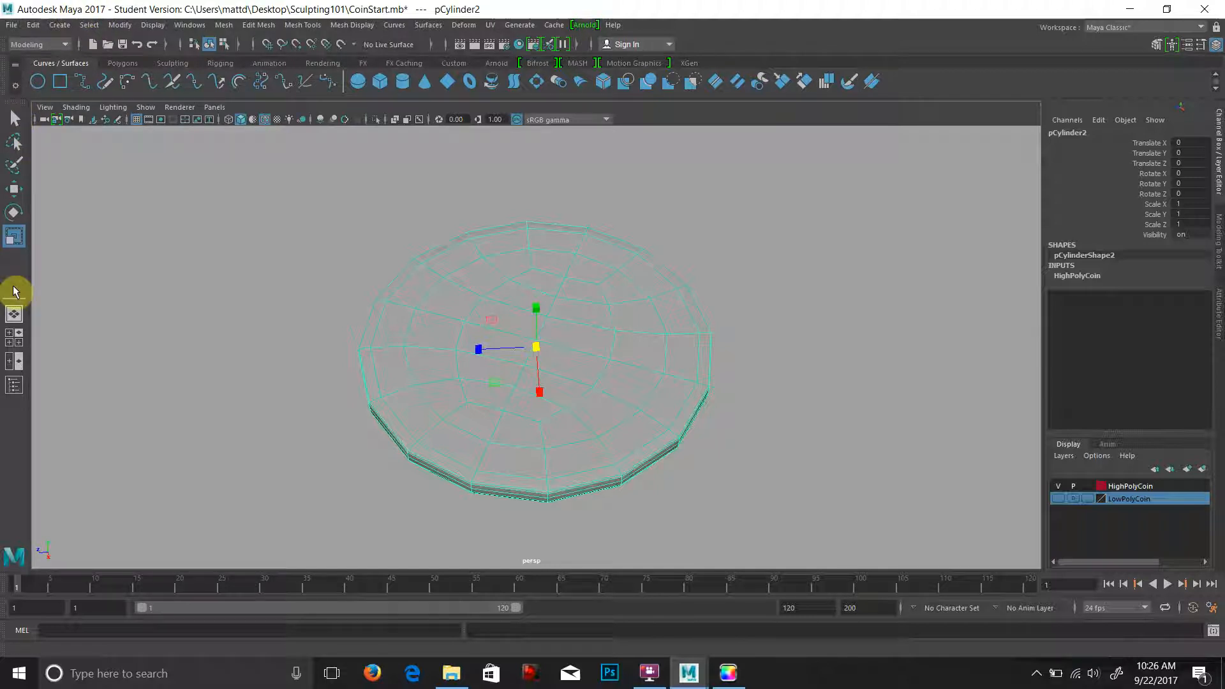
Step: Send the coin to Mudbox as a new scene, dismiss the new-features notice and maximize Mudbox
left_click(12, 25)
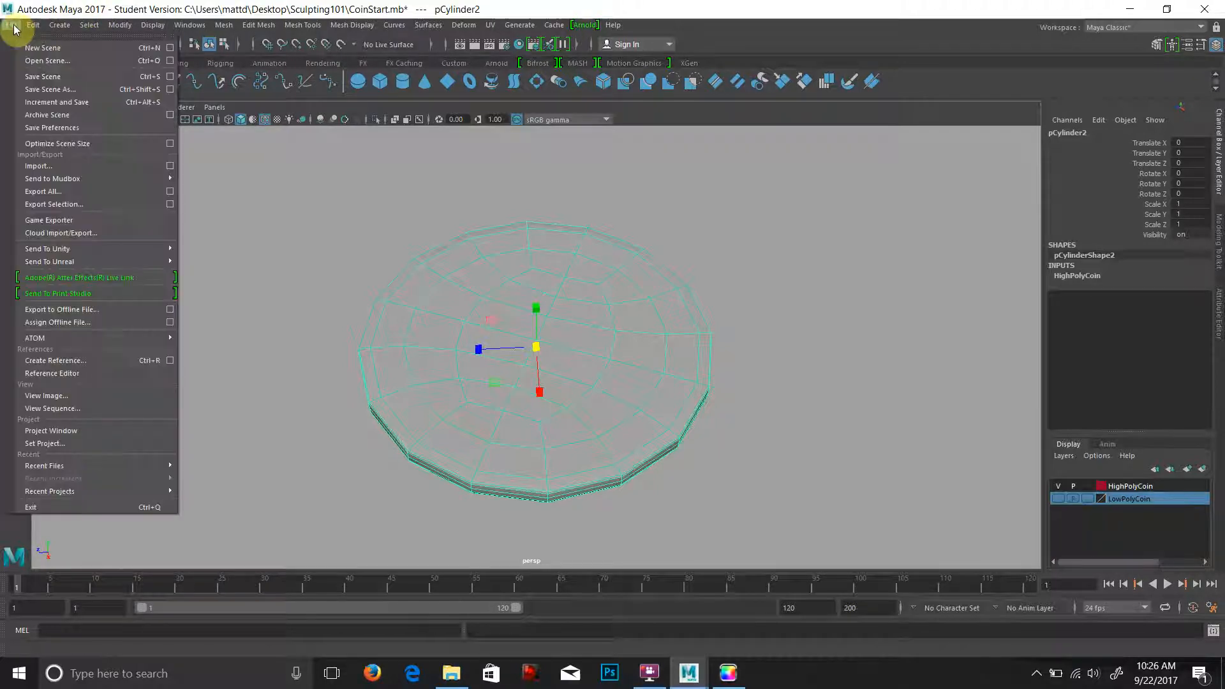
mouse_move(52, 178)
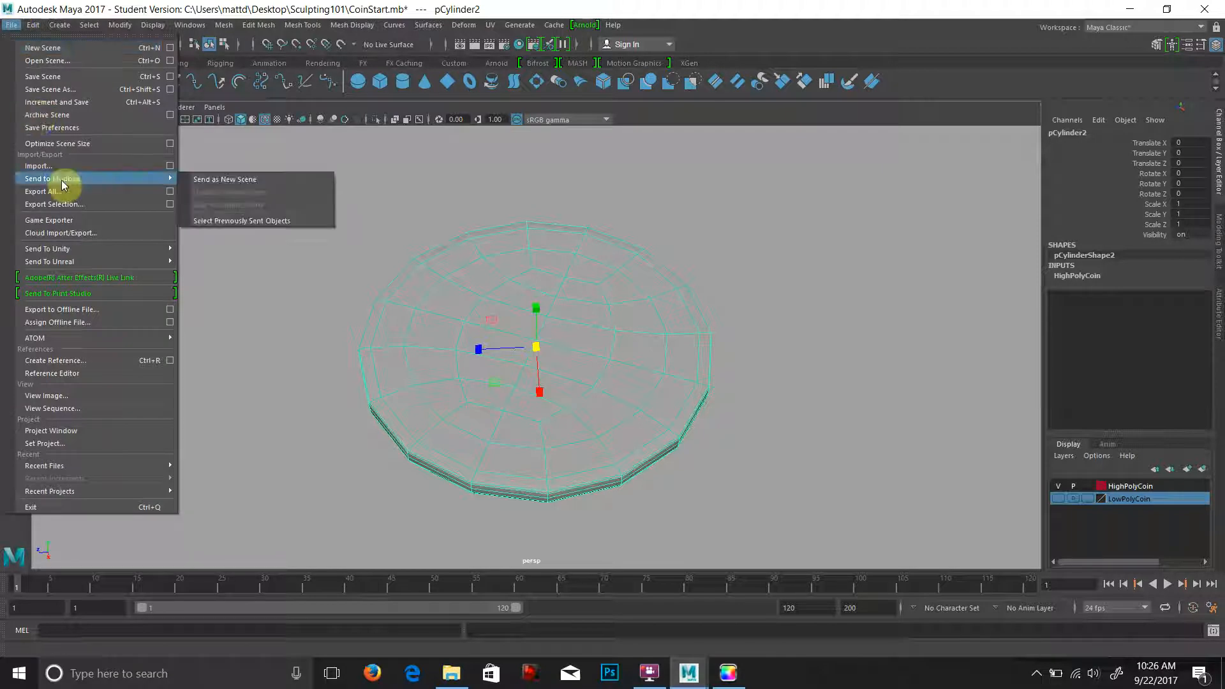
mouse_move(247, 191)
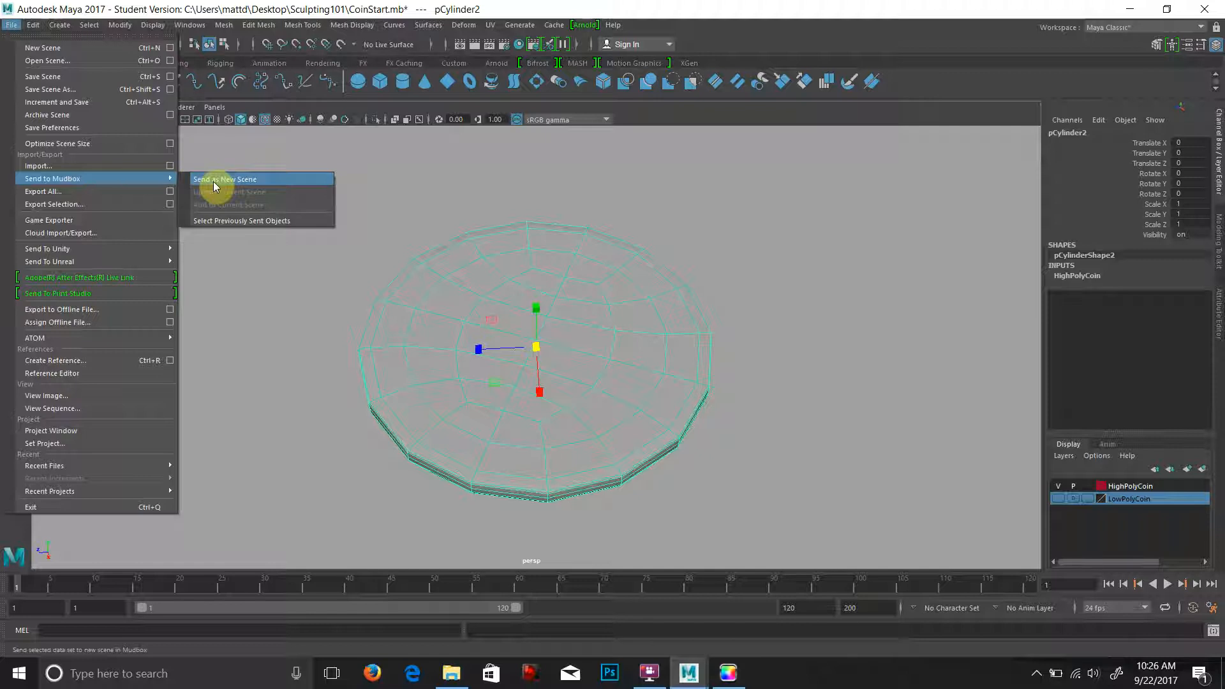
left_click(225, 178)
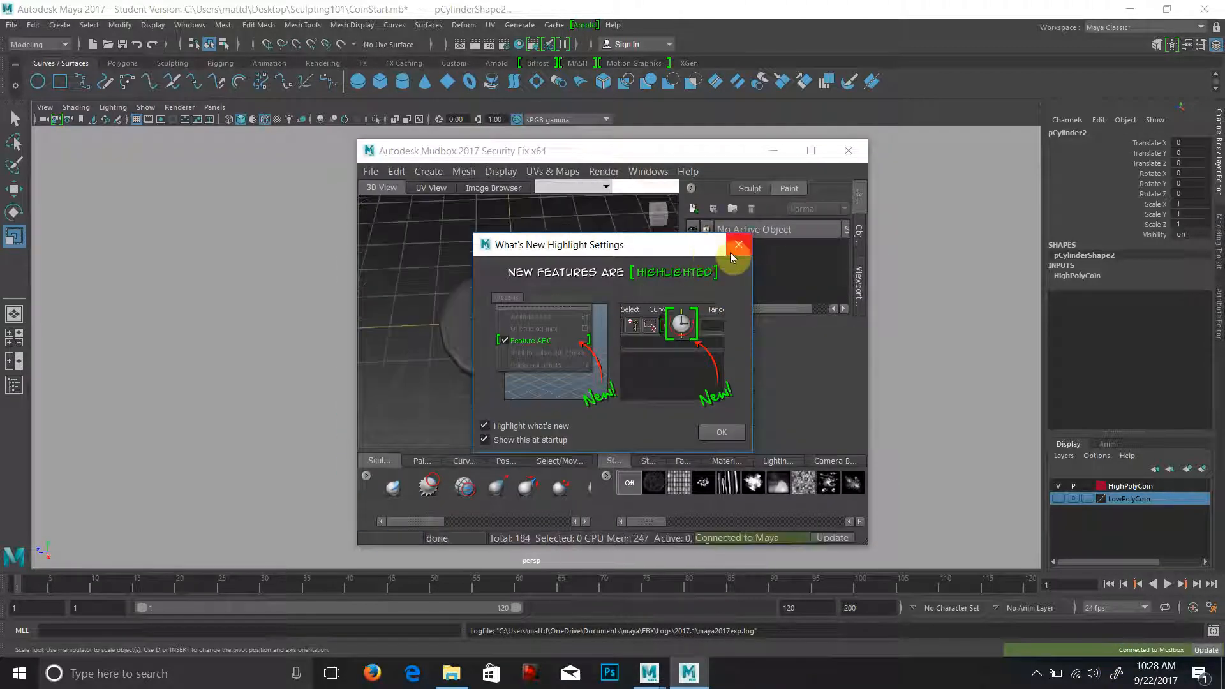
left_click(739, 245)
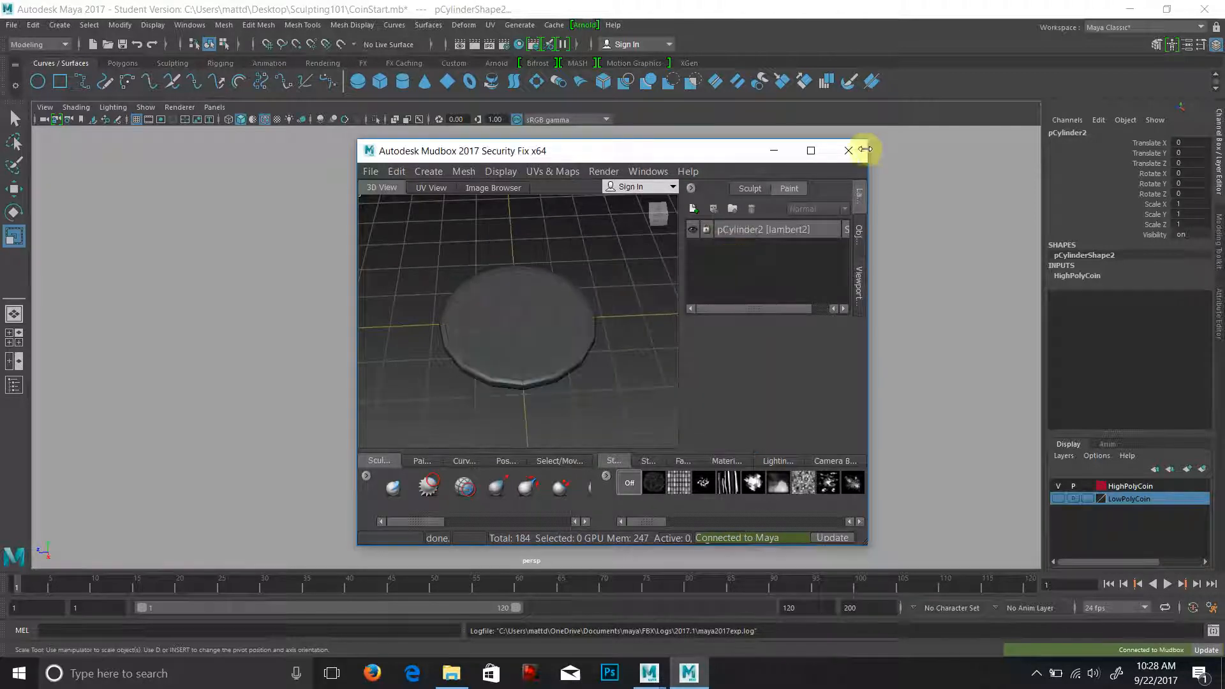
left_click(810, 151)
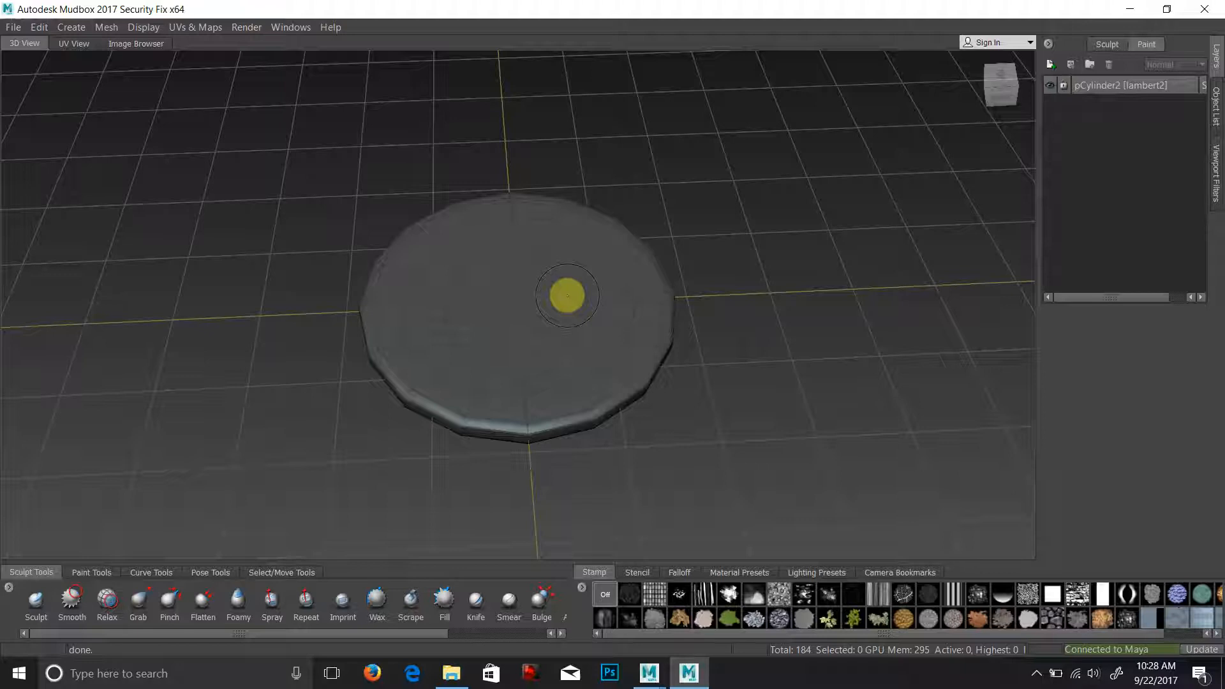
mouse_move(557, 314)
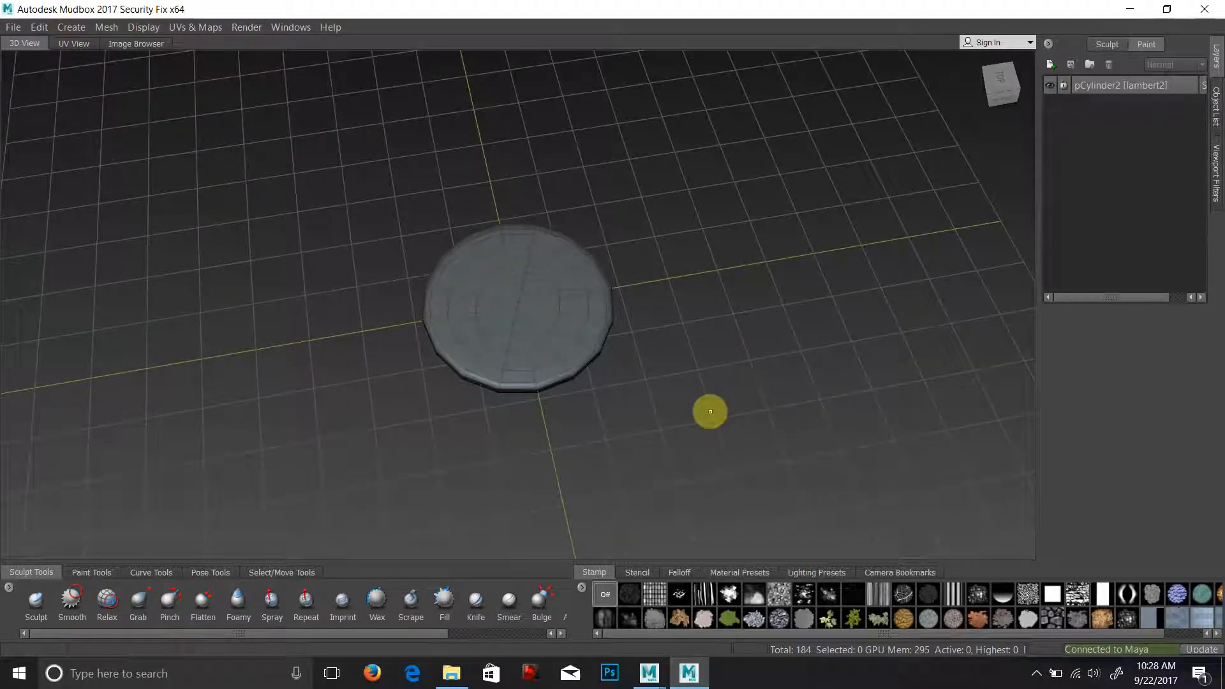
mouse_move(433, 322)
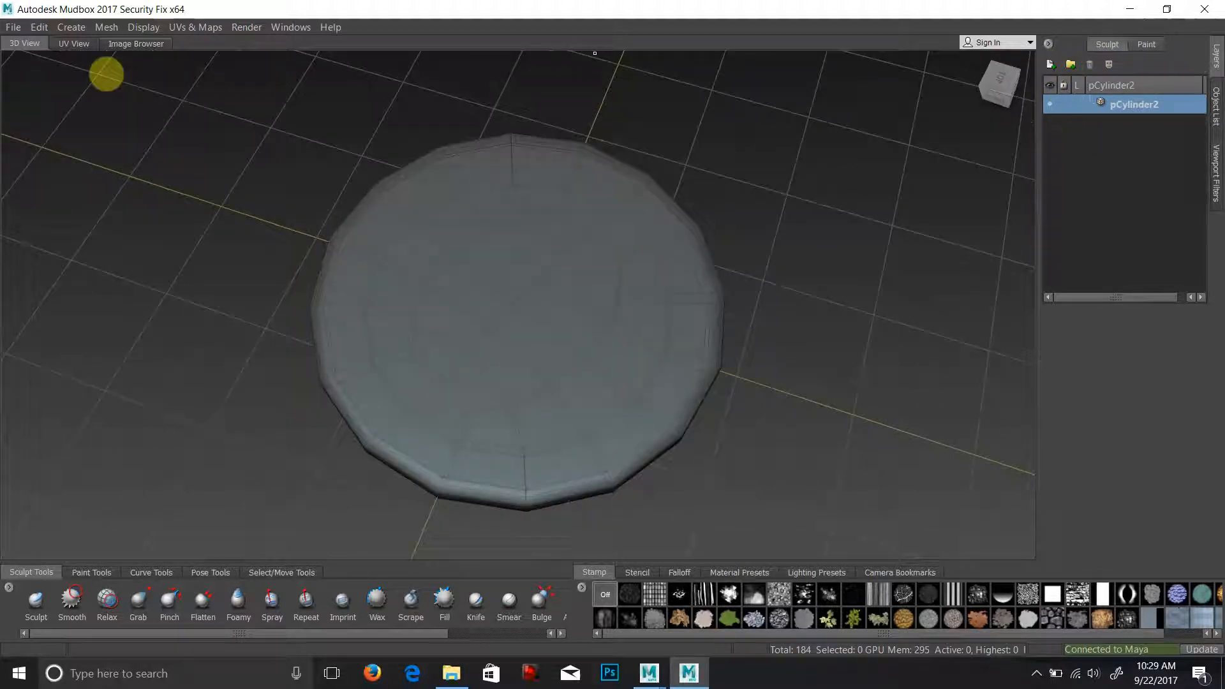
Step: Create a new sculpt layer under the pCylinder2 coin mesh
left_click(1050, 64)
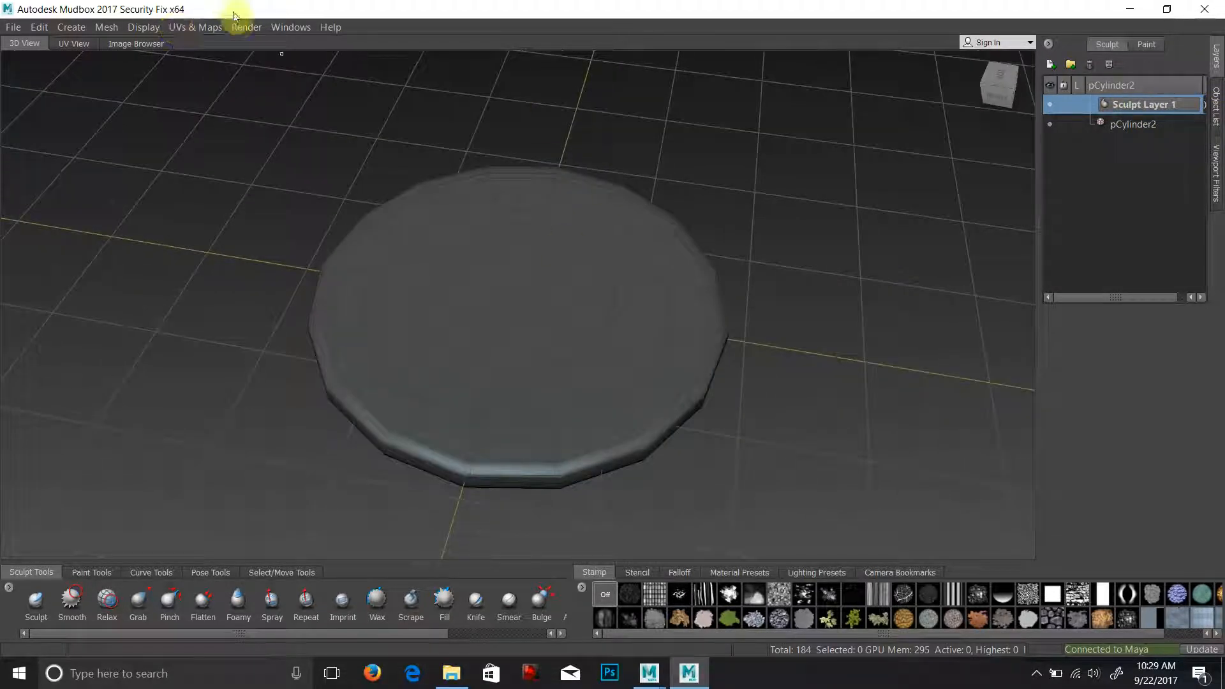
Step: Add a new subdivision level with Smooth Positions, Subdivide UVs and Smooth UVs enabled
left_click(106, 27)
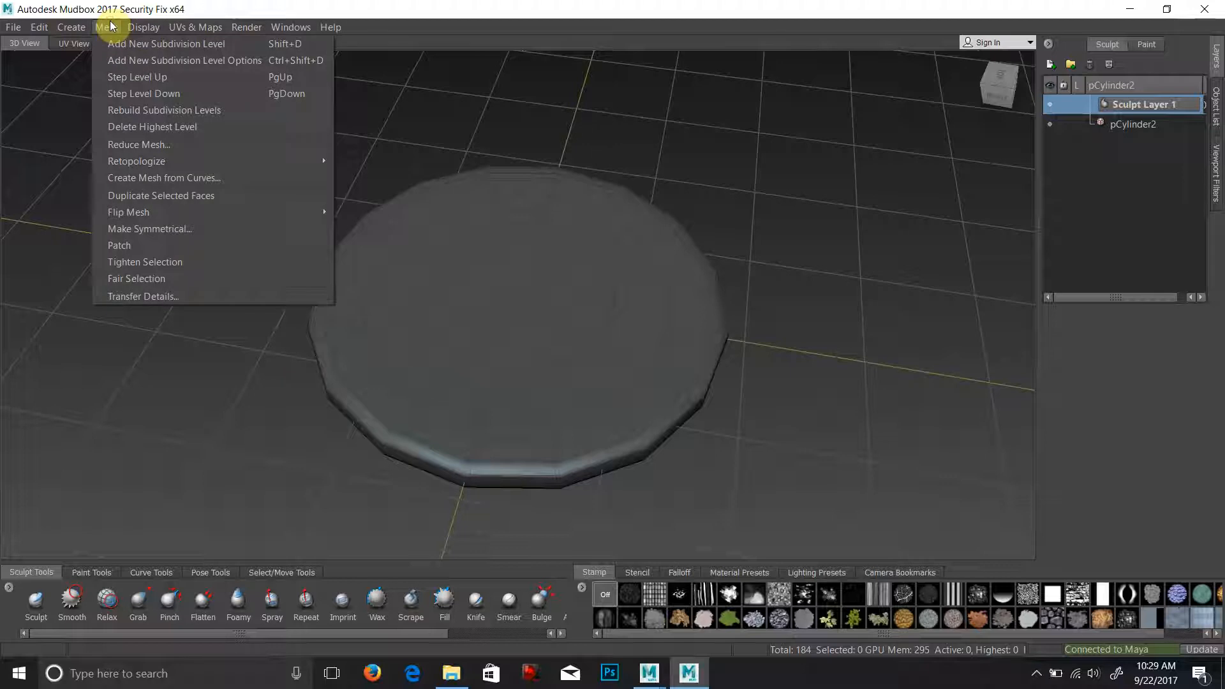
mouse_move(184, 60)
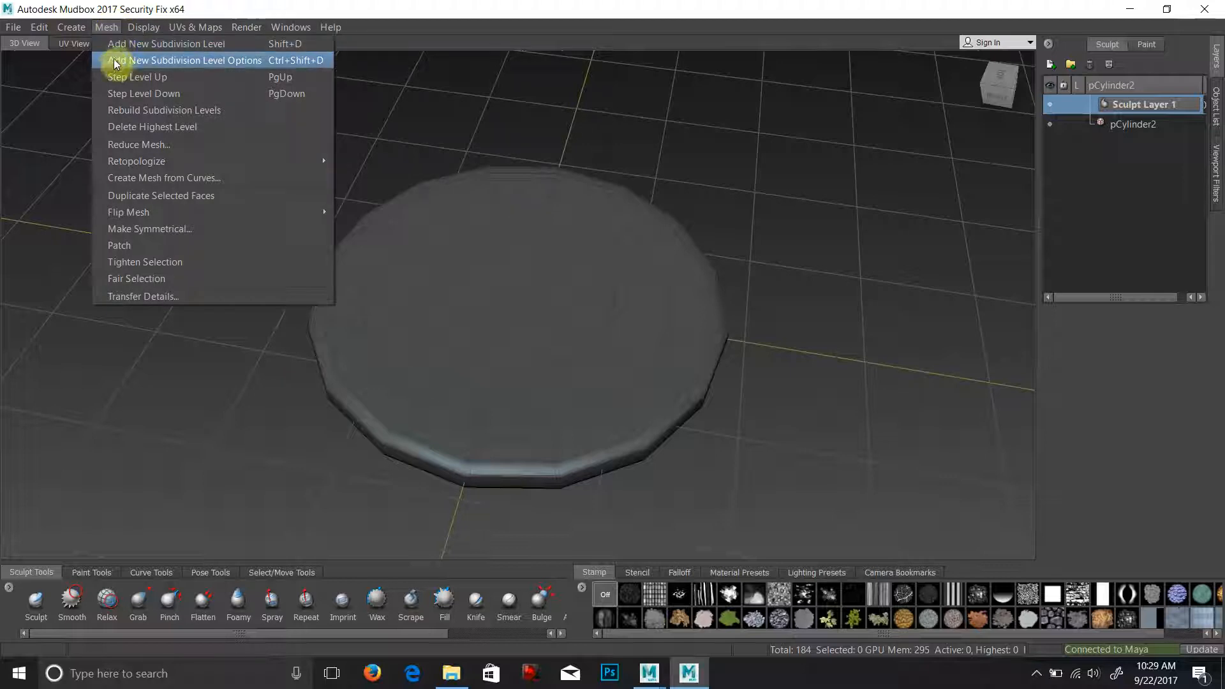
mouse_move(185, 61)
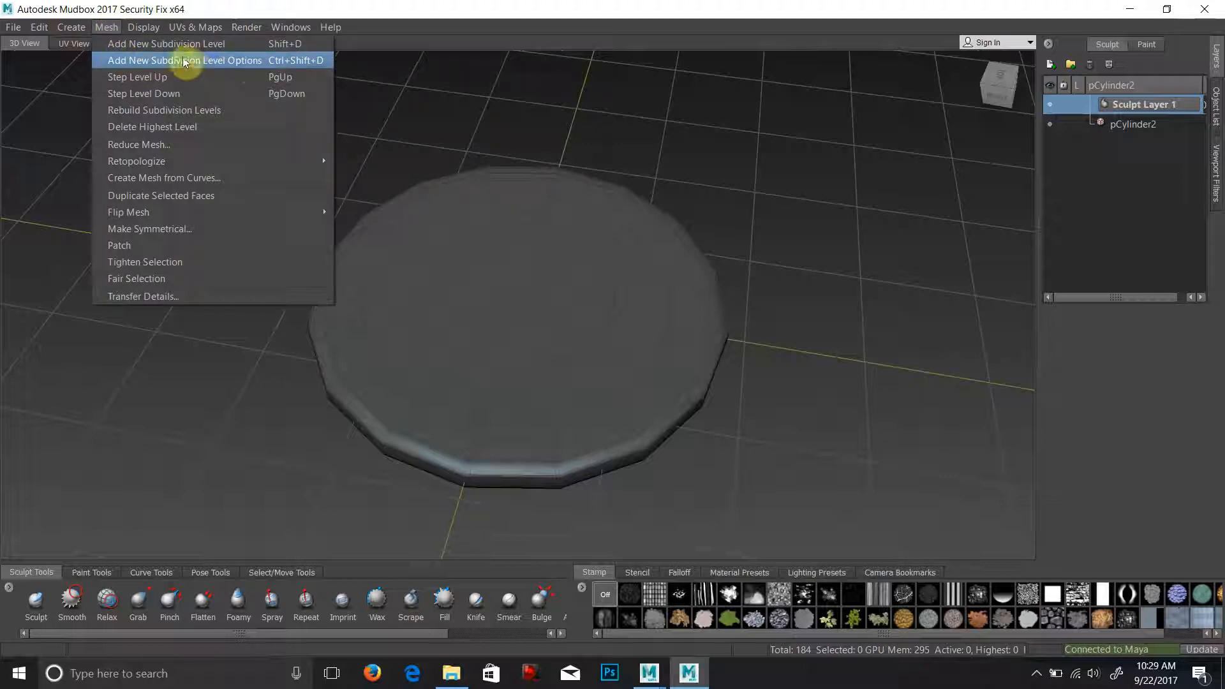
mouse_move(230, 69)
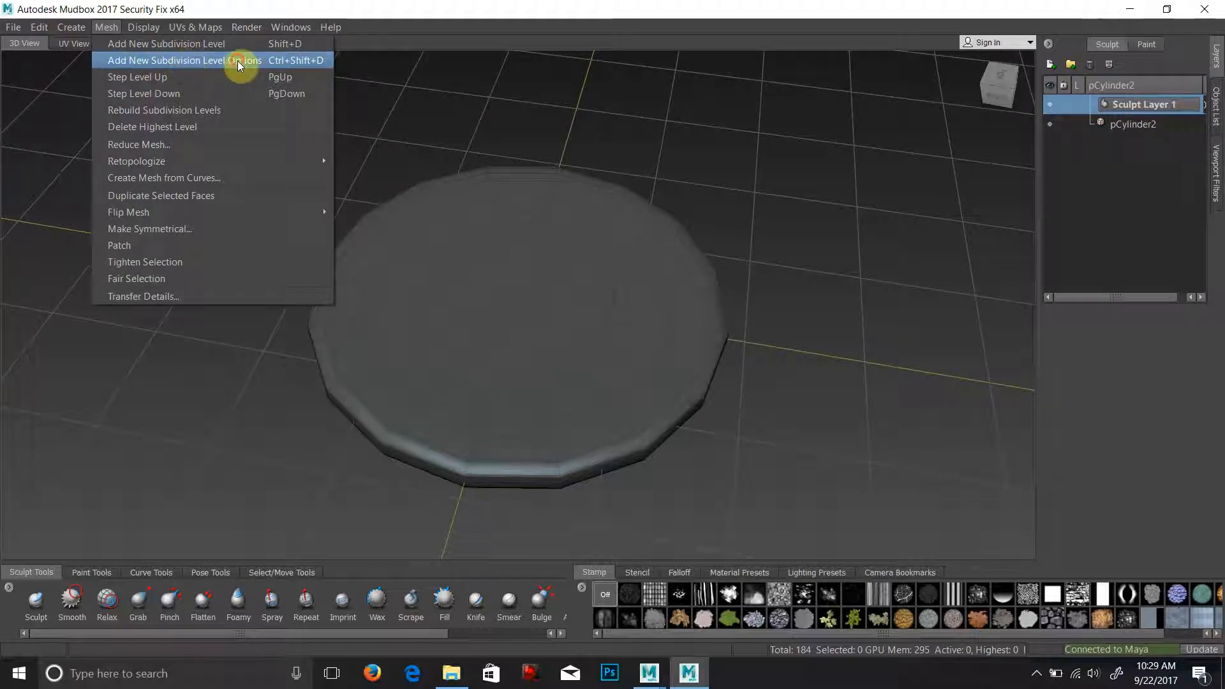
left_click(182, 60)
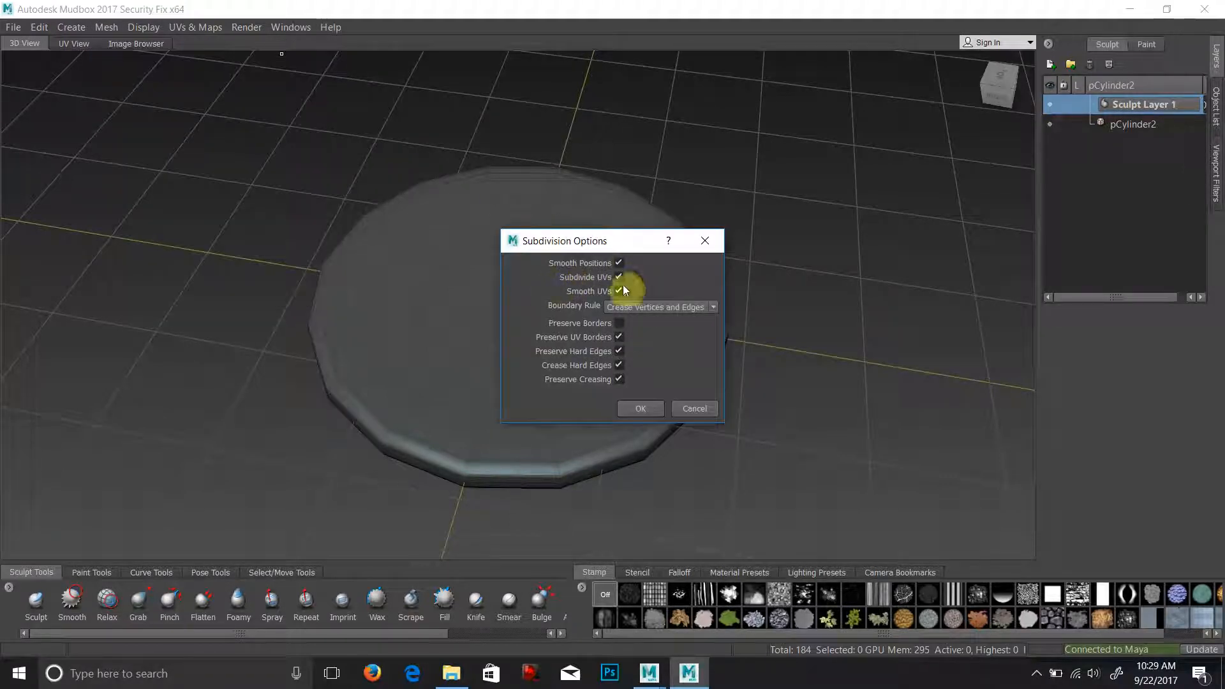
left_click(618, 291)
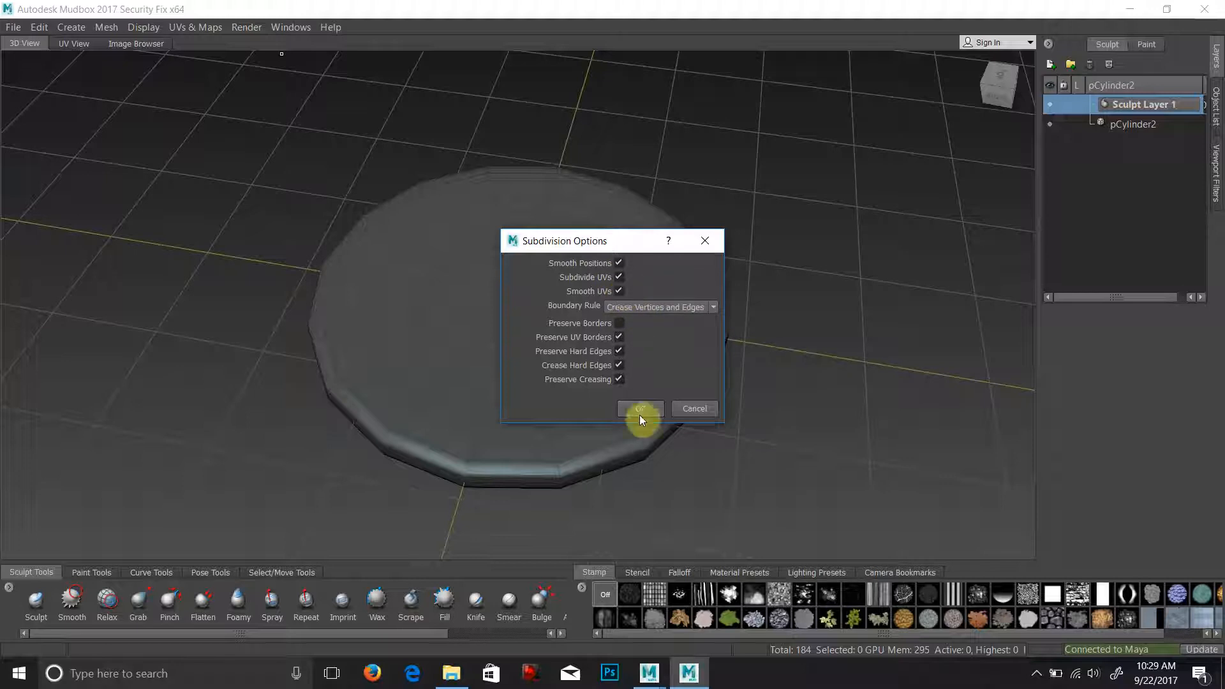
left_click(639, 408)
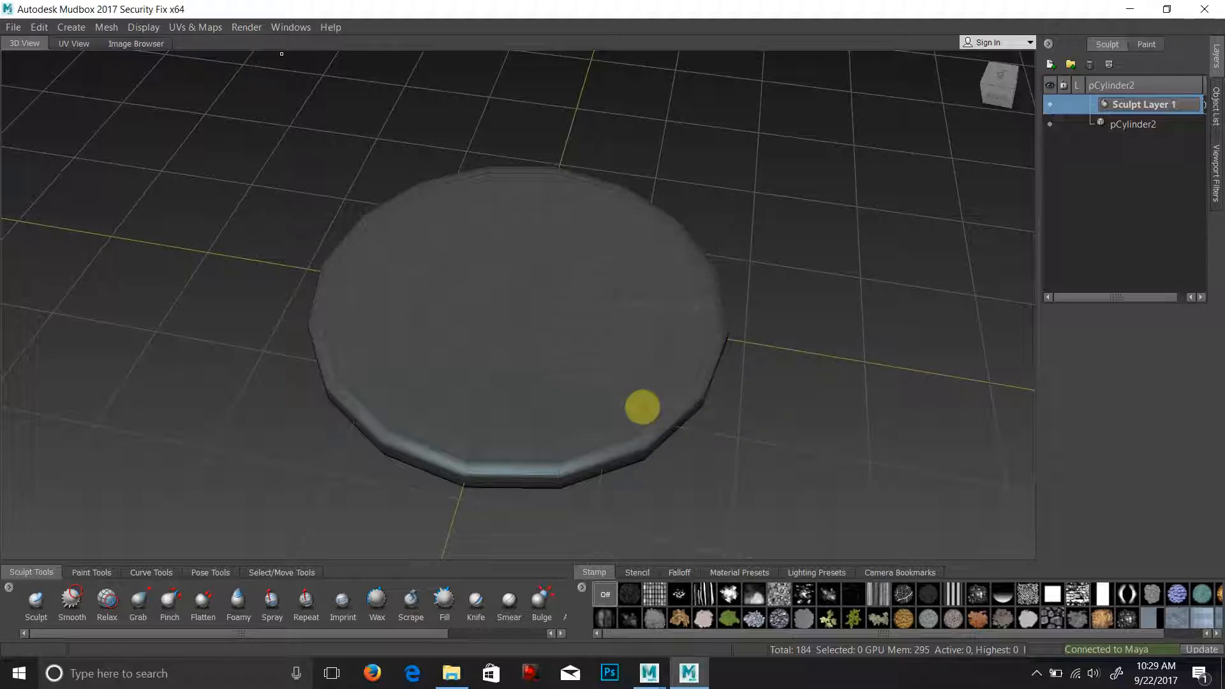
mouse_move(824, 376)
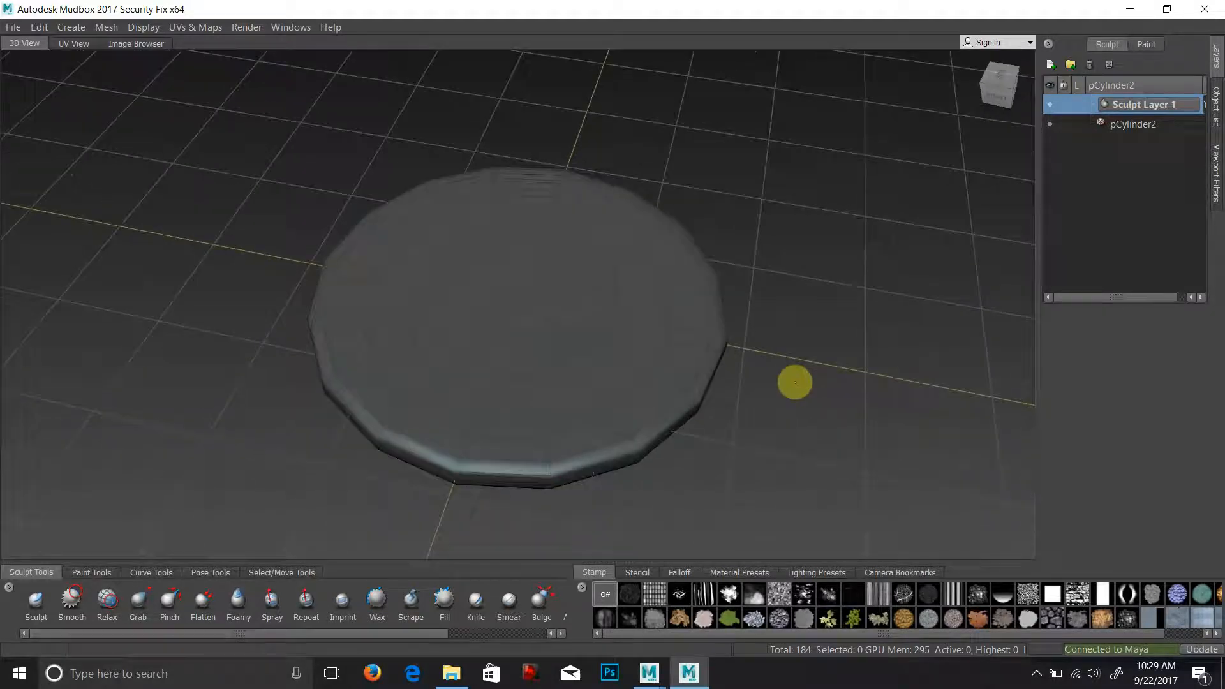
mouse_move(700, 360)
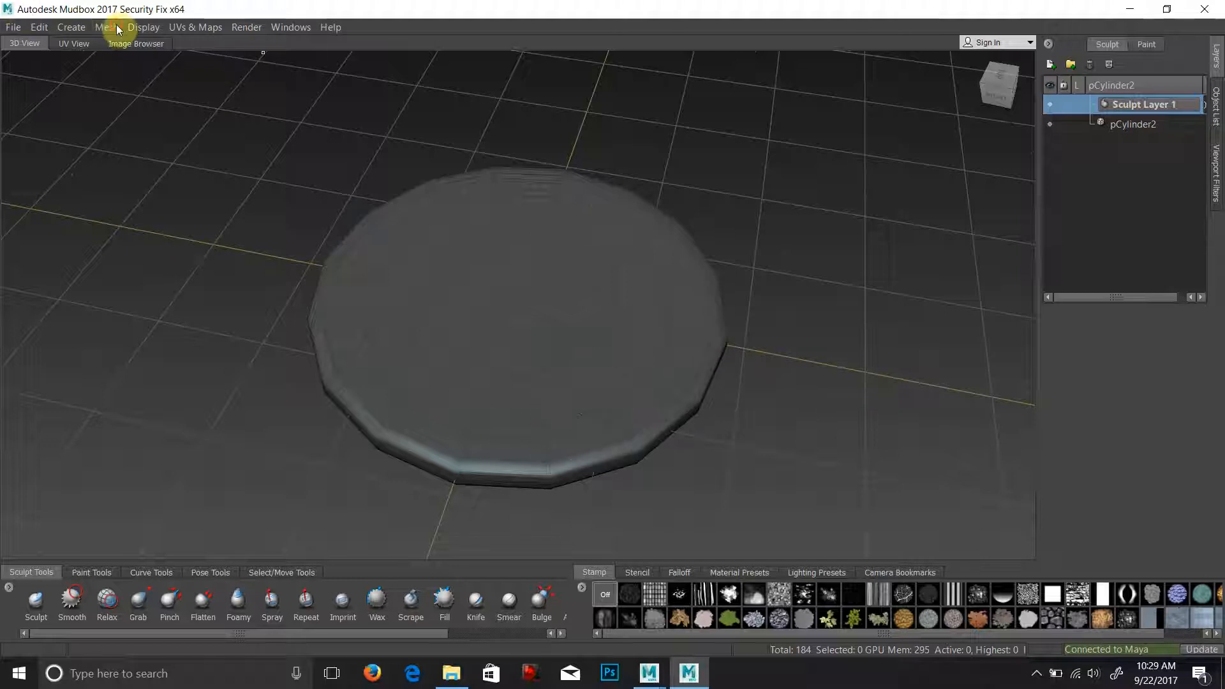
Step: Add subdivision levels to the coin and check its UV layout in the UV View
left_click(106, 27)
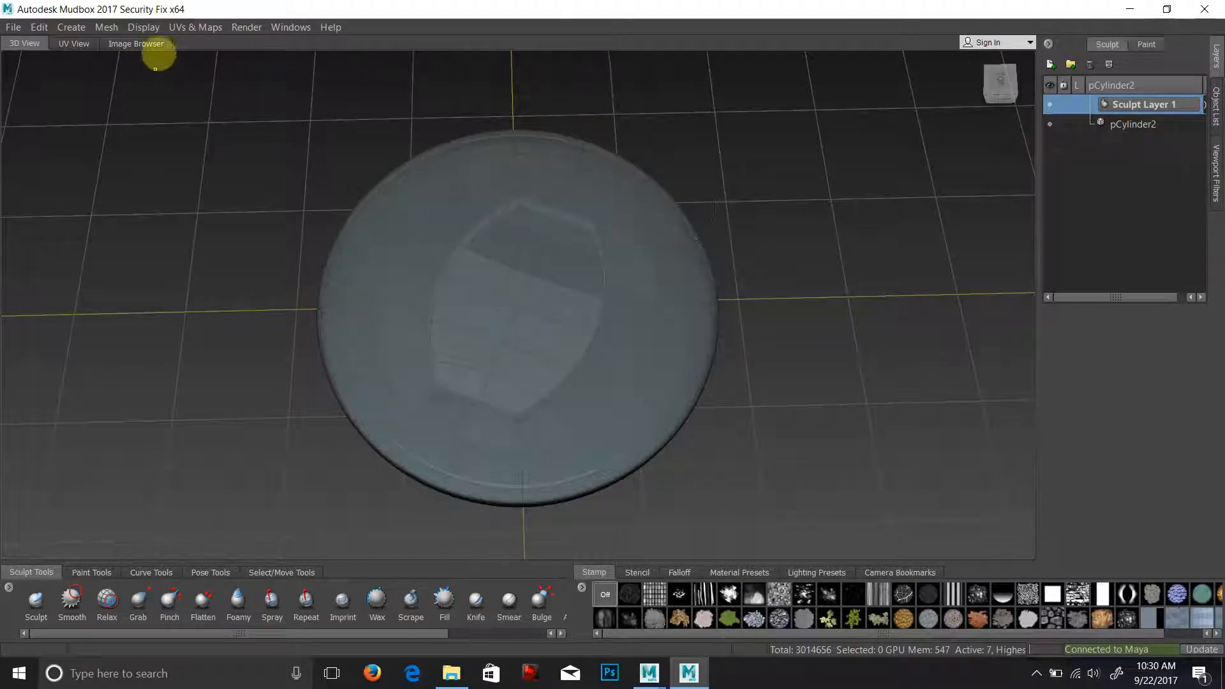
left_click(73, 43)
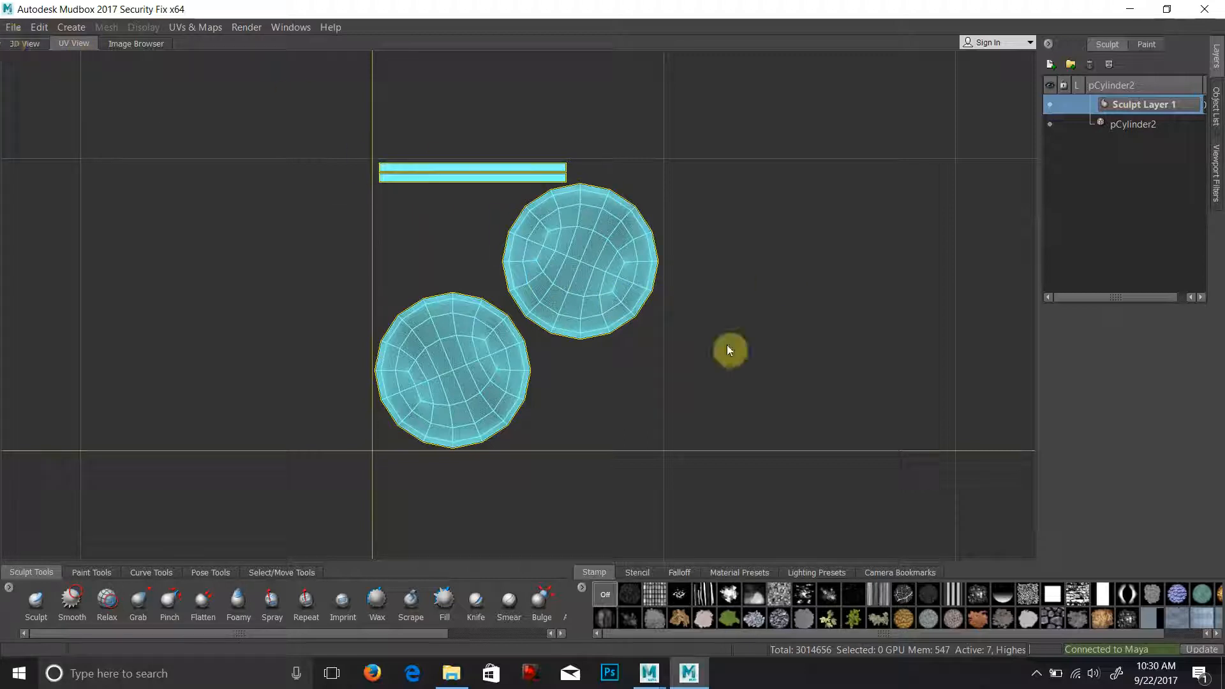
left_click(24, 43)
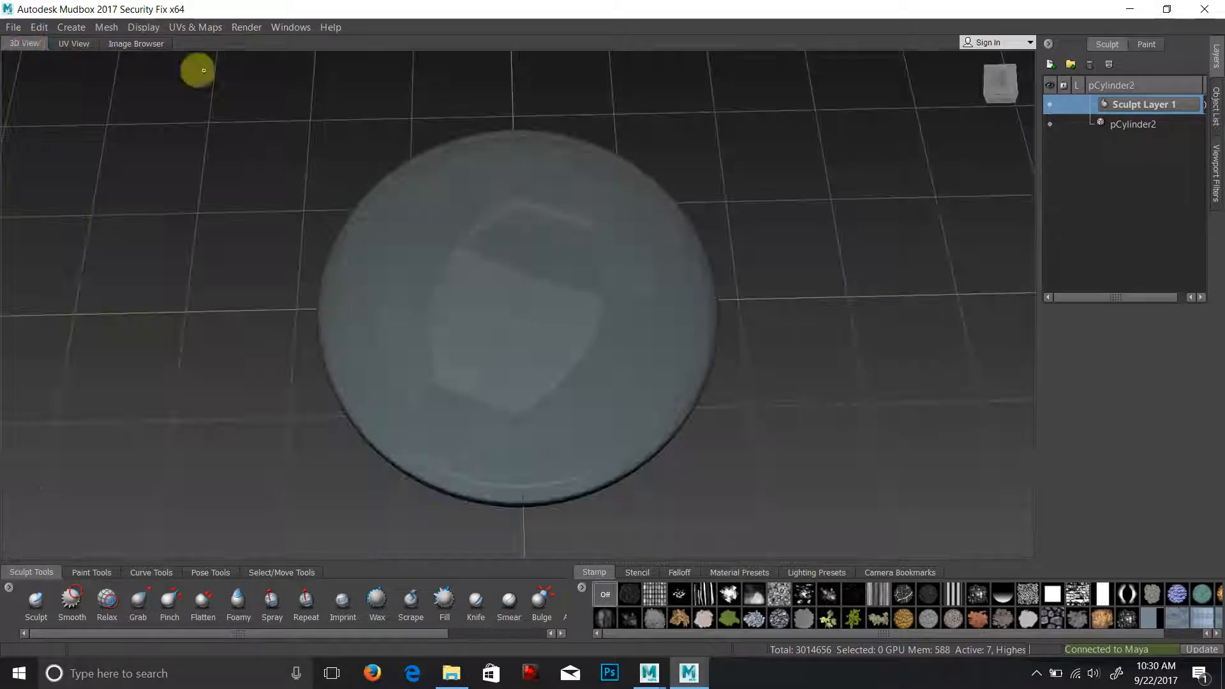
Step: Reopen the subdivision level options and set the UV smoothing option
left_click(106, 27)
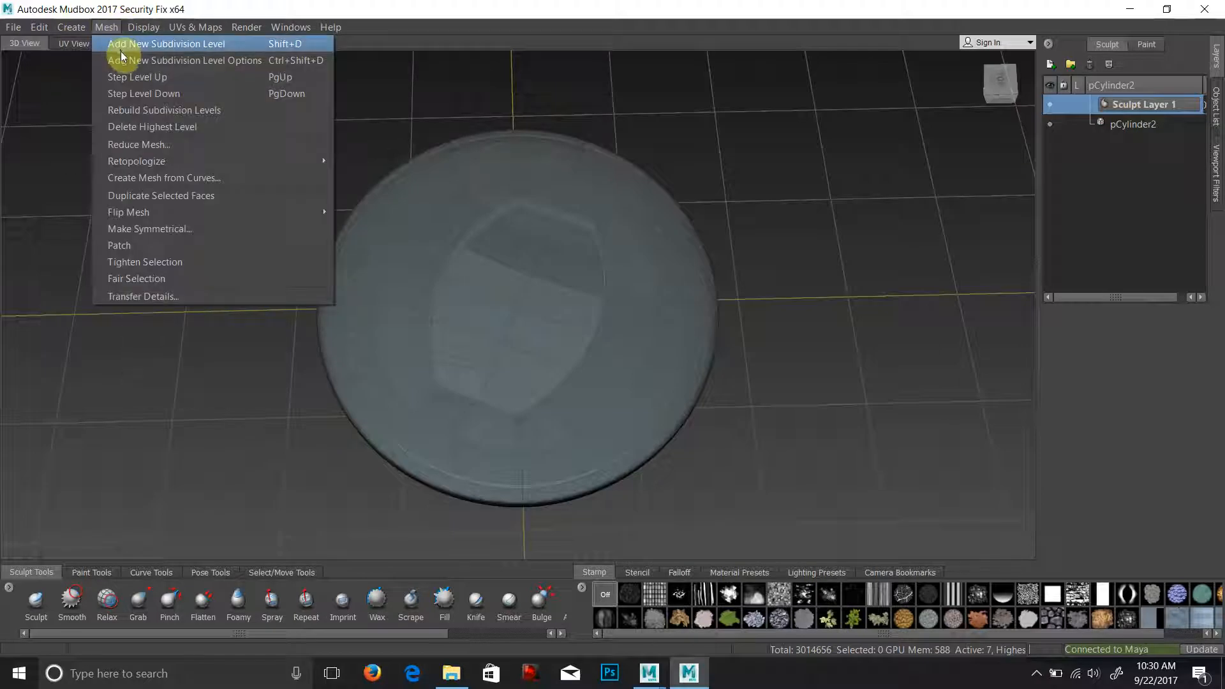
left_click(186, 60)
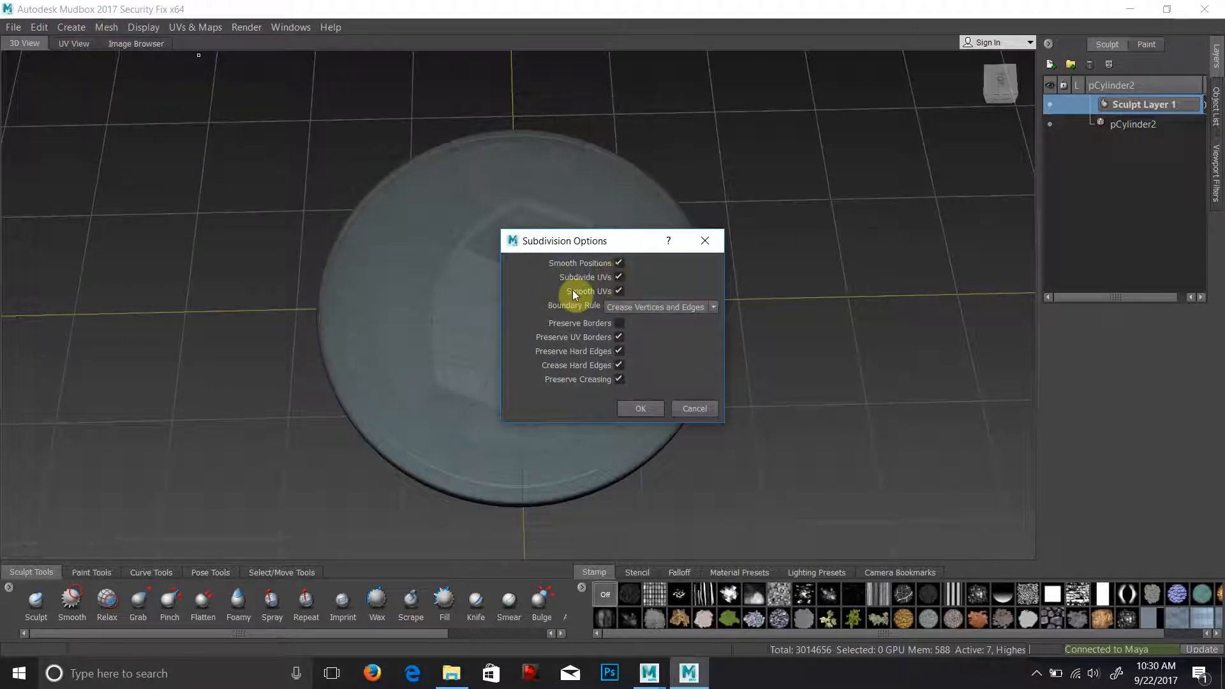
left_click(639, 409)
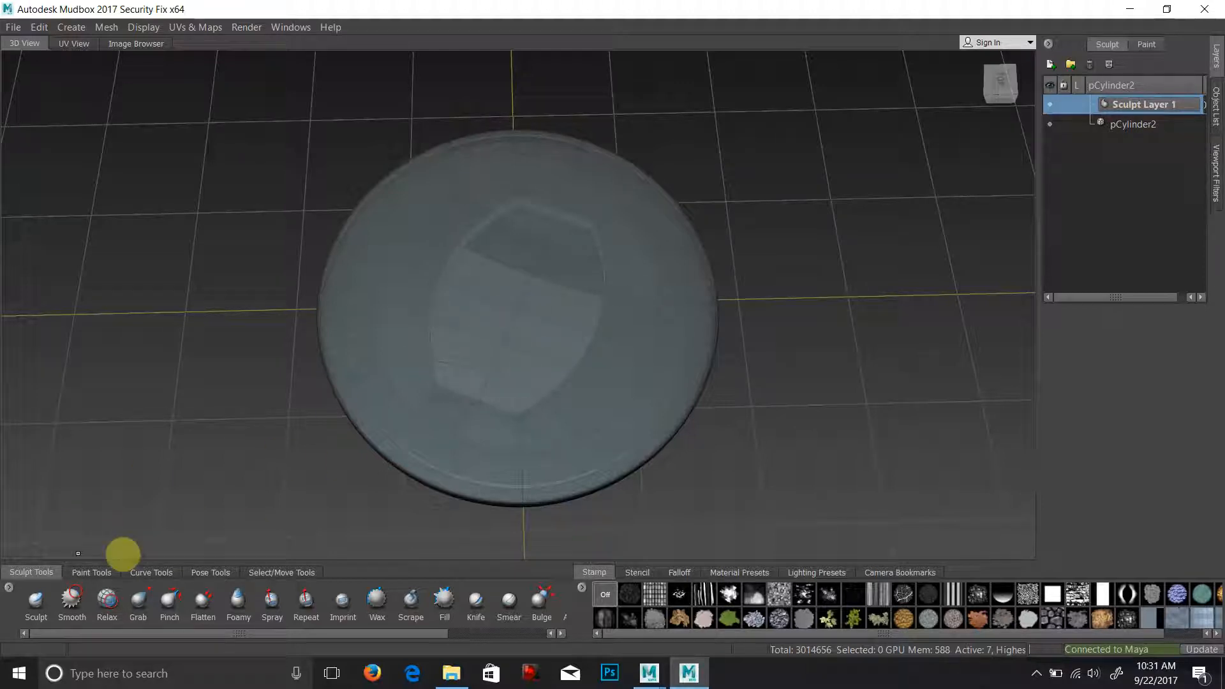
Step: Sculpt raised lettering spelling "Matt" across the coin face with the Sculpt brush
left_click(36, 601)
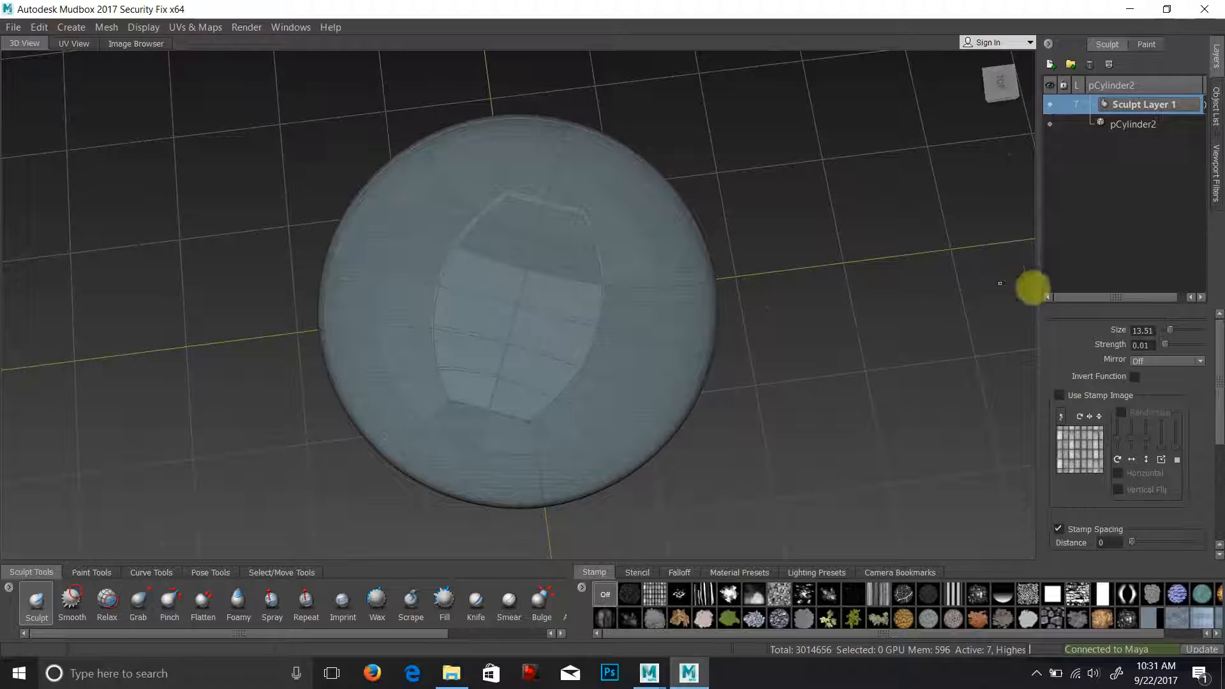
mouse_move(772, 338)
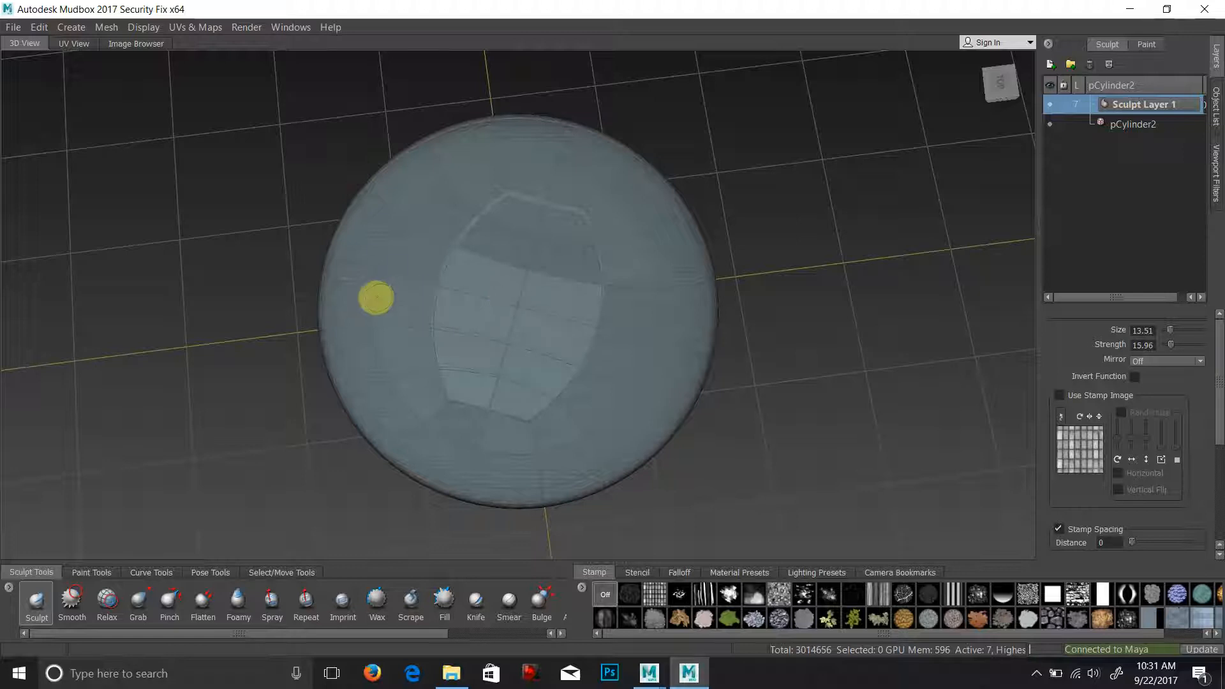
left_click_drag(375, 299, 437, 313)
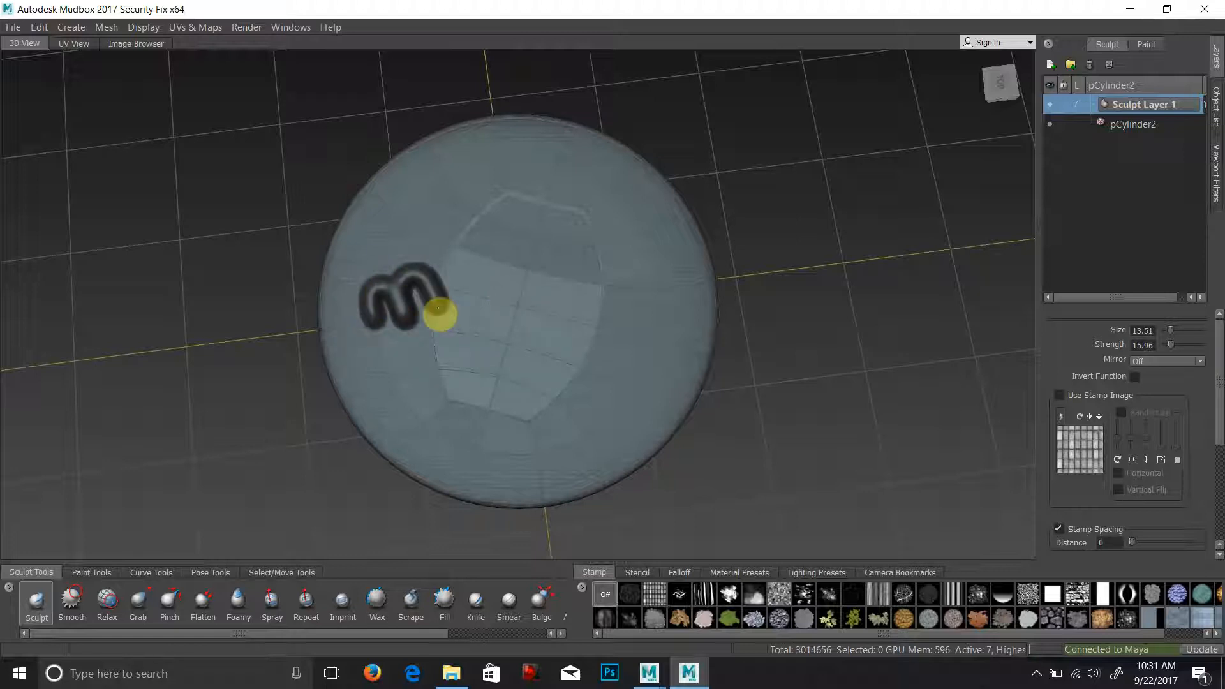
left_click_drag(437, 314, 508, 293)
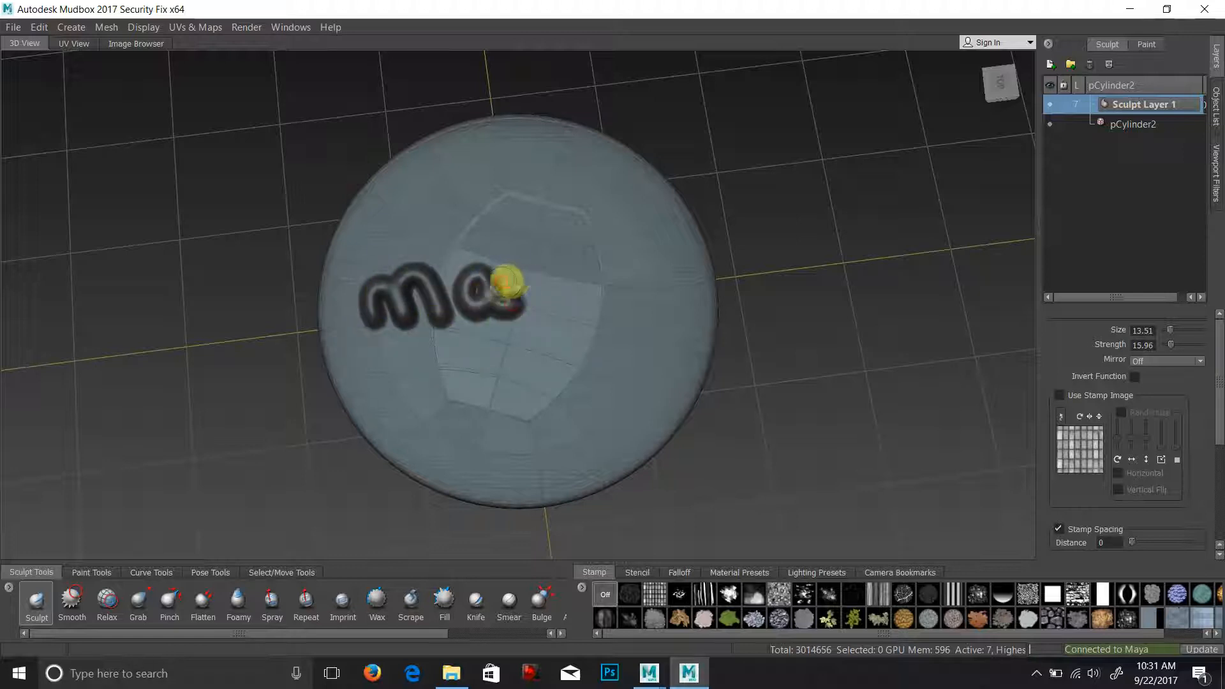
left_click_drag(508, 284, 645, 356)
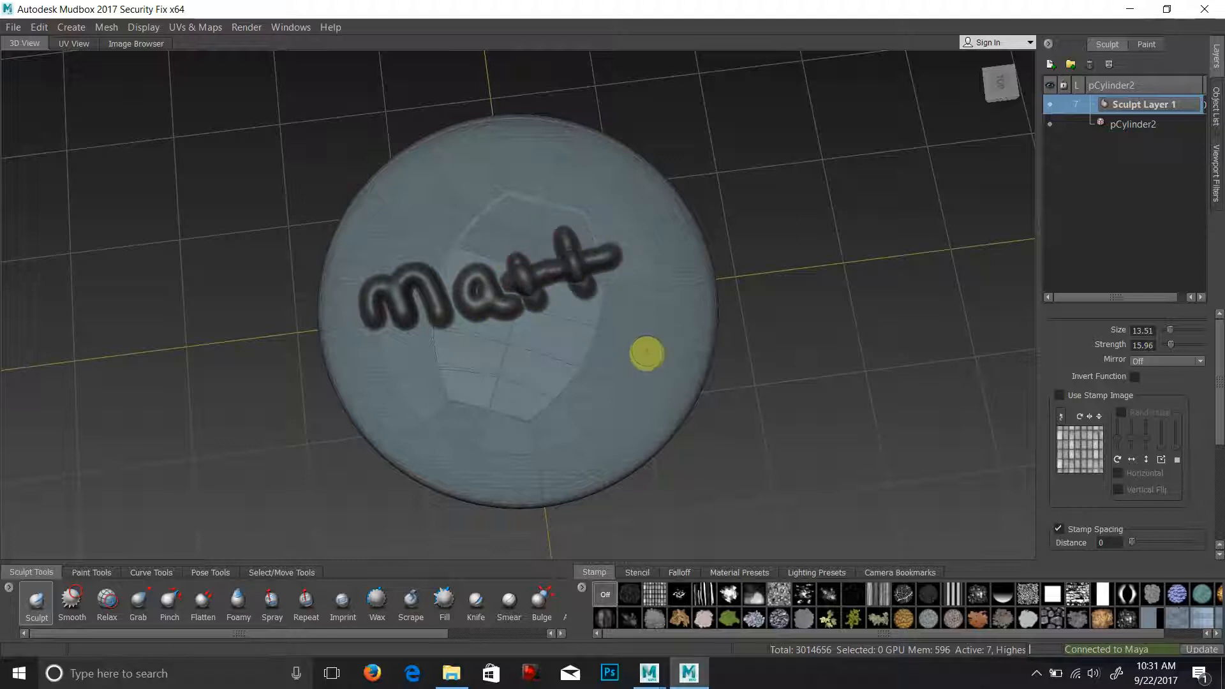
left_click_drag(644, 356, 623, 258)
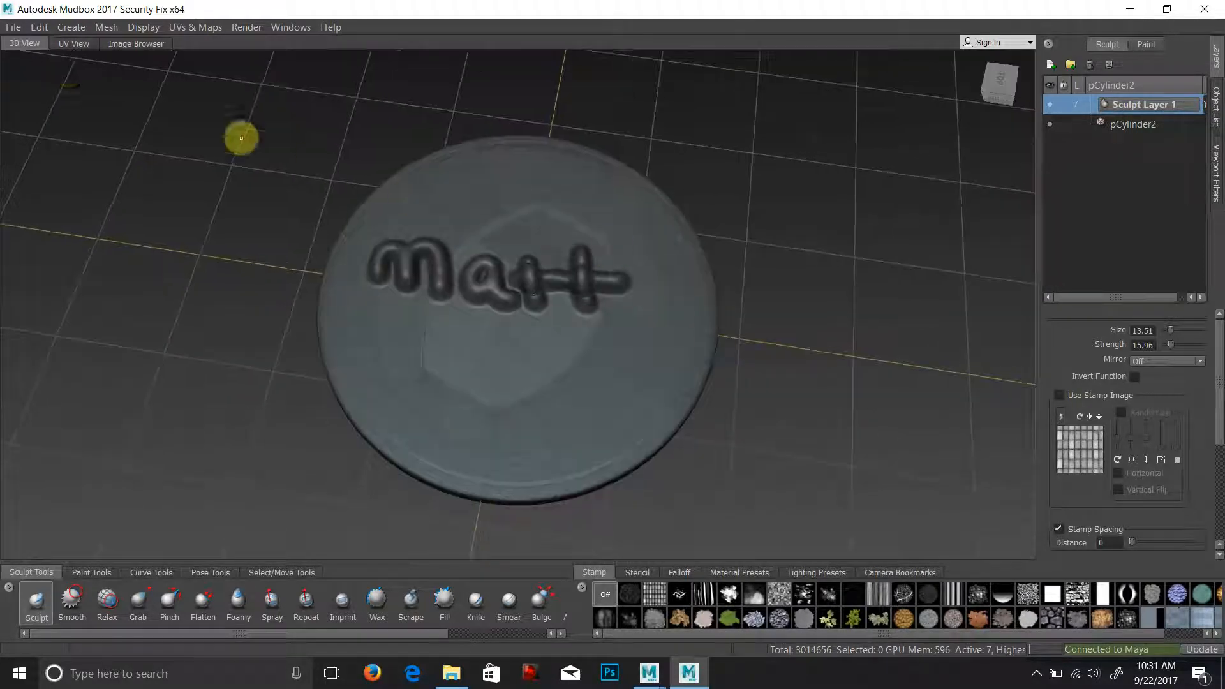
Step: Check the UV layout, then sculpt a round bump and a squiggle below the lettering
left_click(73, 44)
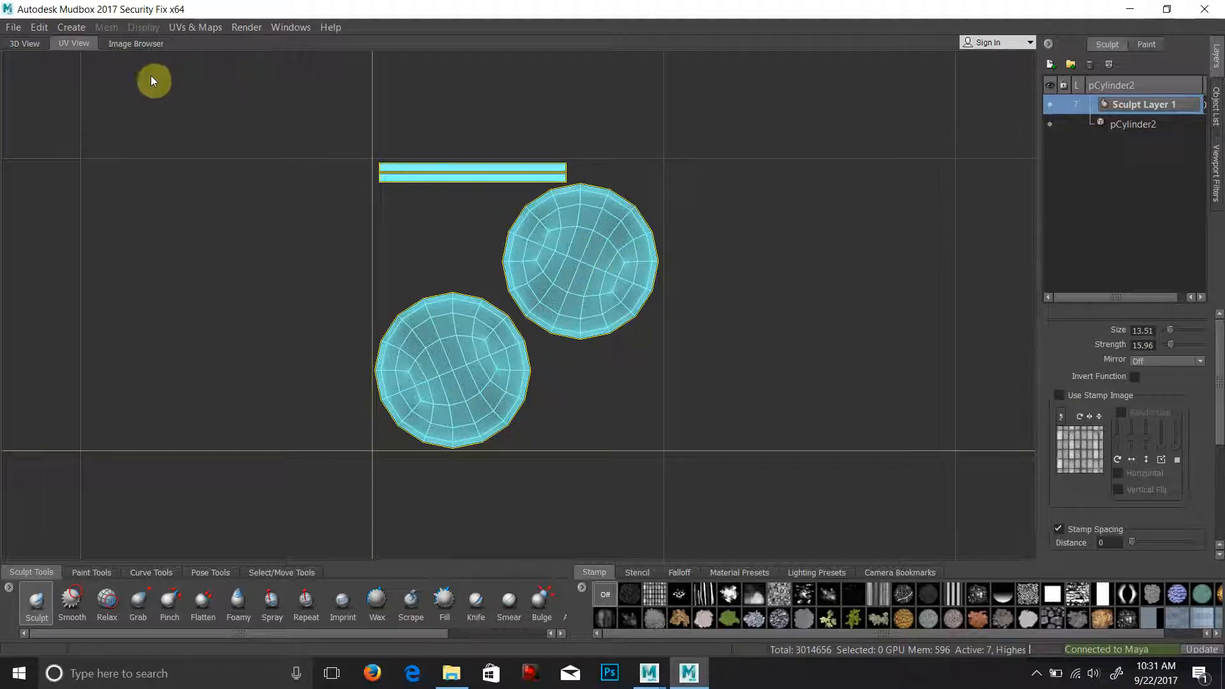
left_click(23, 43)
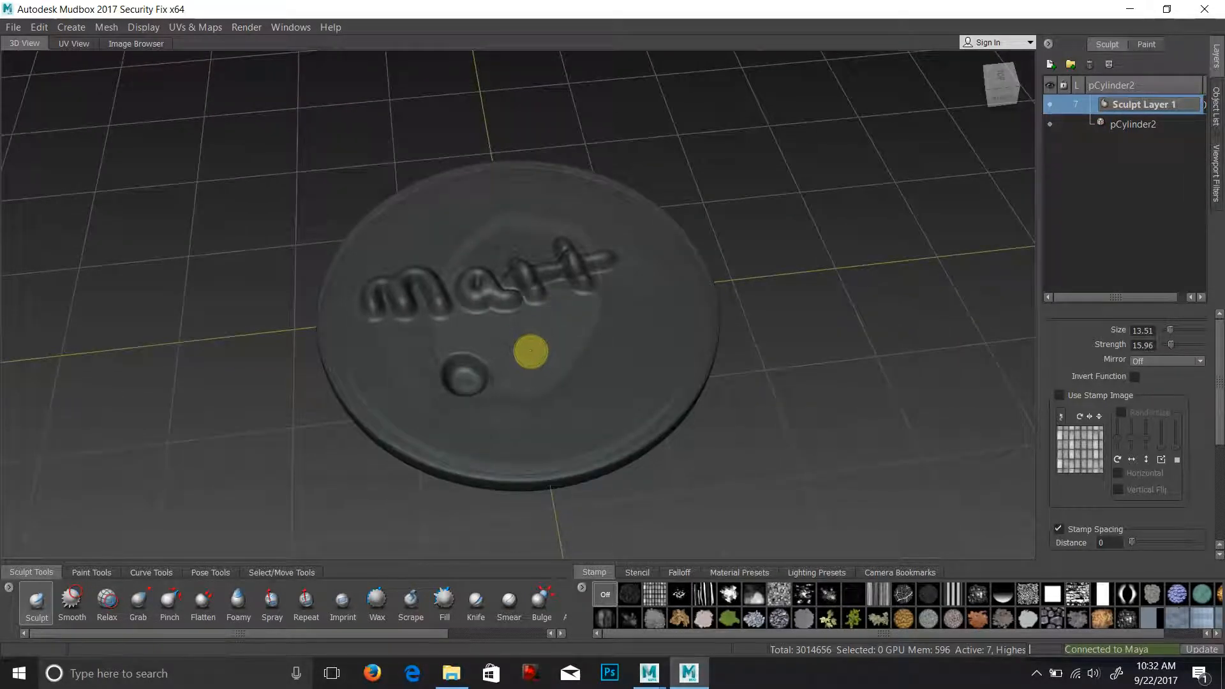
left_click_drag(528, 351, 578, 356)
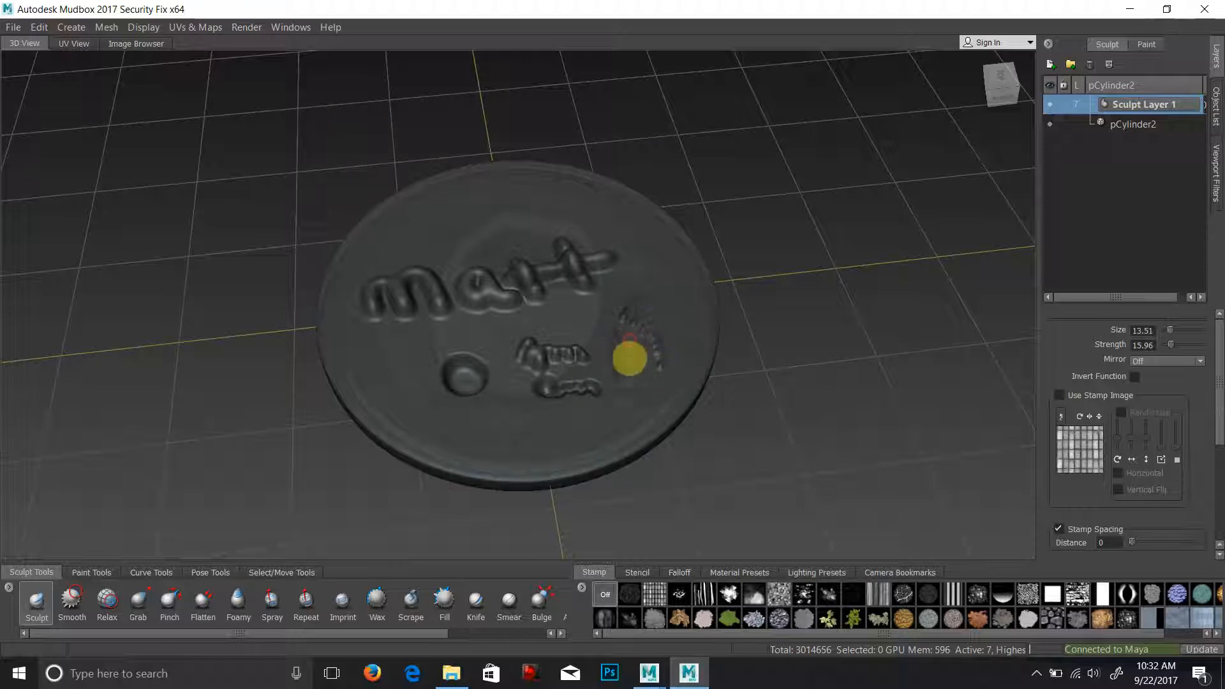
left_click_drag(630, 360, 593, 422)
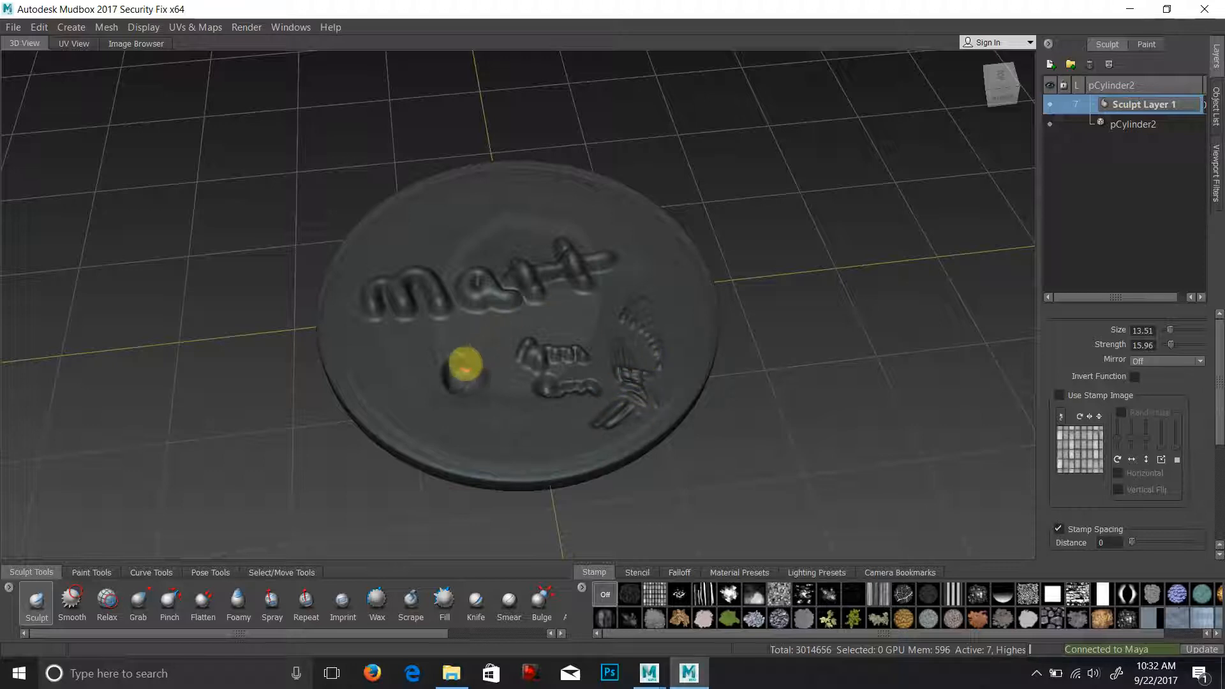
Step: Clear the sculpt layer so the coin face returns to its smooth base shape
left_click(72, 599)
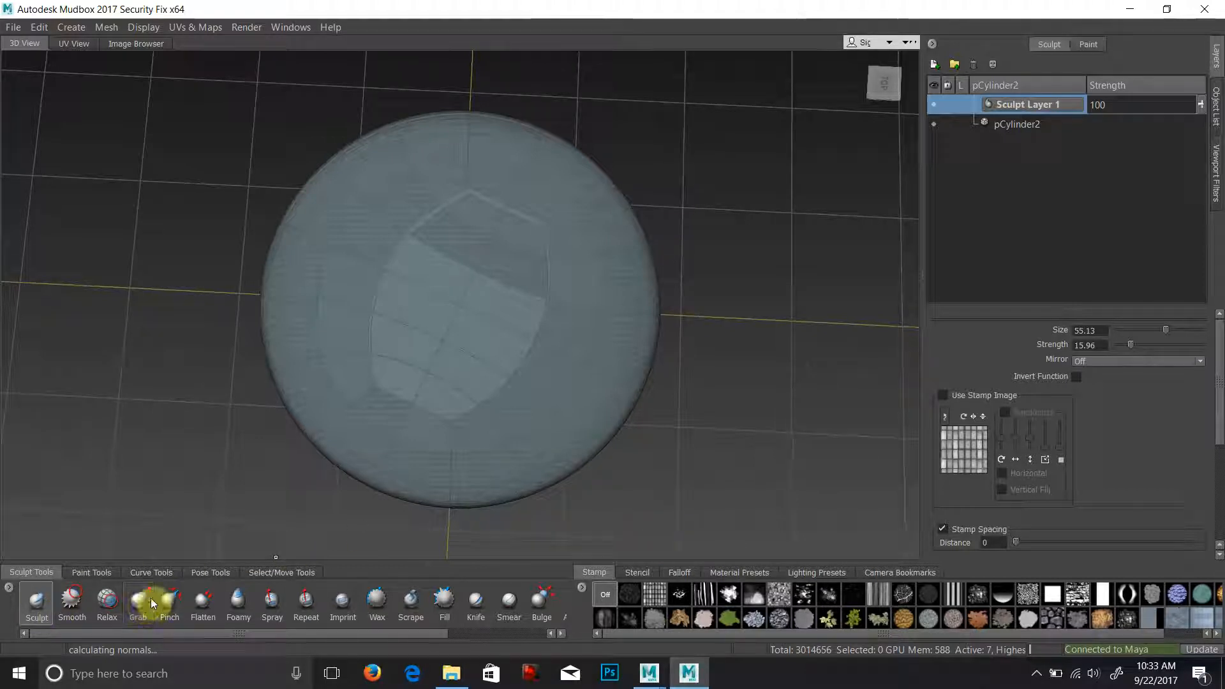
Step: Scrape worn patches along the coin rim with the Scrape brush and orbit to review them
left_click(203, 601)
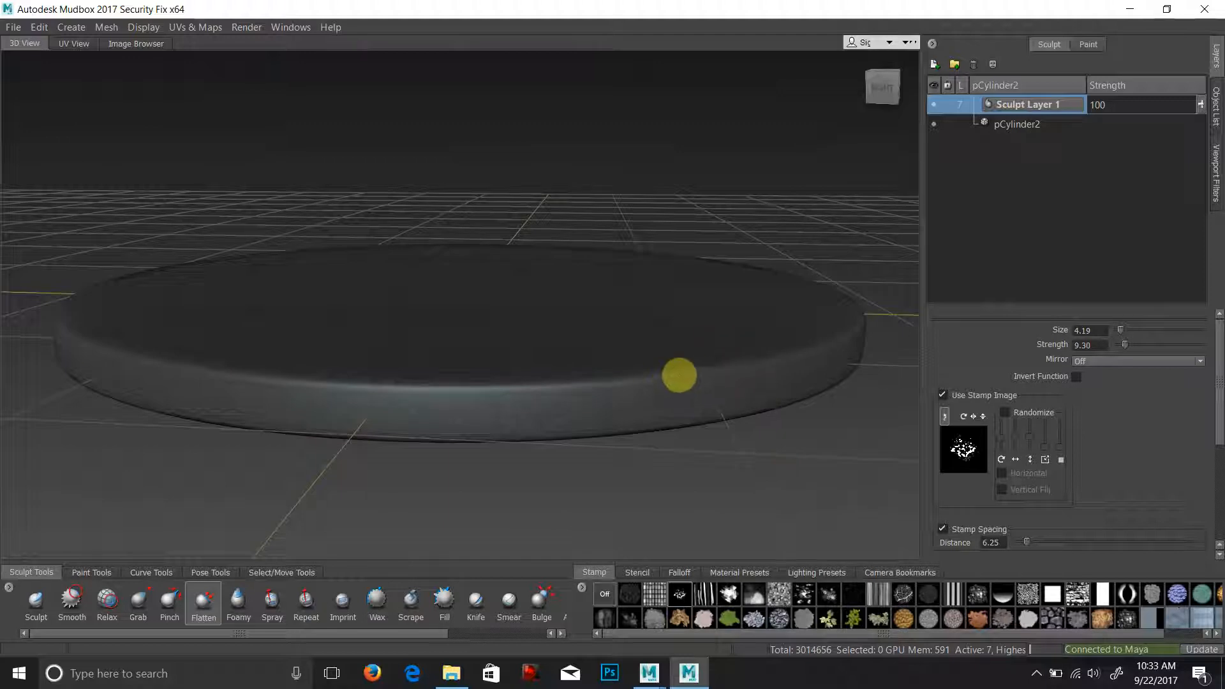
mouse_move(451, 531)
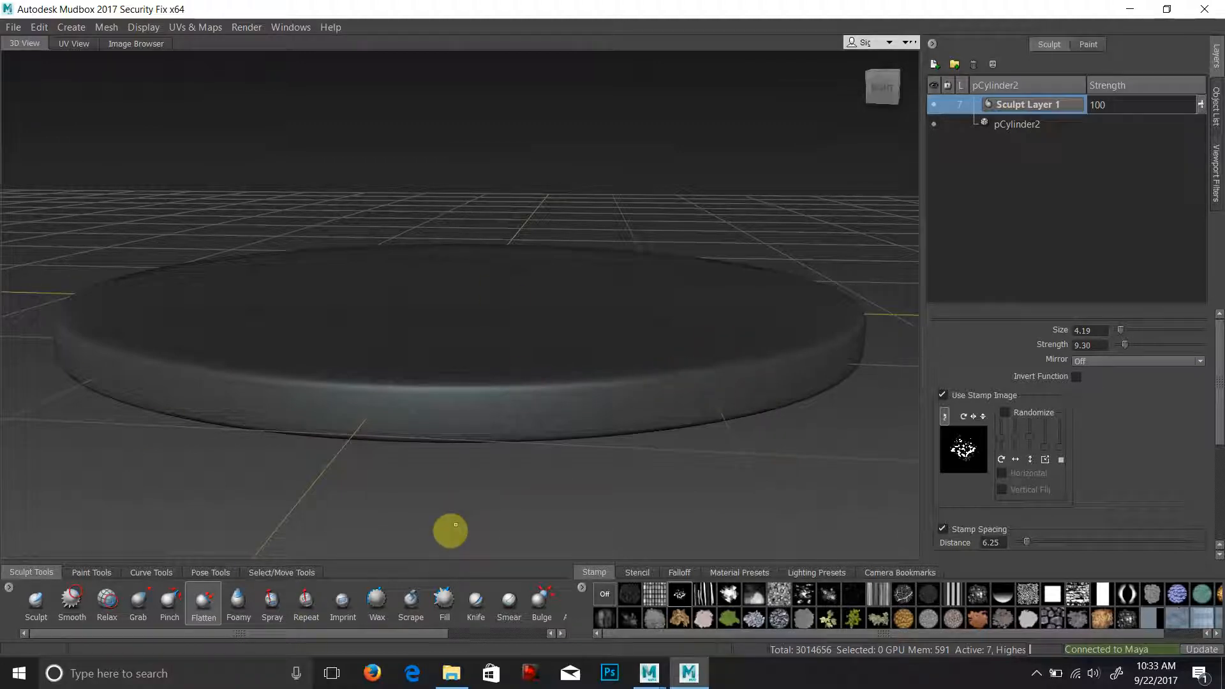
left_click(409, 601)
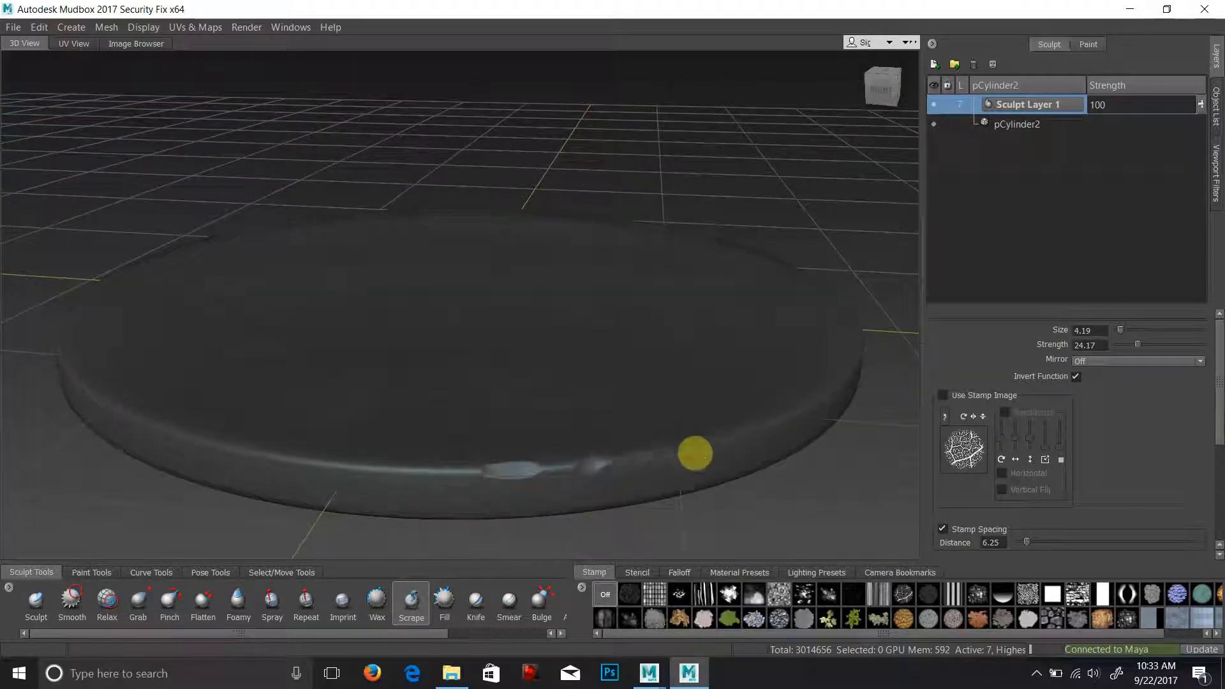
left_click_drag(692, 456, 522, 482)
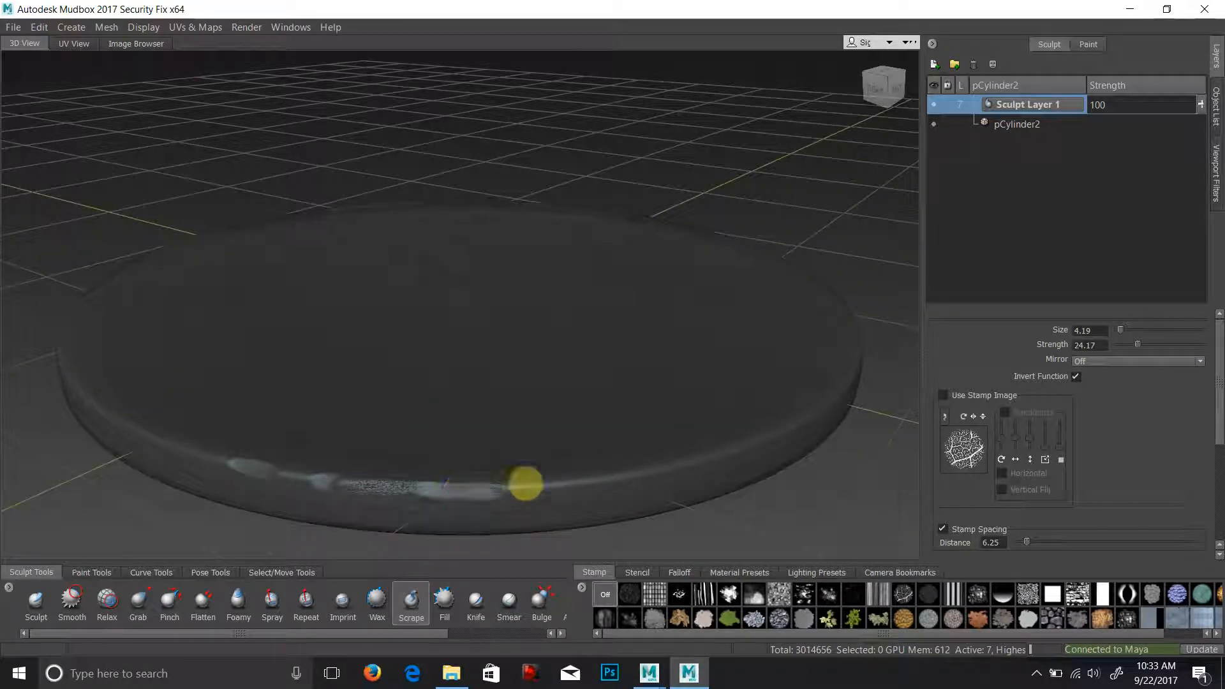
left_click_drag(523, 486, 632, 464)
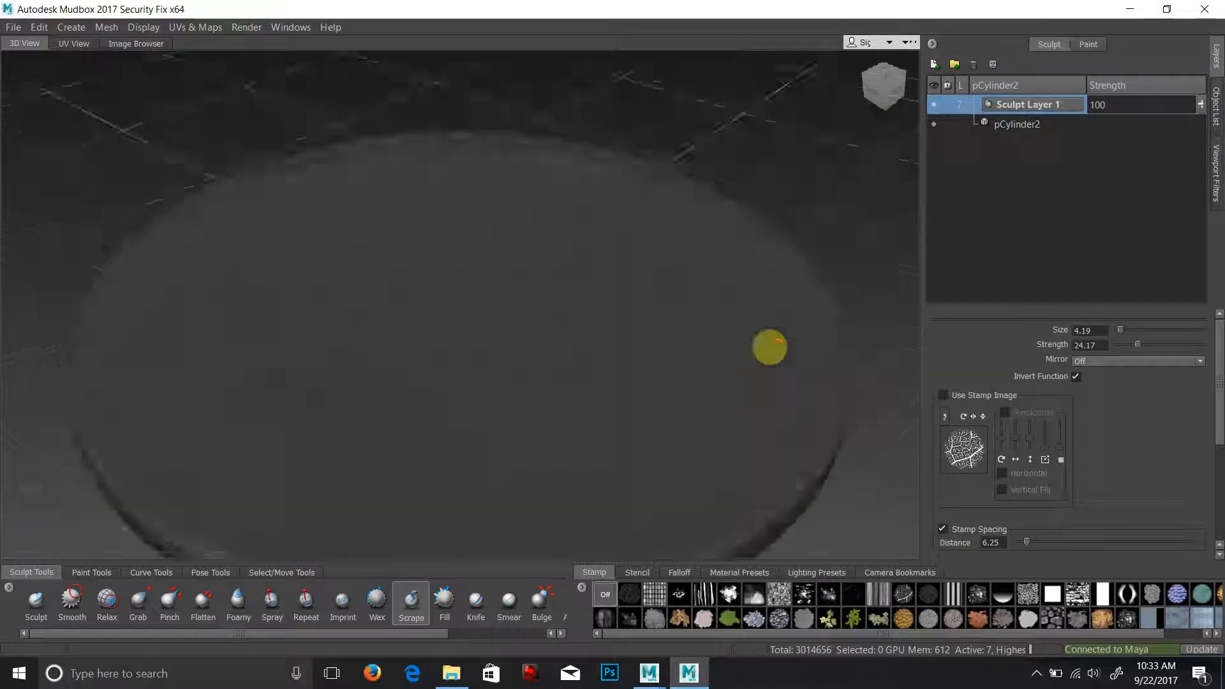
left_click_drag(769, 347, 699, 346)
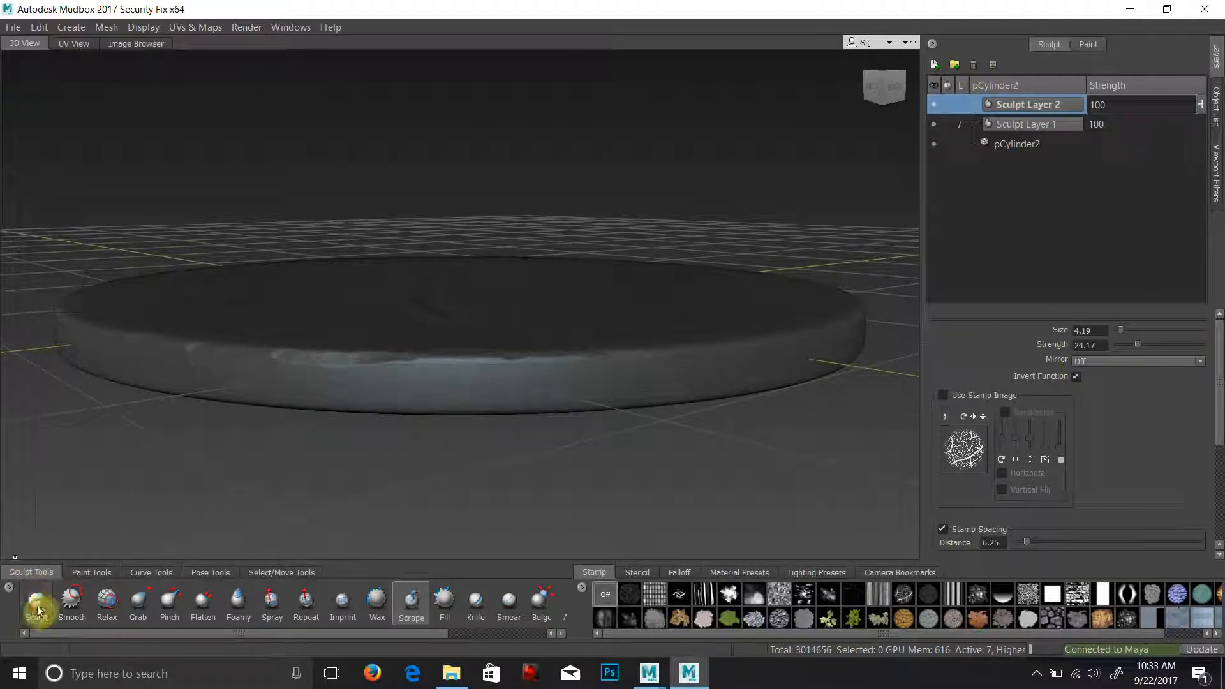
Step: Paint patches of streaky scratch marks across the coin face with the Sculpt brush
left_click(35, 601)
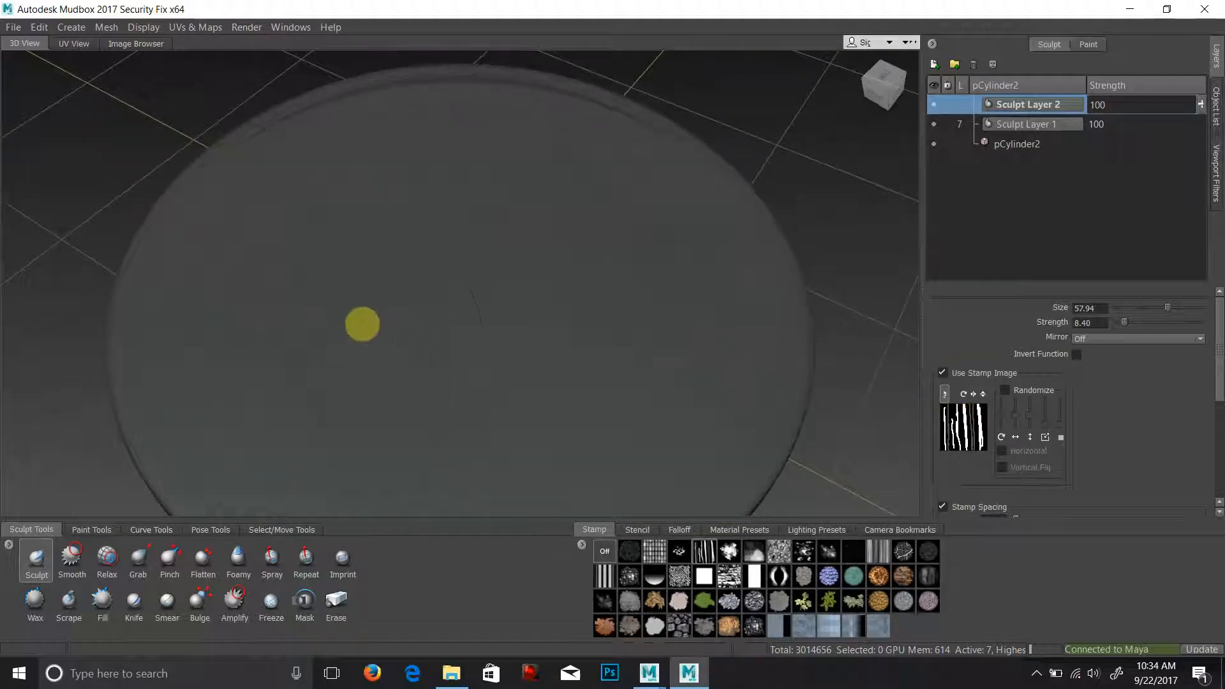
left_click_drag(361, 326, 551, 318)
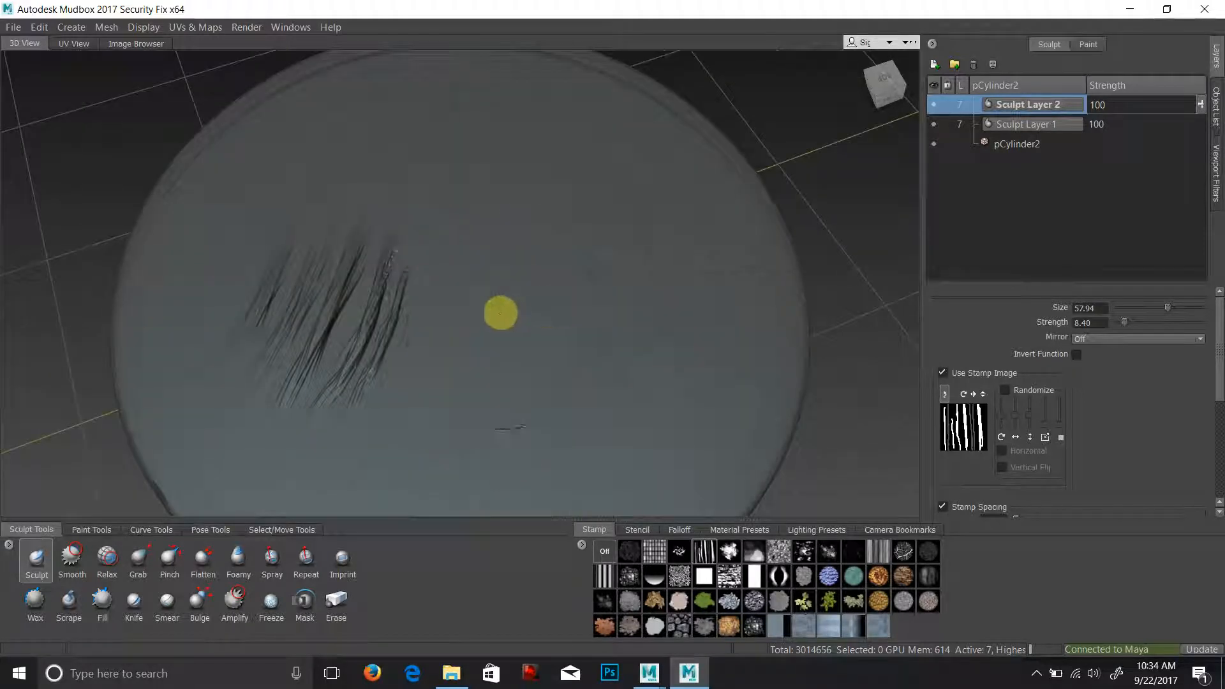
left_click_drag(500, 314, 638, 324)
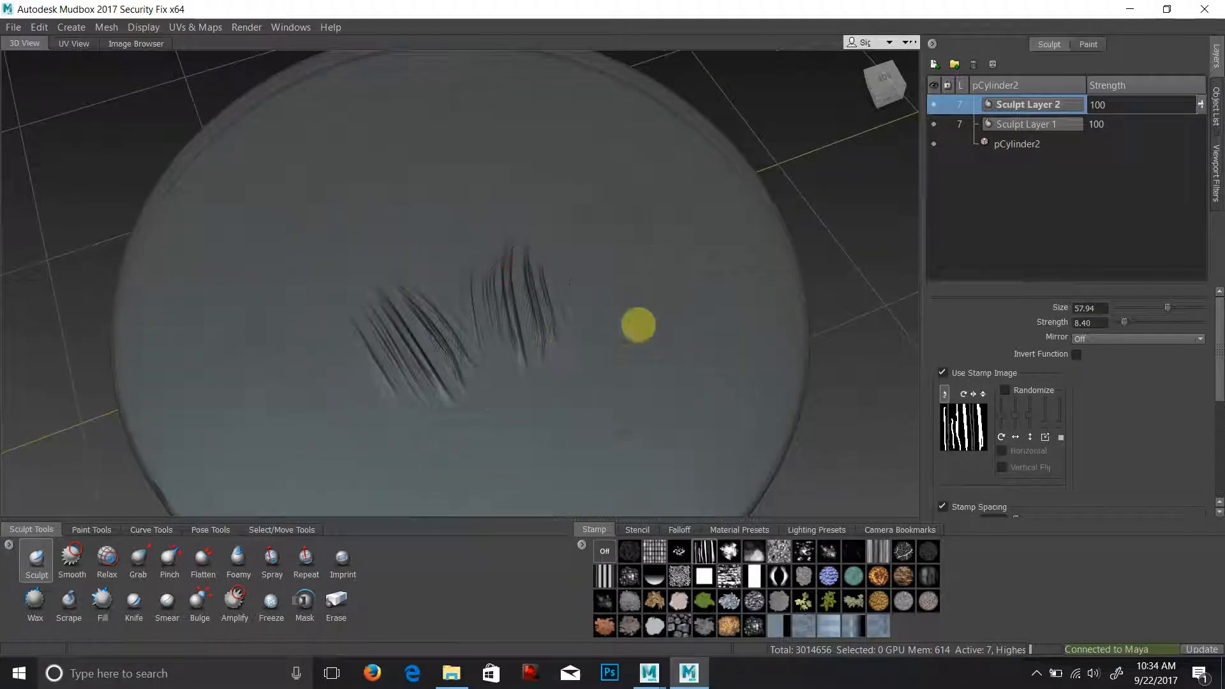
left_click_drag(636, 324, 548, 221)
type("17")
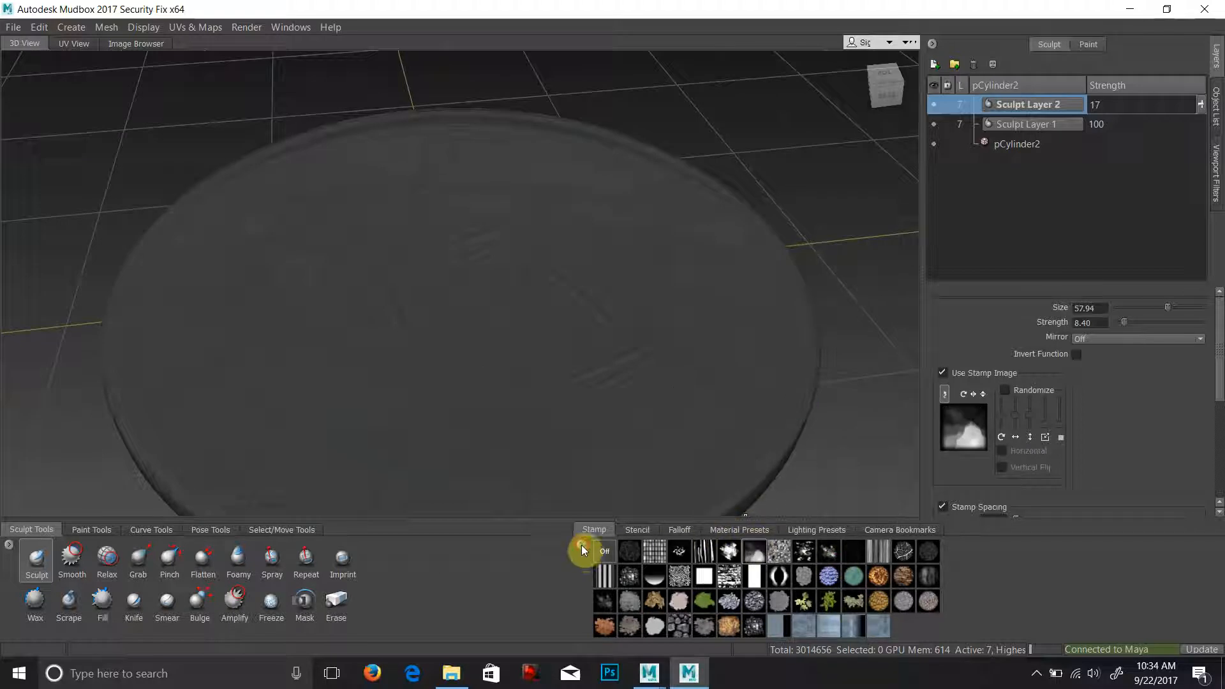
mouse_move(979, 551)
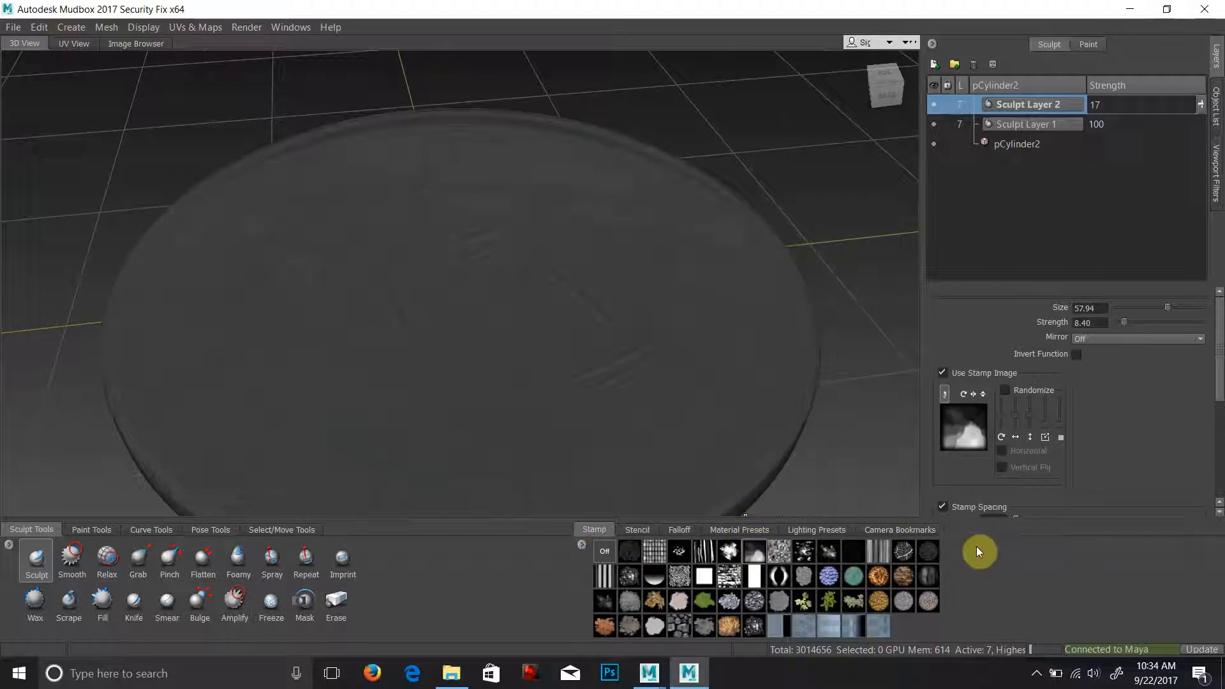
mouse_move(782, 347)
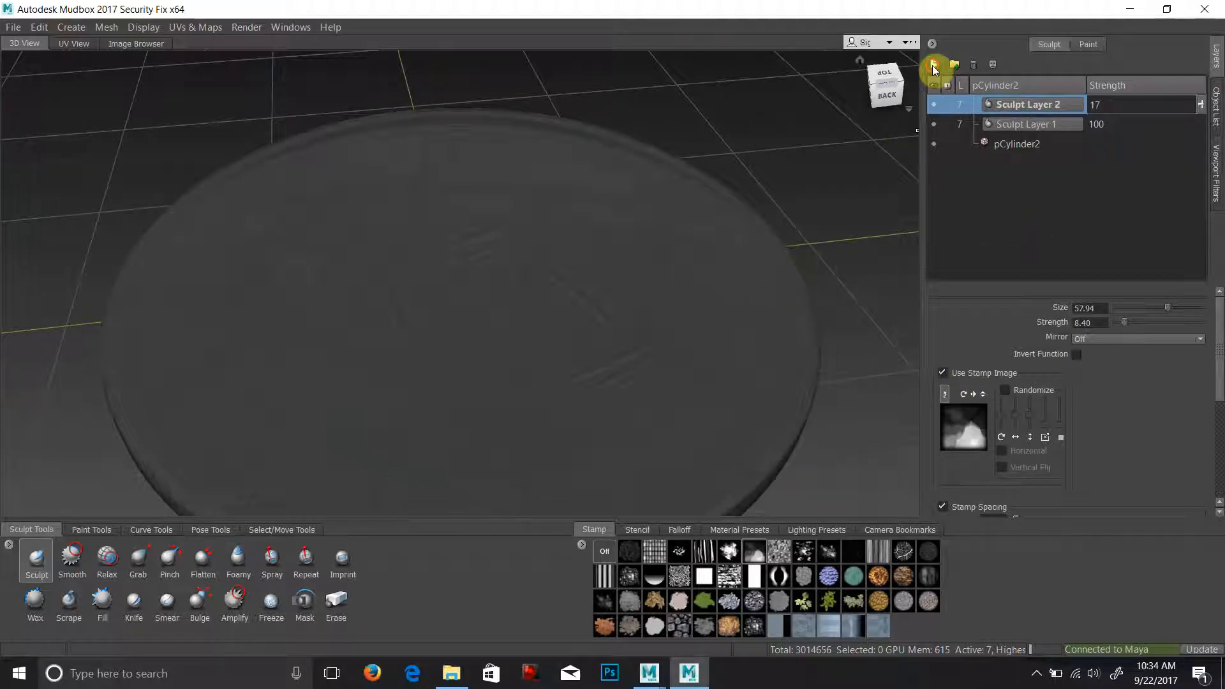
Step: Add Sculpt Layer 3 and apply the cellular stencil over the coin
left_click(934, 64)
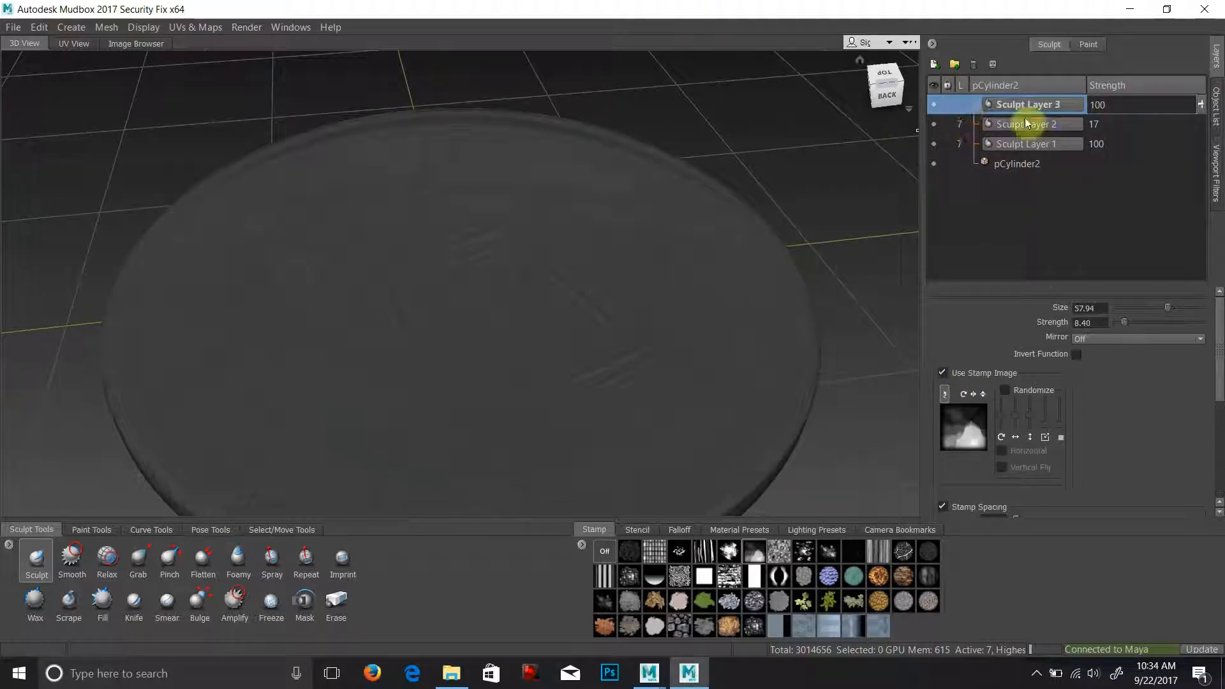
left_click(1029, 144)
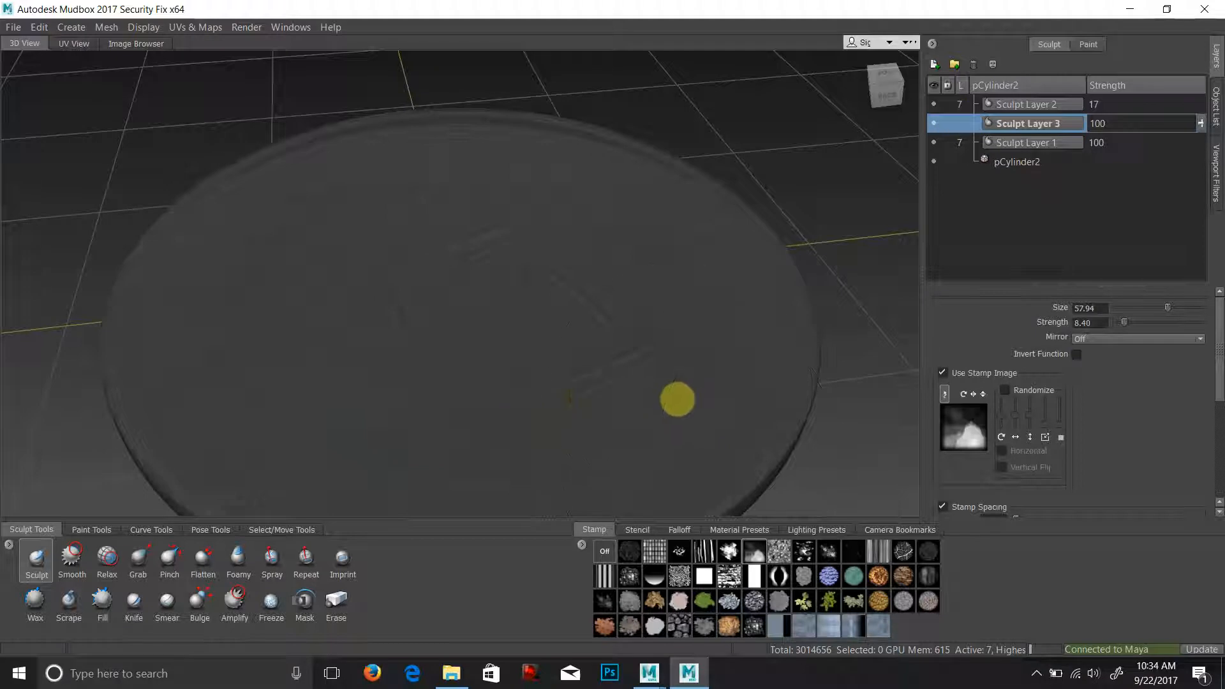
left_click(636, 529)
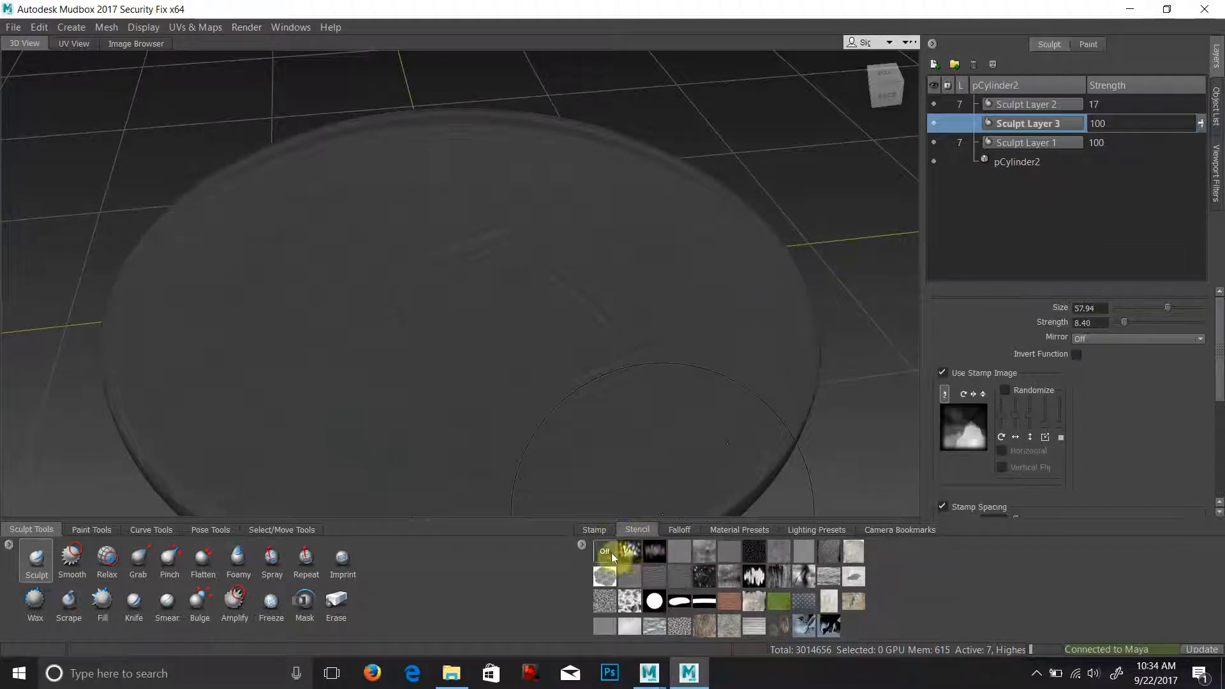
left_click(627, 551)
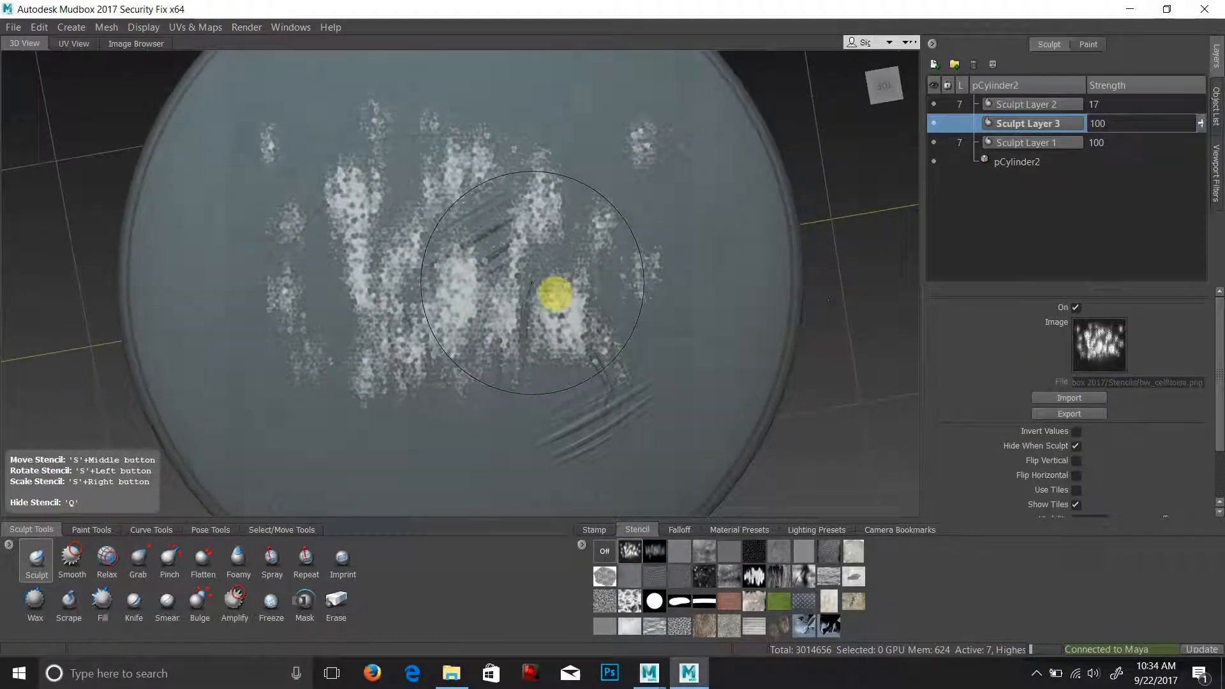
Step: Press cellular texture into the coin face through the stencil, then turn the stencil off
left_click_drag(555, 295, 352, 289)
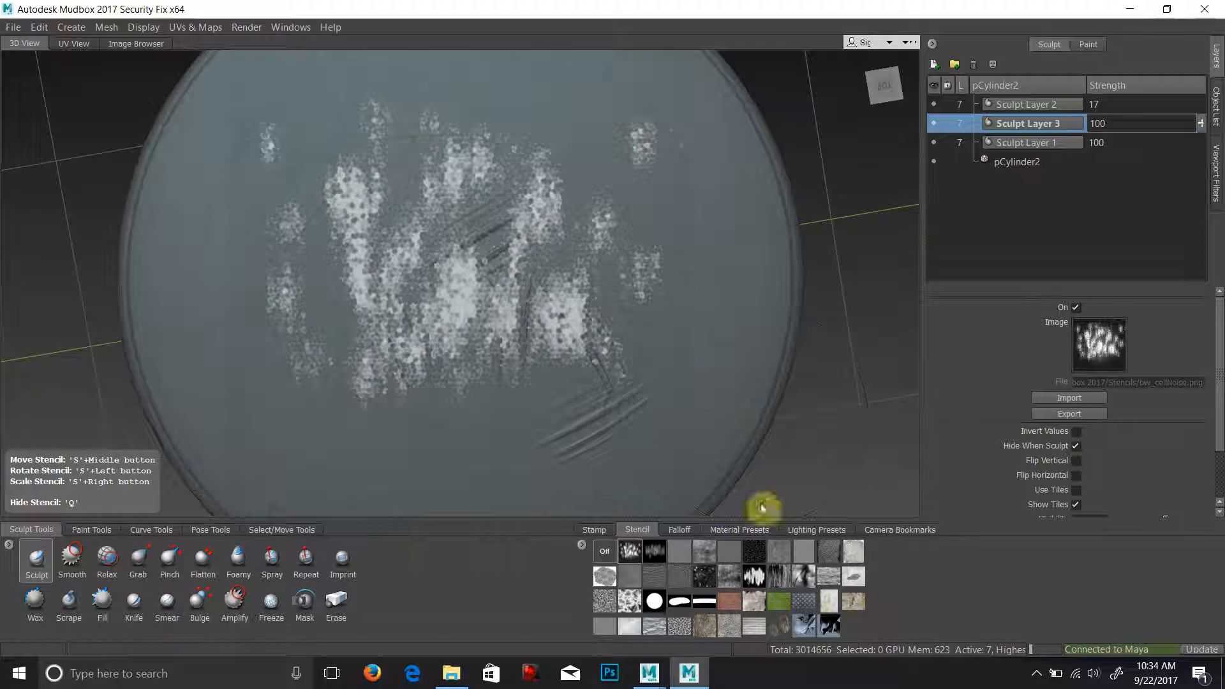
mouse_move(622, 250)
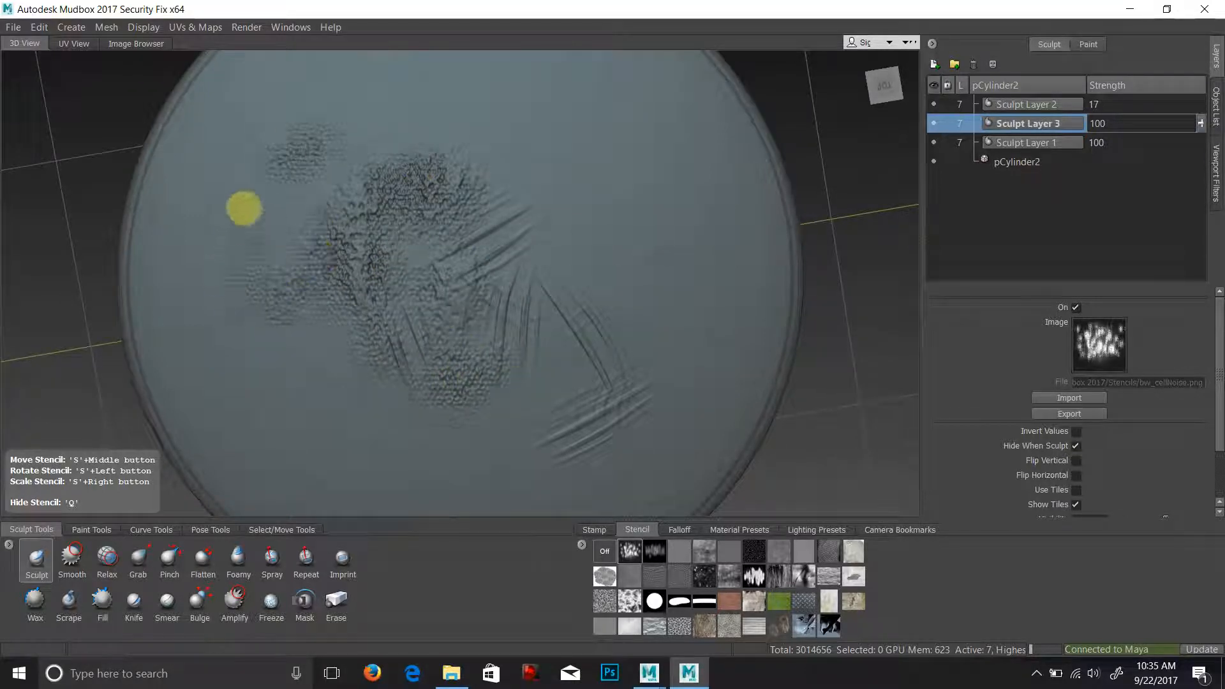
left_click_drag(245, 206, 805, 312)
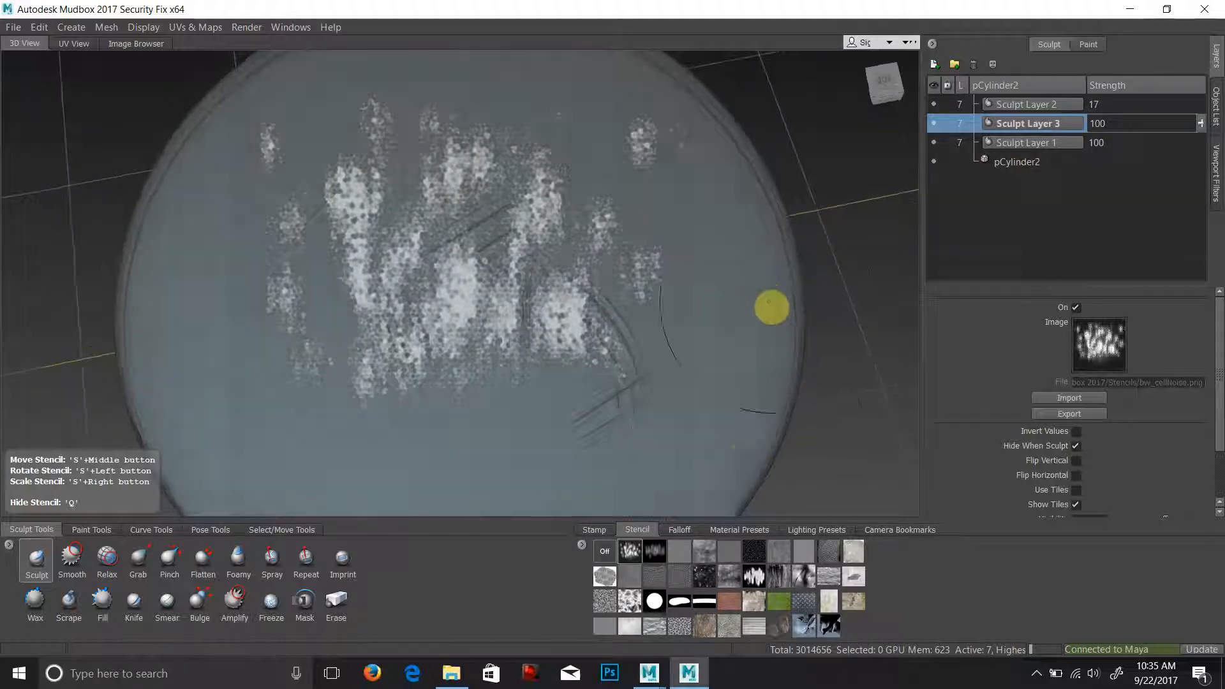
left_click(604, 551)
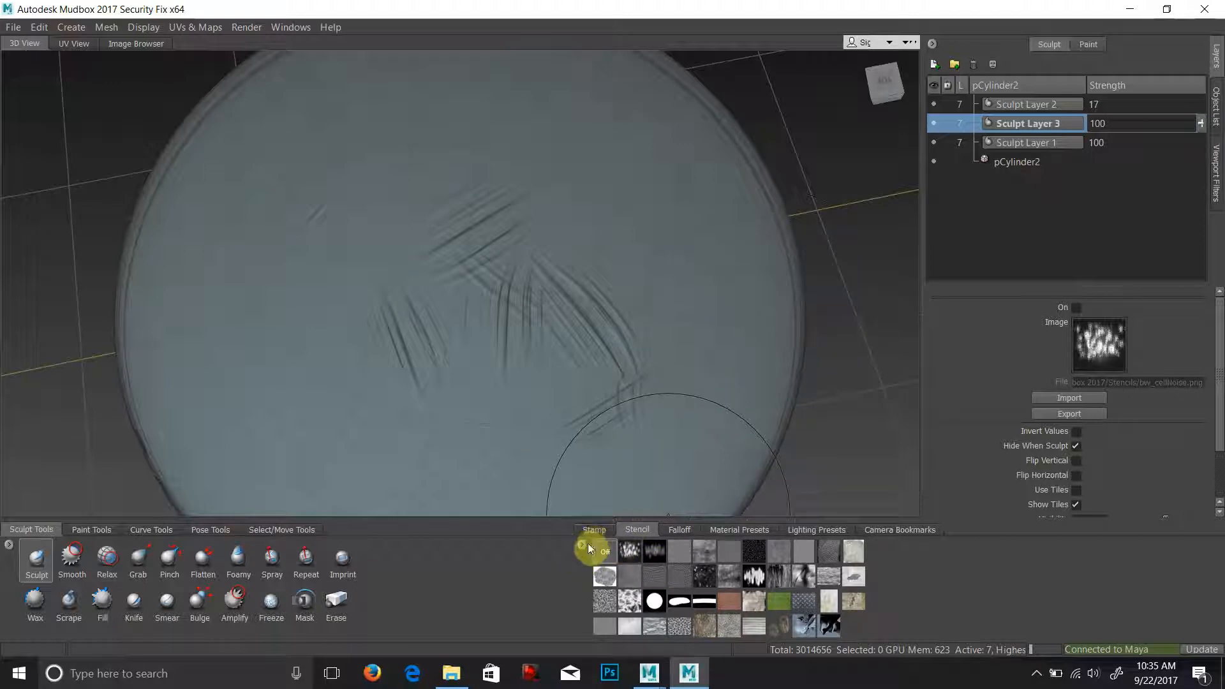
Step: Add the roosevelt_dime image from Desktop > Sculpting101 as a new stencil
right_click(605, 552)
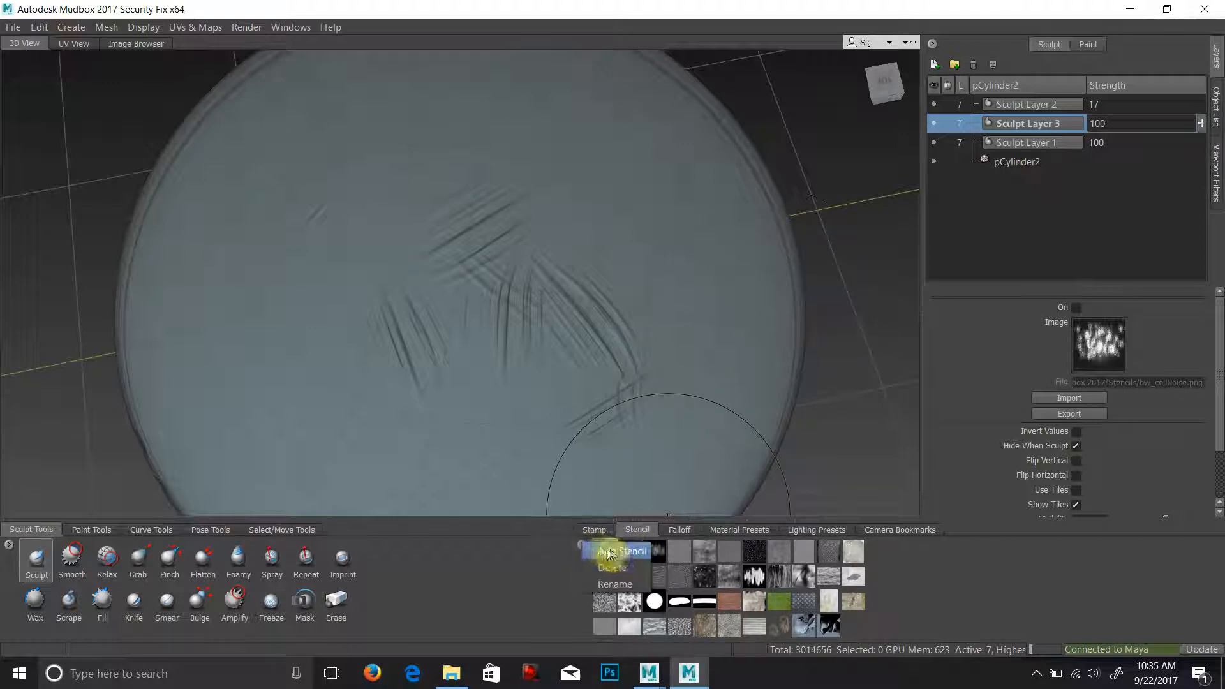
left_click(625, 551)
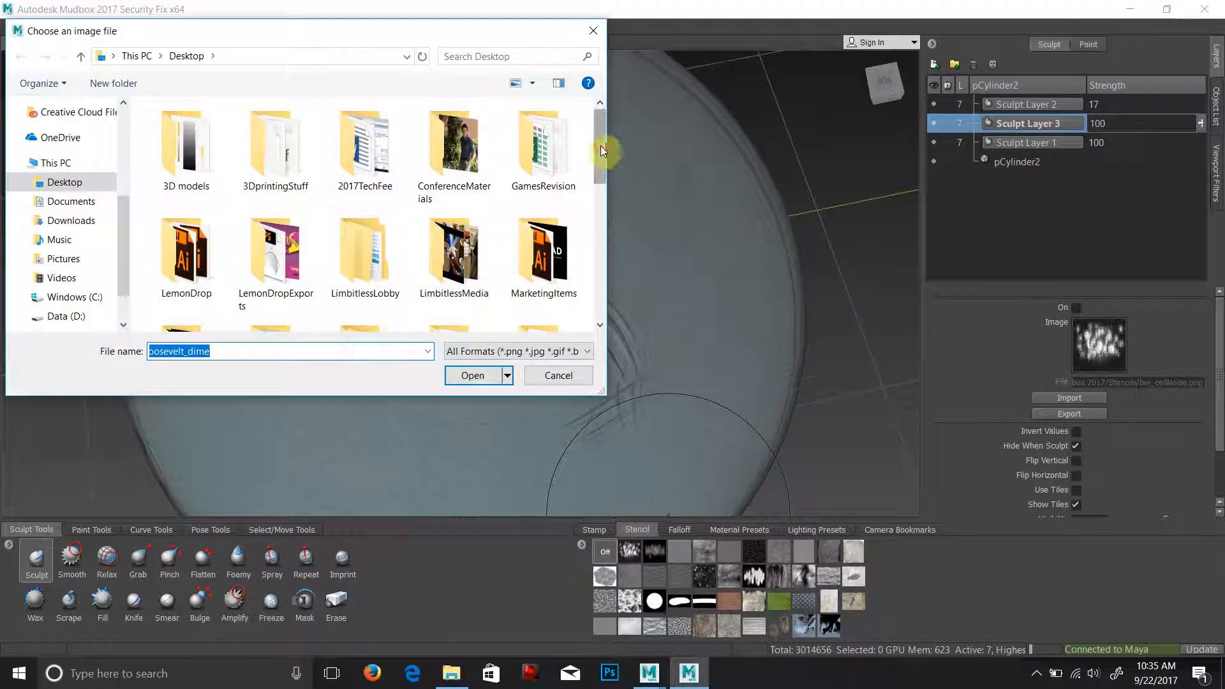
scroll("down", 3)
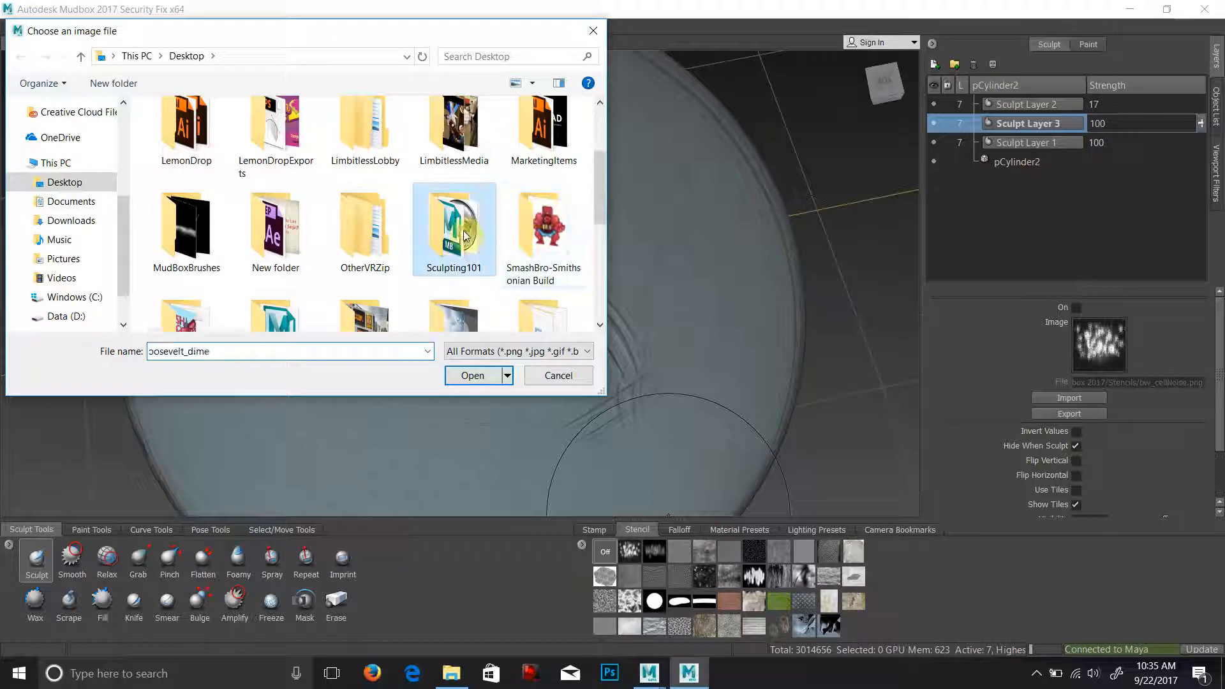
double_click(454, 227)
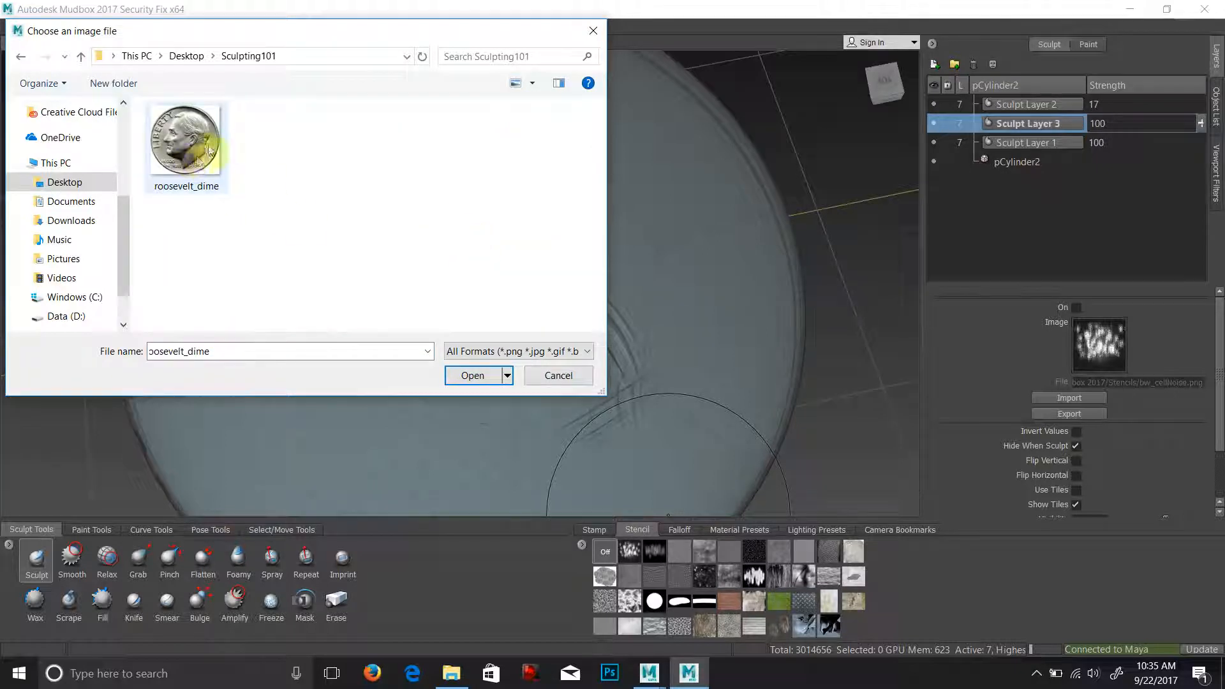
left_click(472, 375)
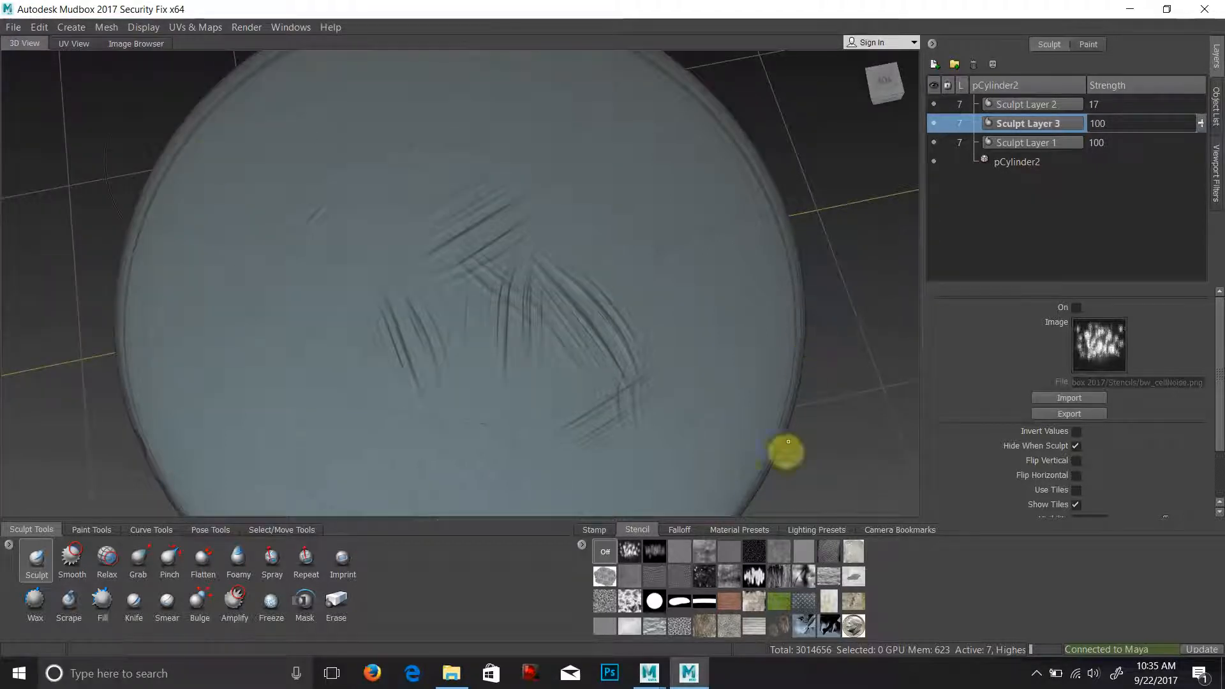
mouse_move(718, 117)
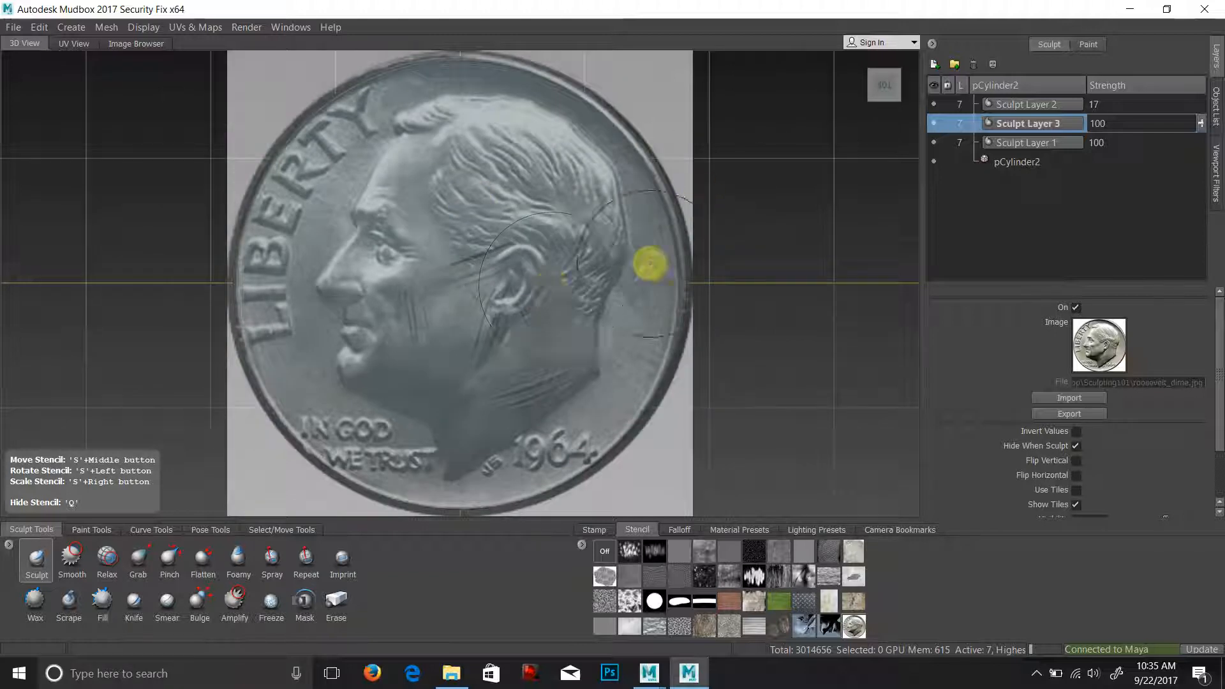
Step: Sculpt the dime portrait relief onto the coin face through the stencil
left_click_drag(648, 266, 634, 354)
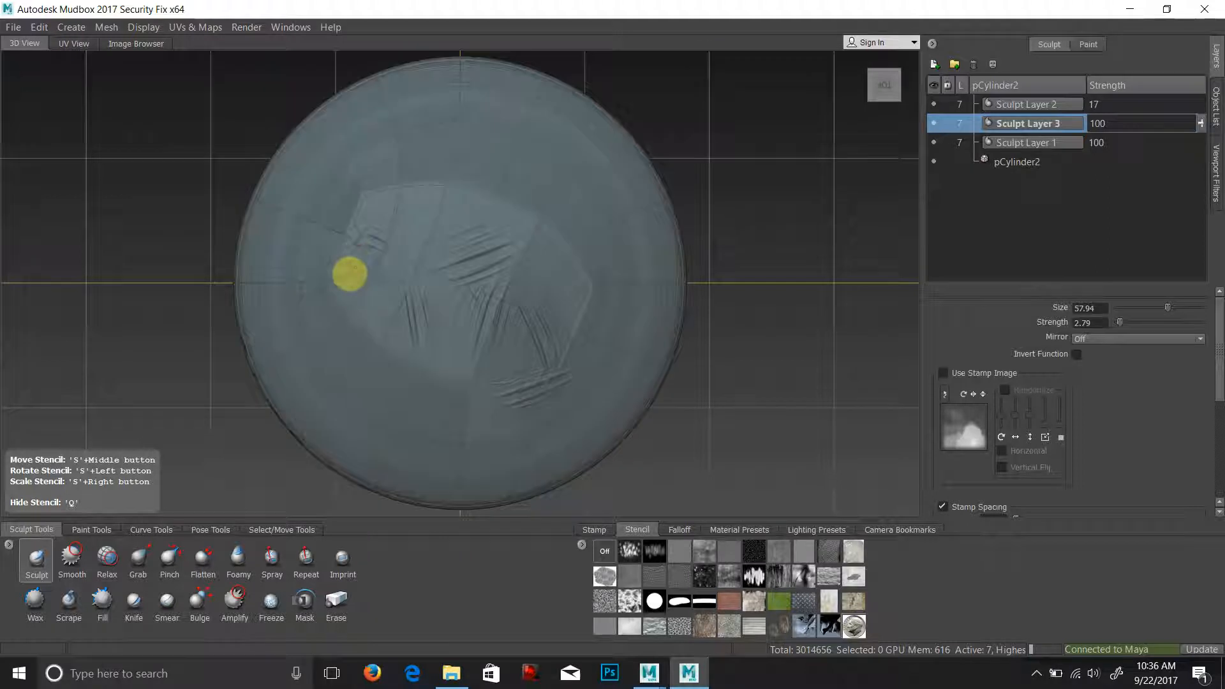
left_click_drag(350, 275, 463, 409)
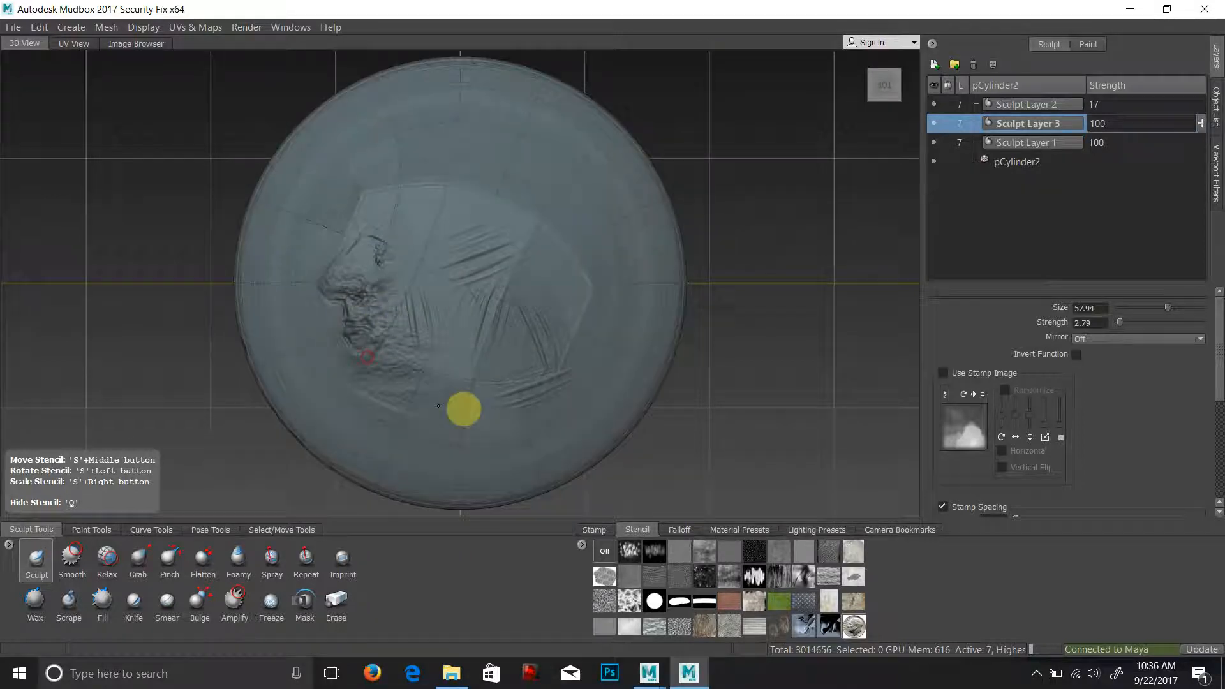
left_click_drag(463, 409, 517, 422)
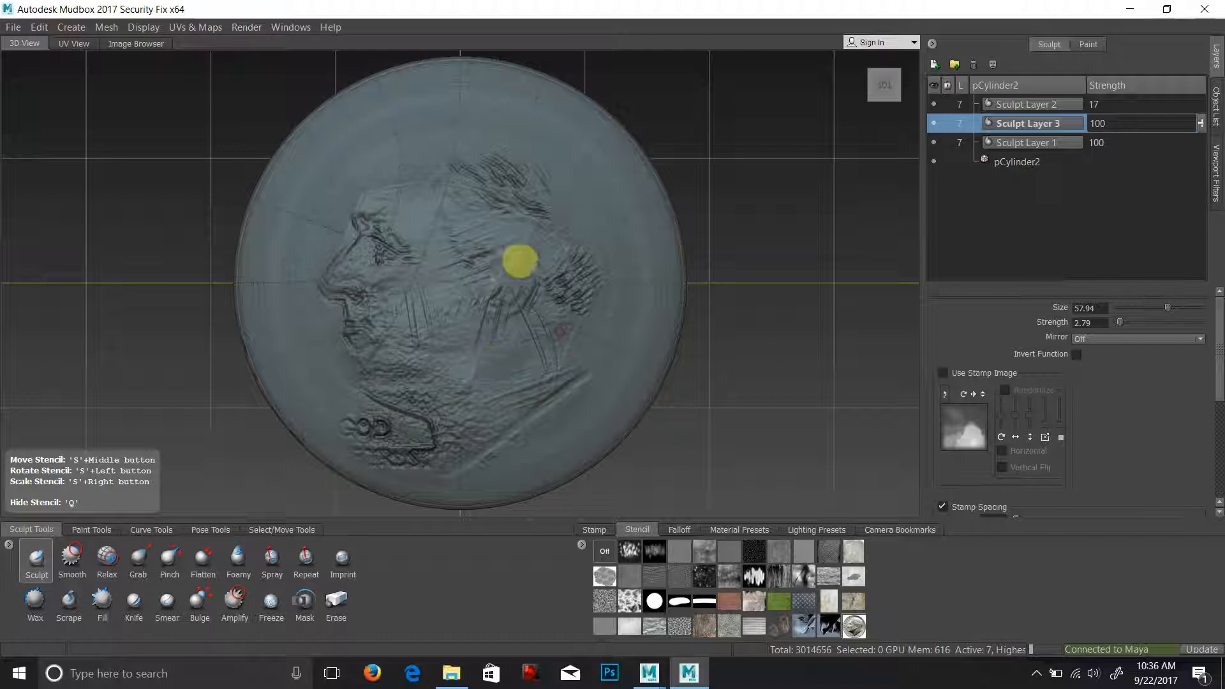
left_click_drag(518, 264, 313, 227)
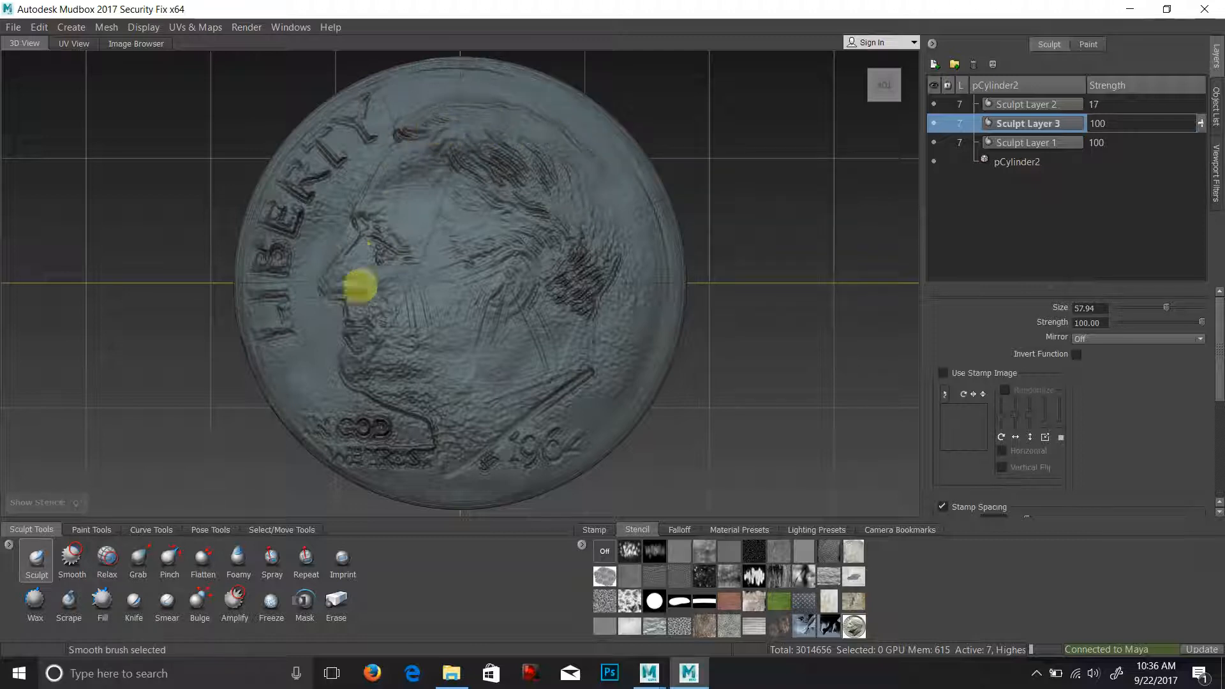
Step: Smooth the portrait, LIBERTY lettering and date relief until the face is nearly flat
left_click_drag(356, 284, 316, 211)
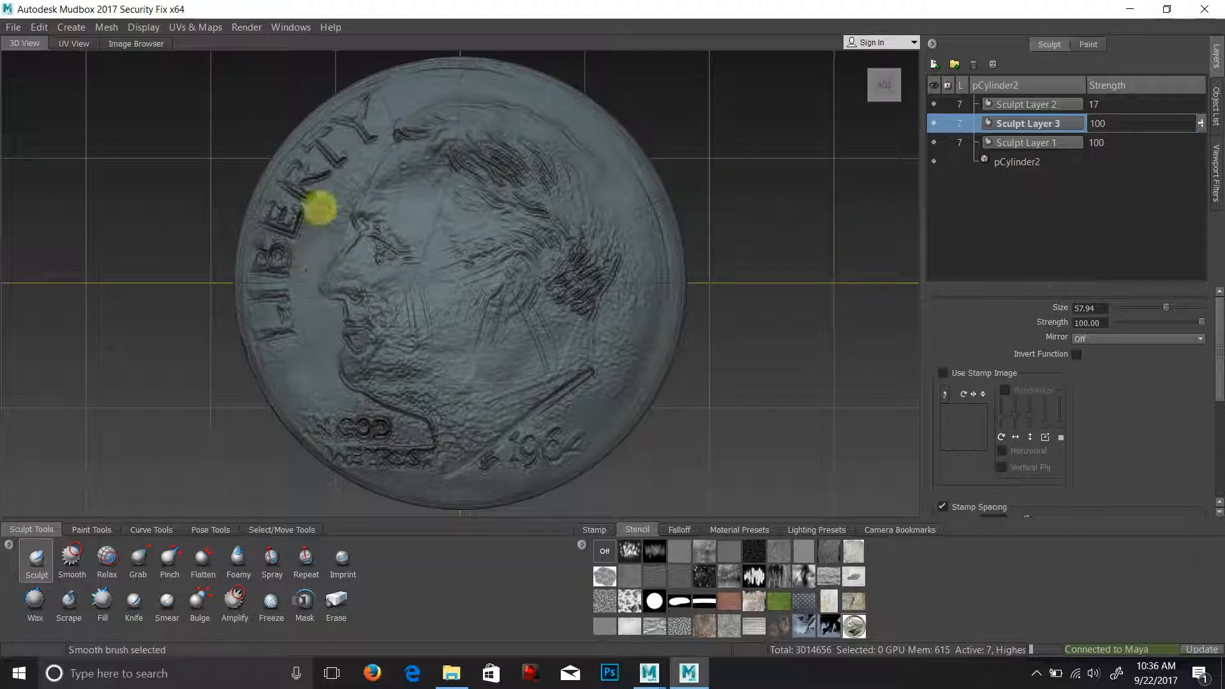
left_click_drag(316, 211, 277, 331)
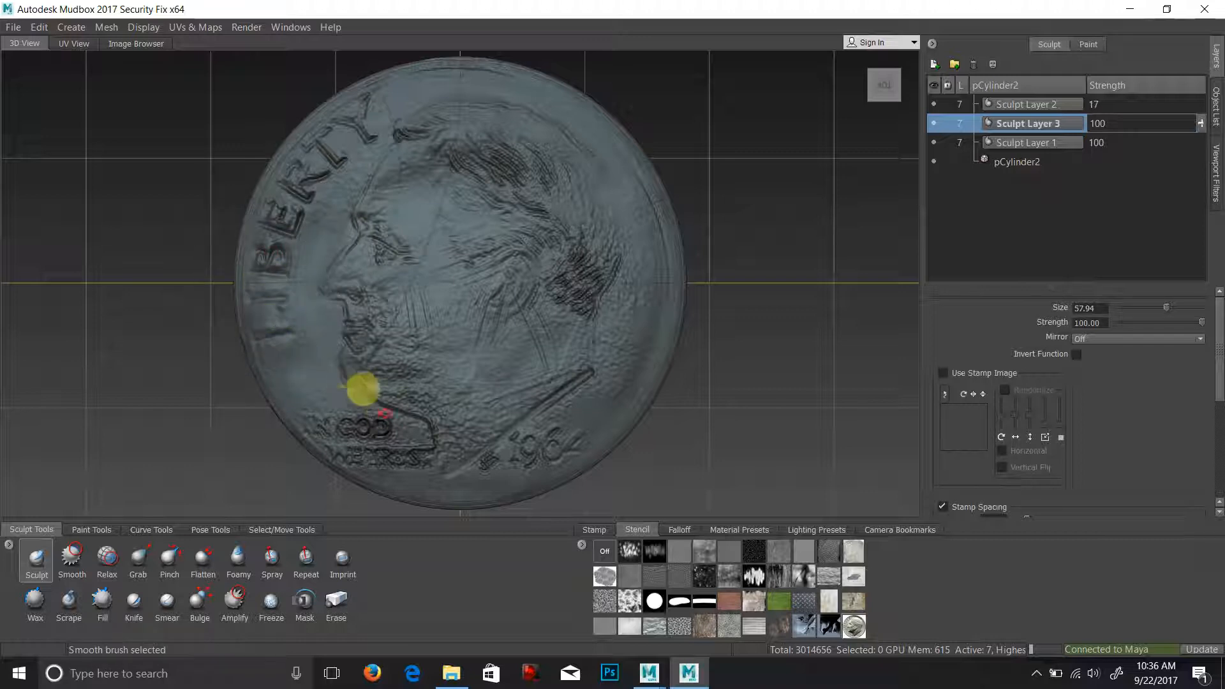
left_click_drag(360, 391, 441, 465)
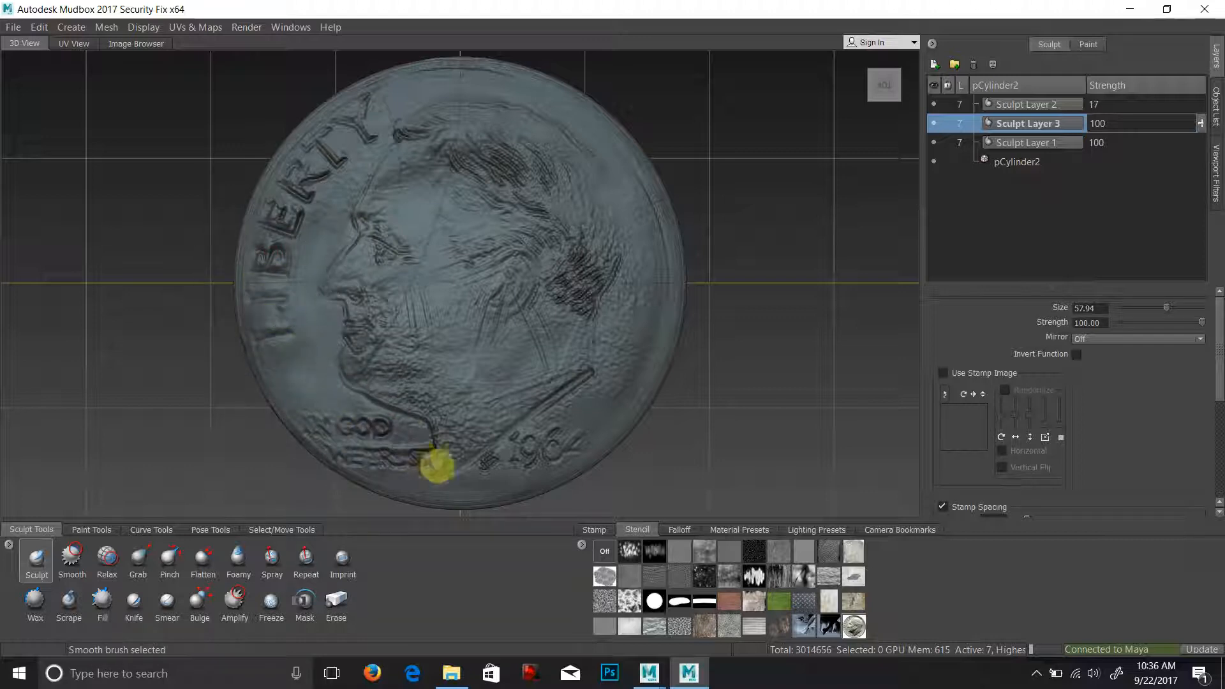
left_click_drag(437, 467, 472, 467)
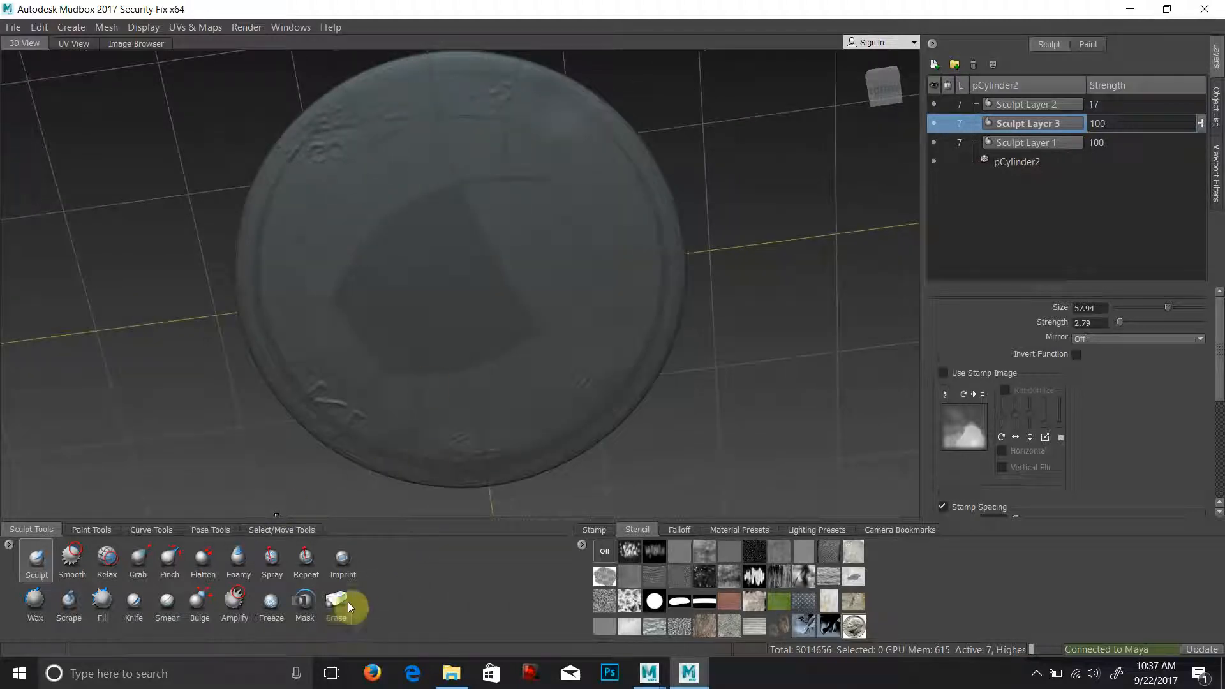
Step: Switch to the Erase brush for removing sculpted detail
left_click(335, 597)
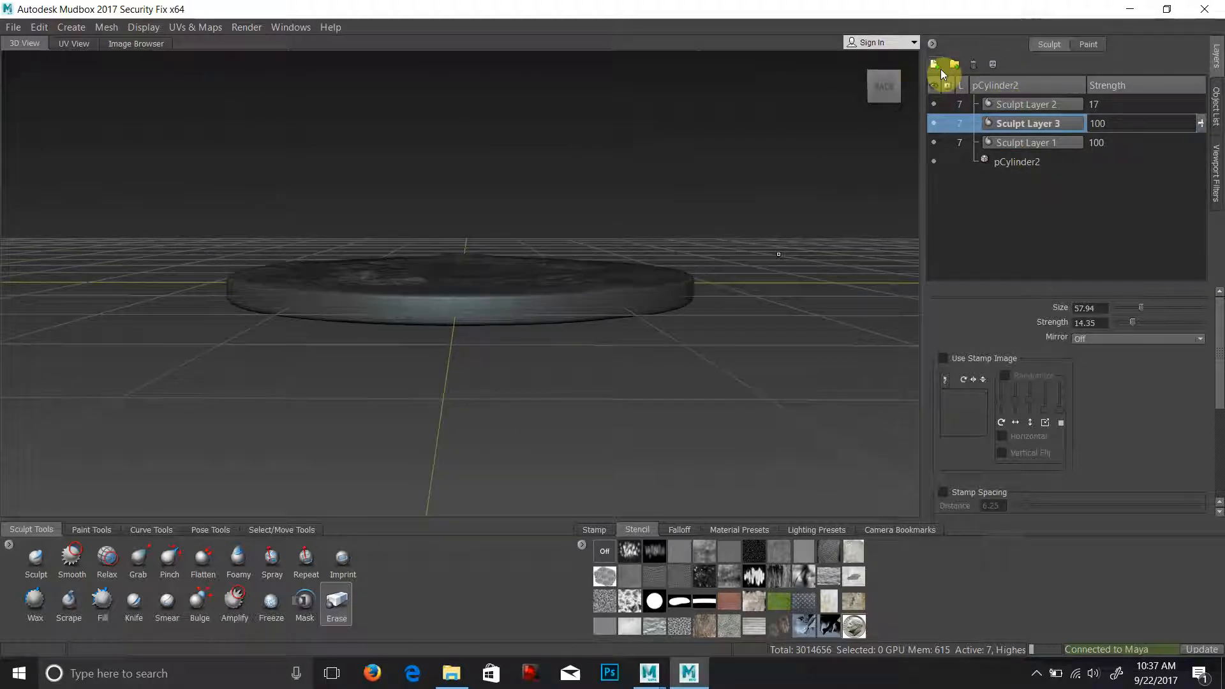
Step: Add Sculpt Layer 4 and fit the scaly skin stencil down to the rim
left_click(934, 65)
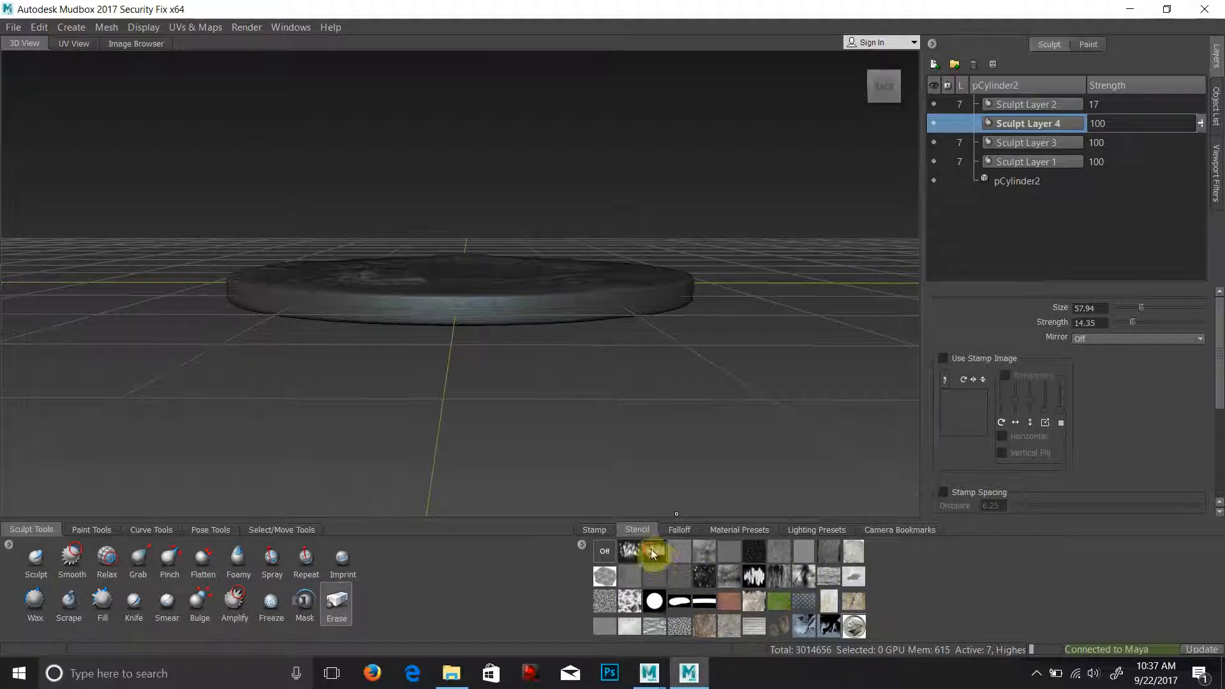
left_click(653, 551)
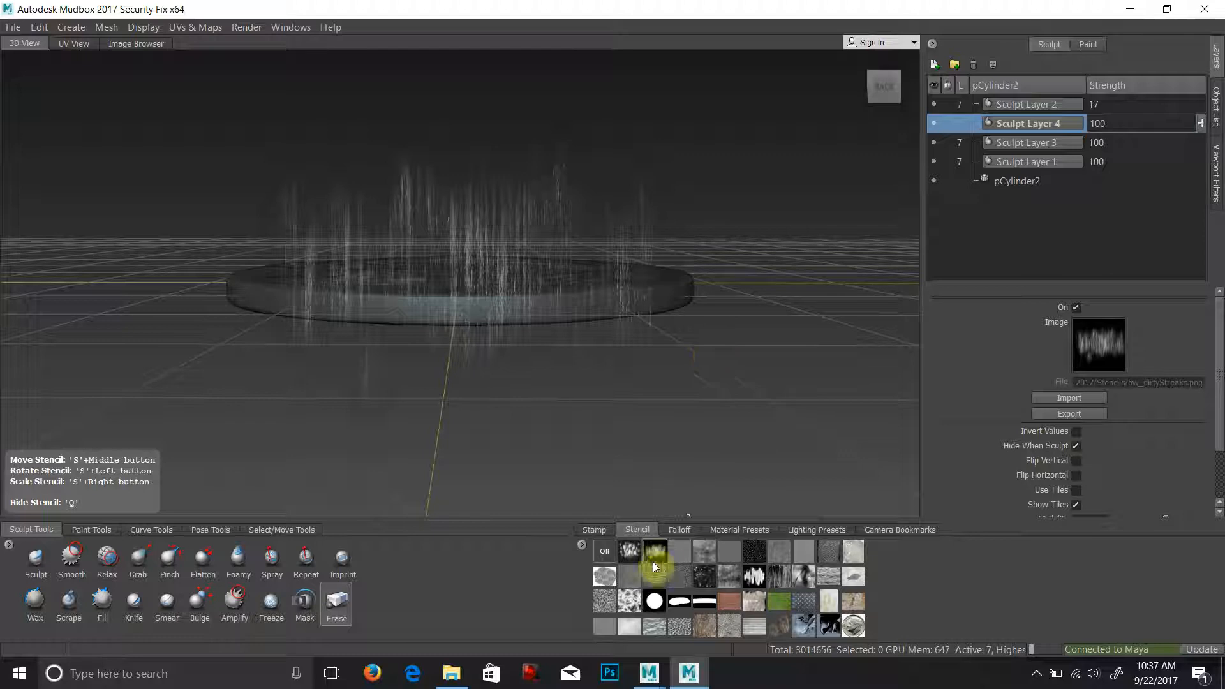
left_click(654, 576)
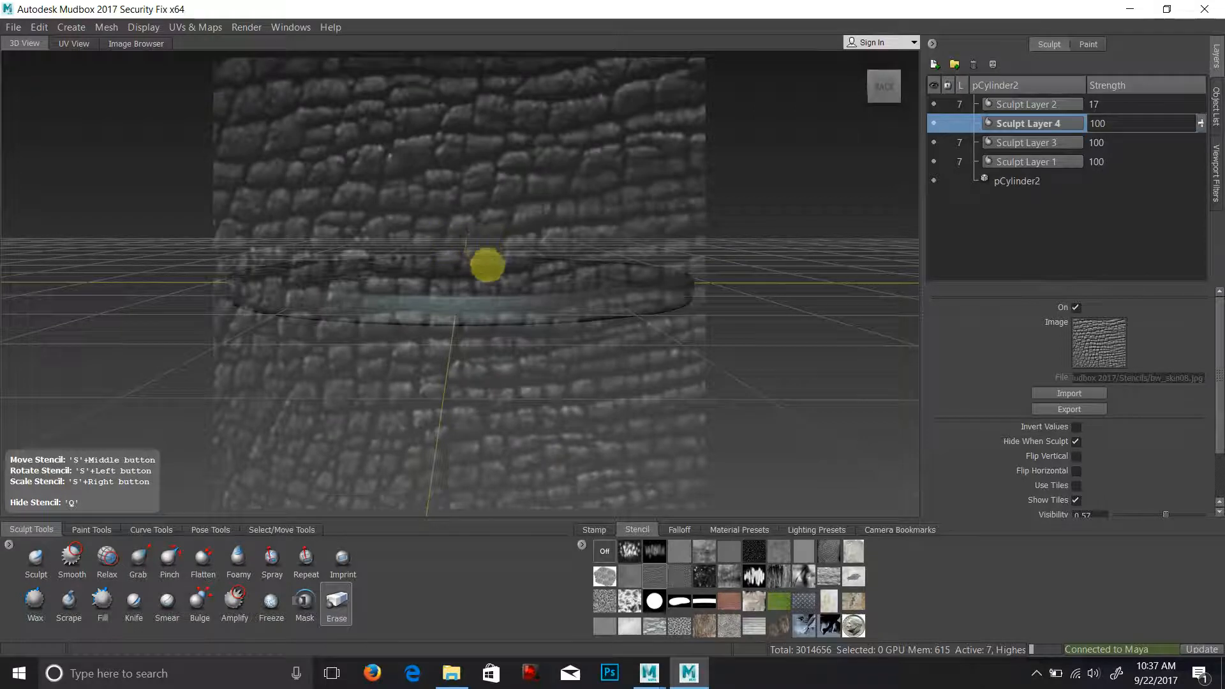
left_click_drag(488, 266, 448, 343)
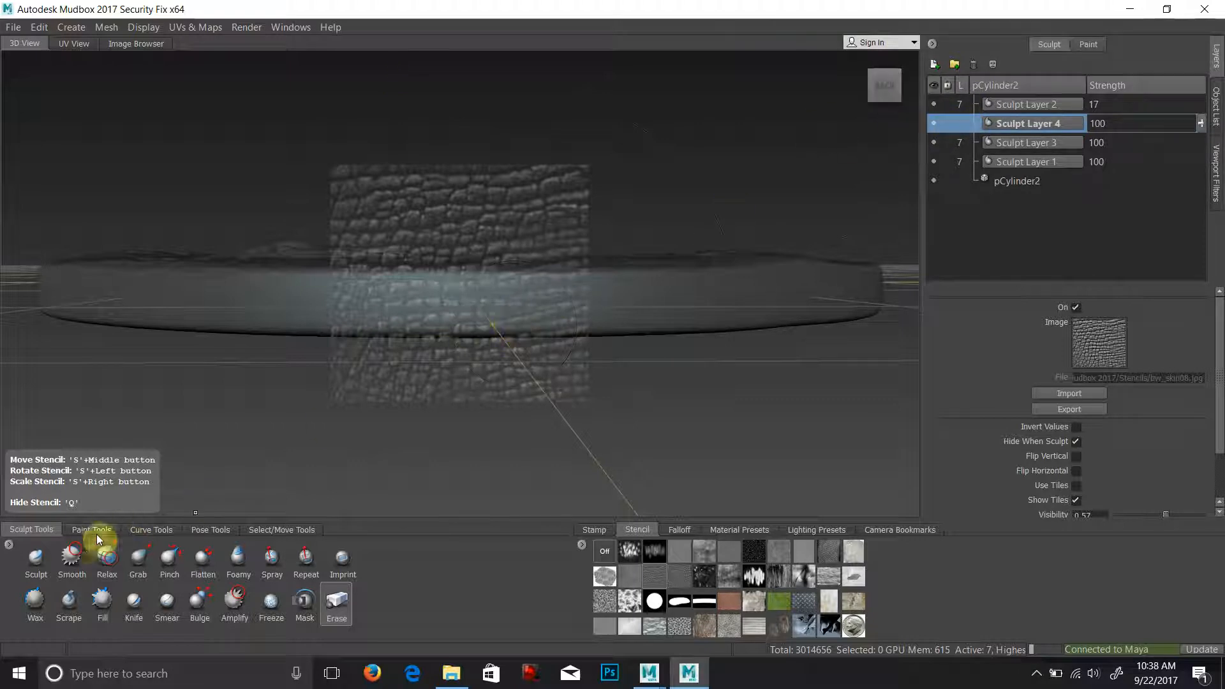
Step: Press the skin texture into the coin rim with the Sculpt brush and extend it along the edge
left_click(35, 560)
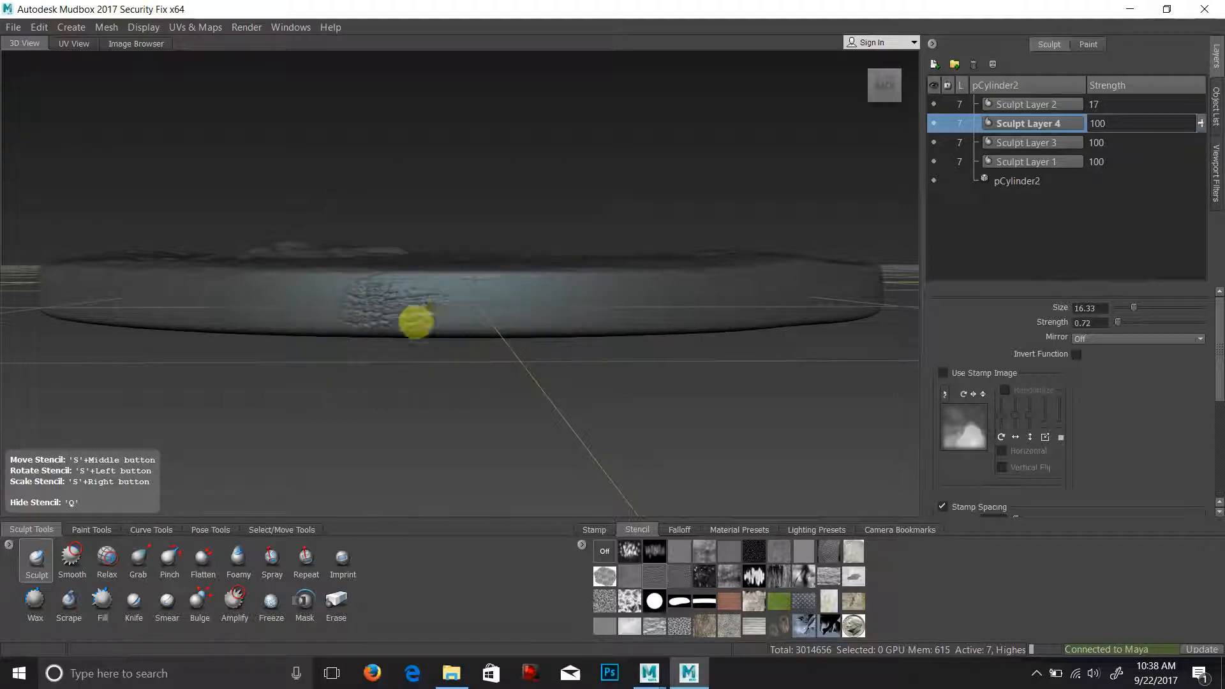
left_click_drag(419, 320, 604, 301)
type("41")
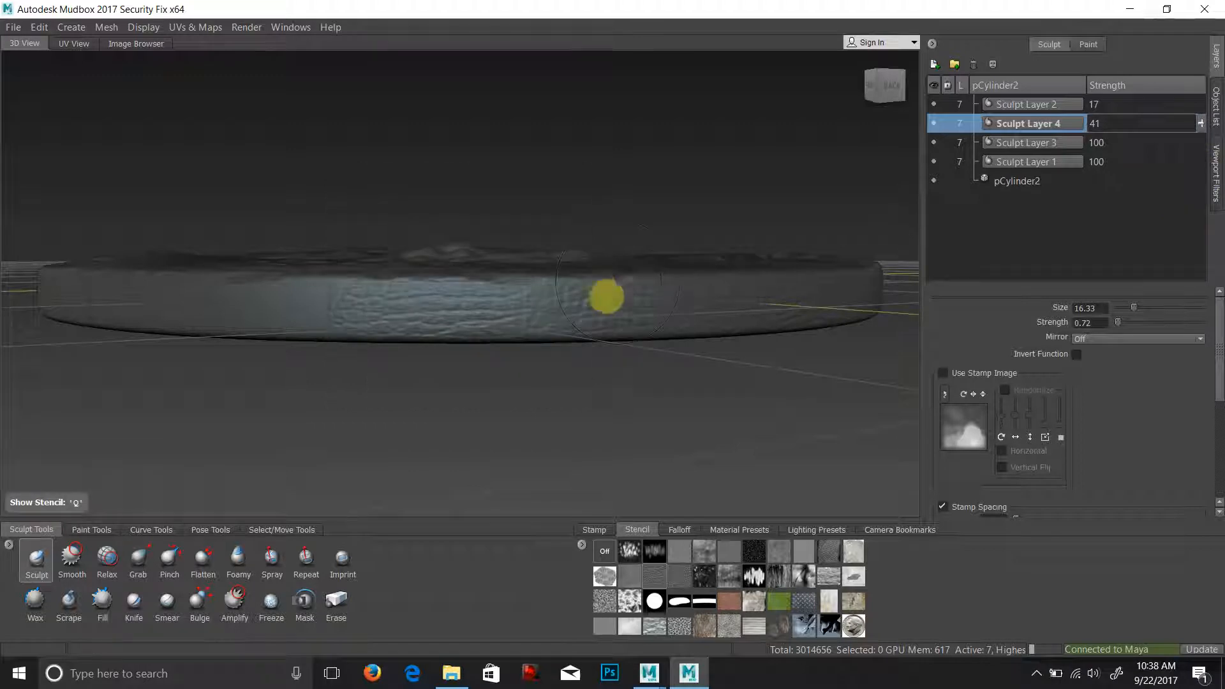
left_click_drag(609, 297, 547, 218)
type("41")
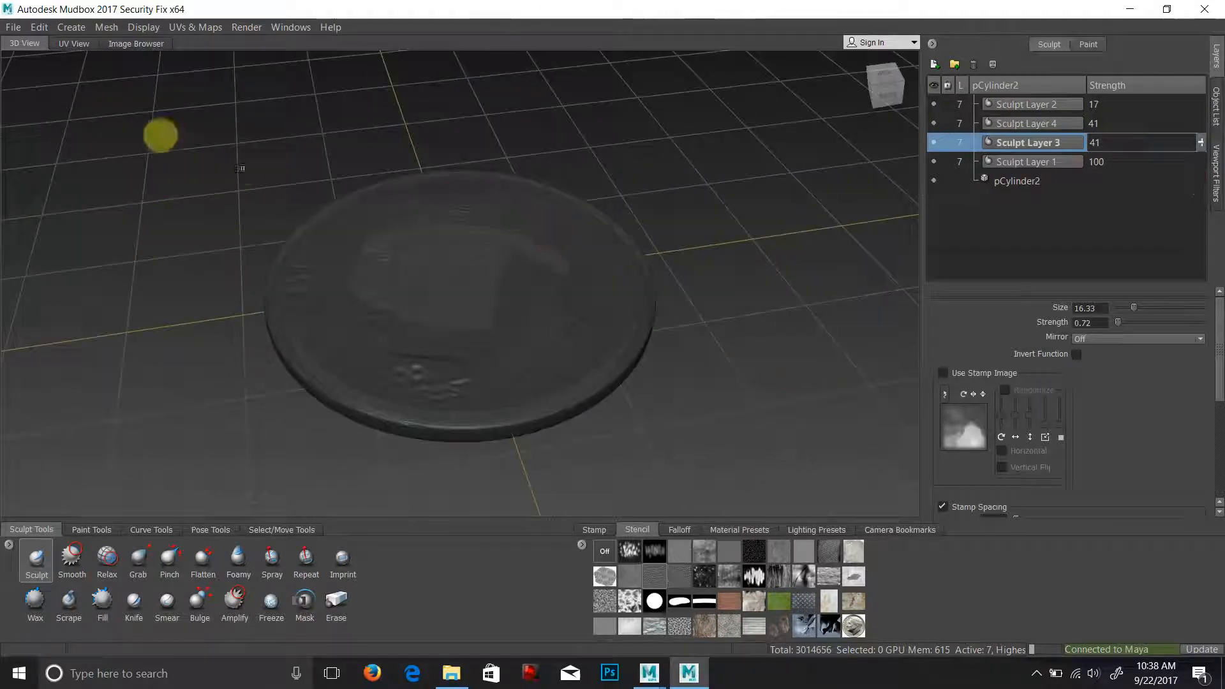
Step: Create a new Extract Texture Maps operation from the UVs & Maps menu
left_click(195, 27)
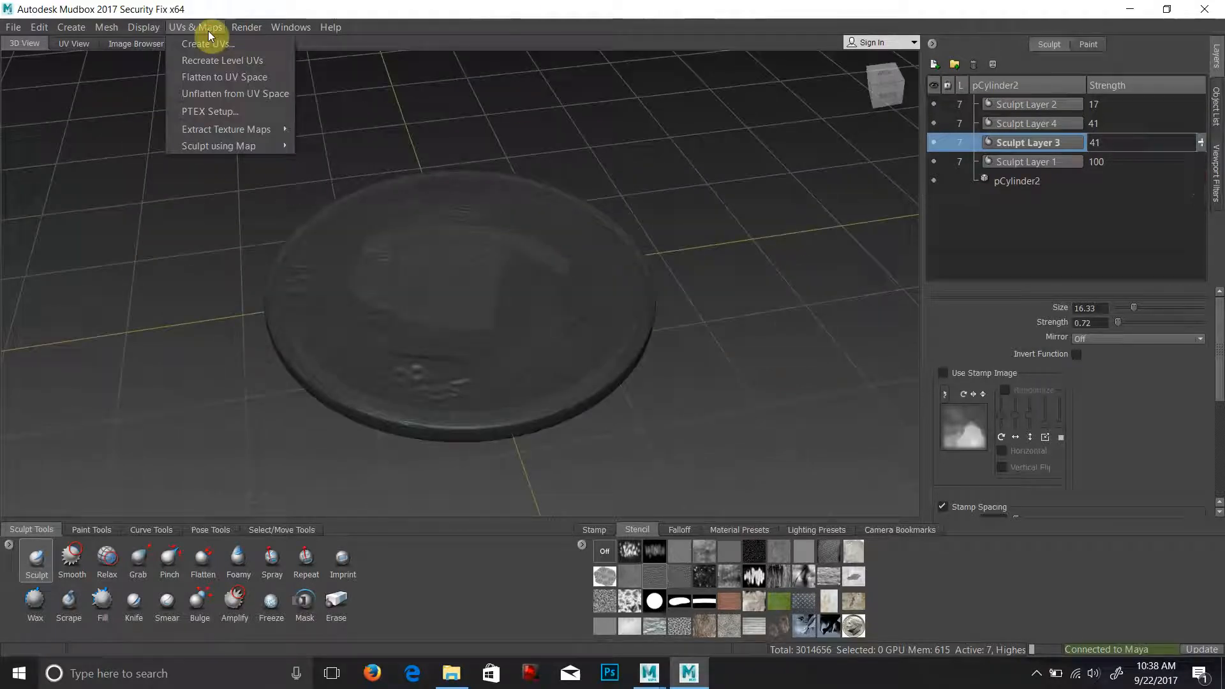
mouse_move(227, 129)
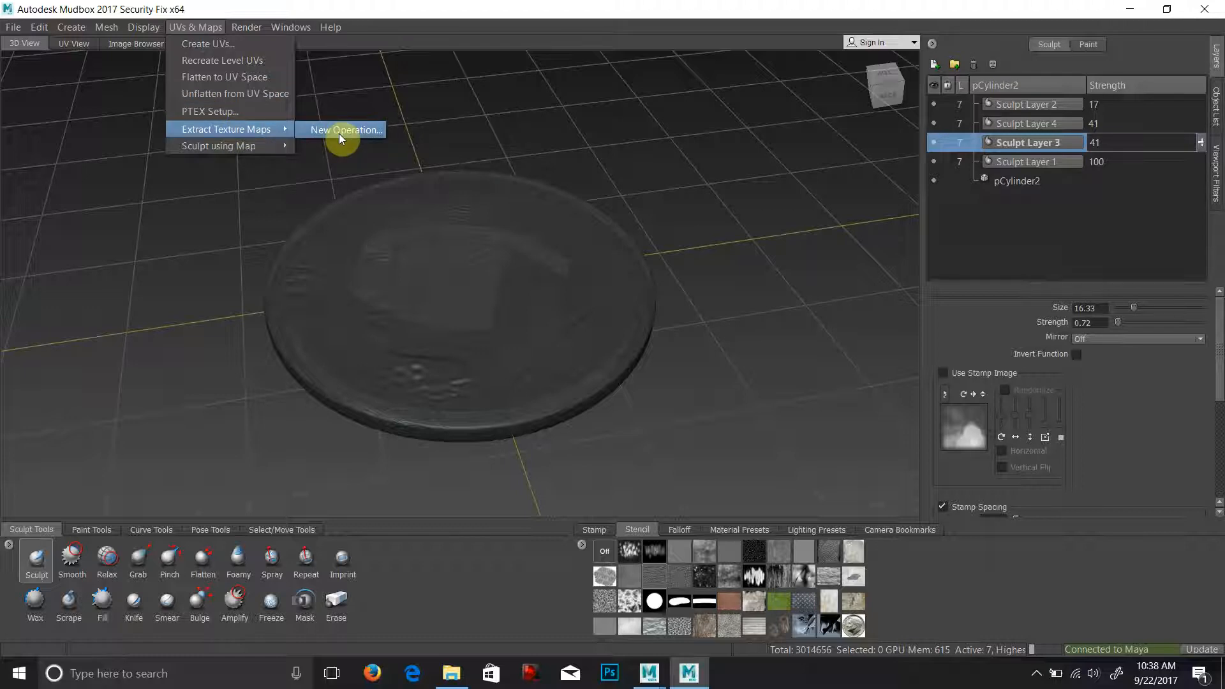
left_click(344, 130)
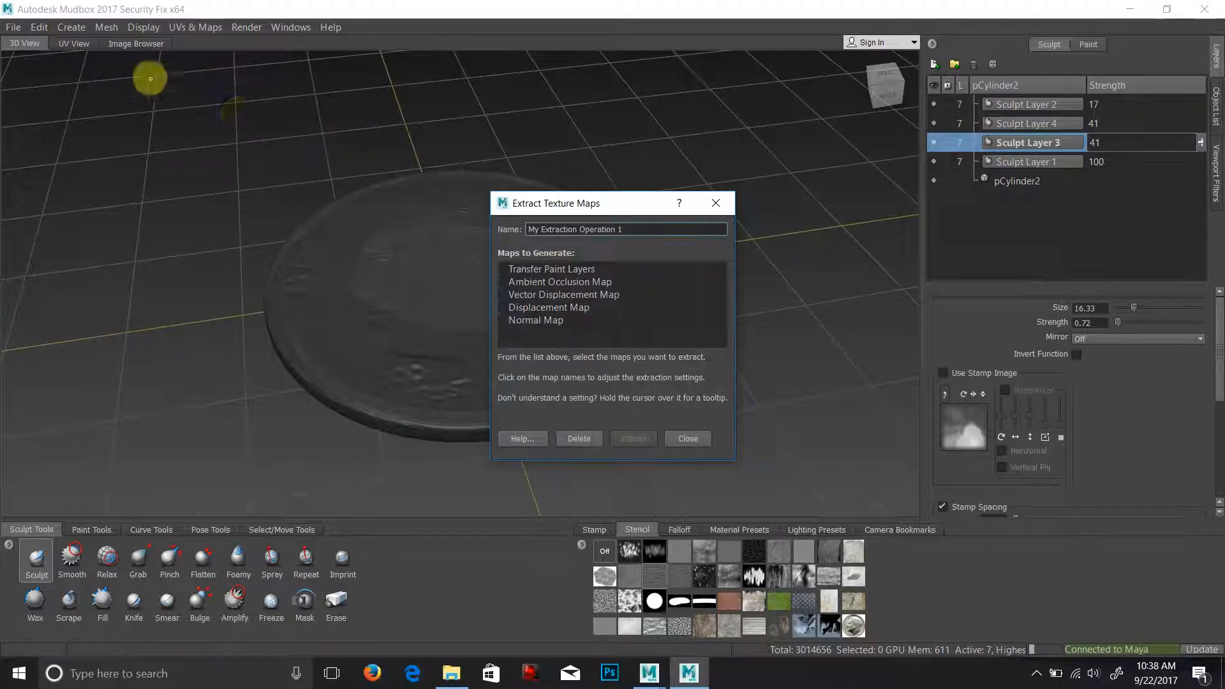
mouse_move(820, 259)
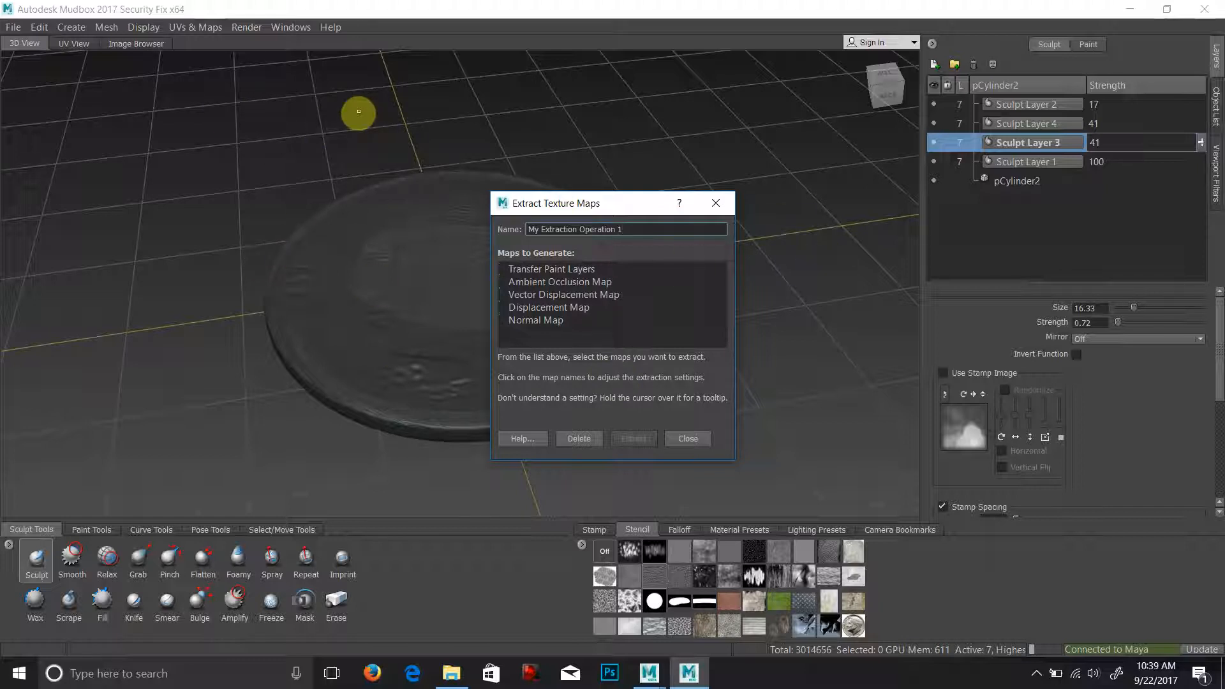
mouse_move(468, 335)
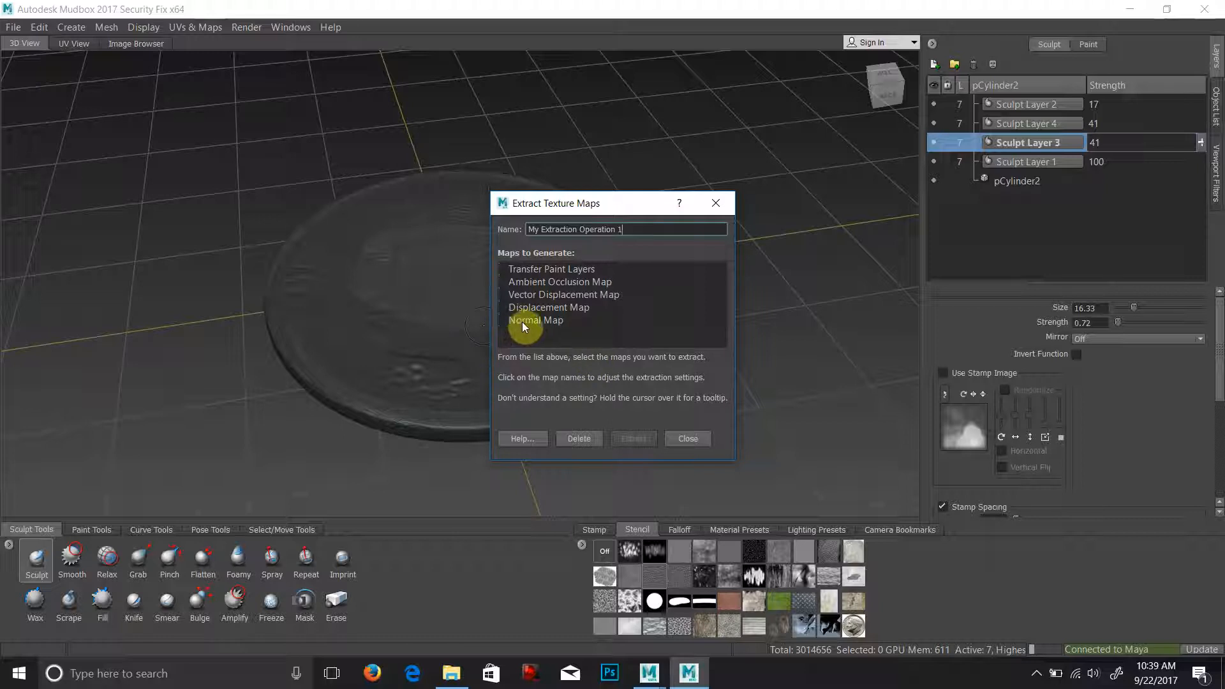
Step: Enable Normal Map output, keep pCylinder2 level 0 target and level 7 source, with Subdivision method
left_click(534, 319)
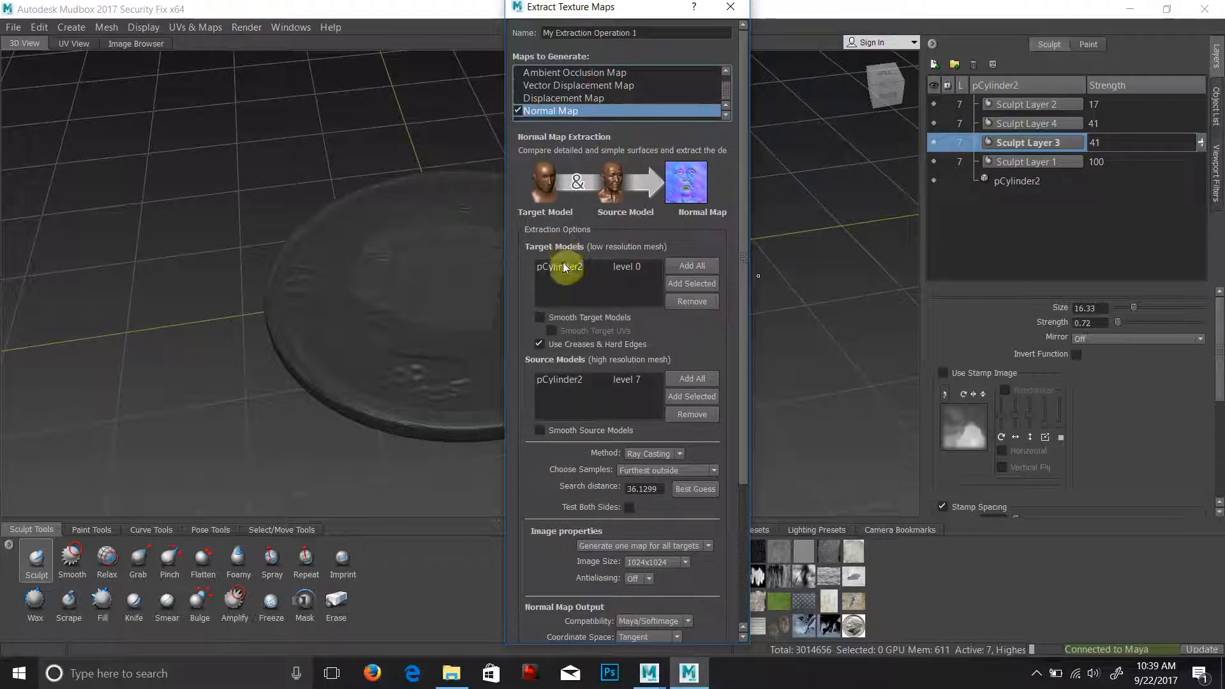
mouse_move(611, 272)
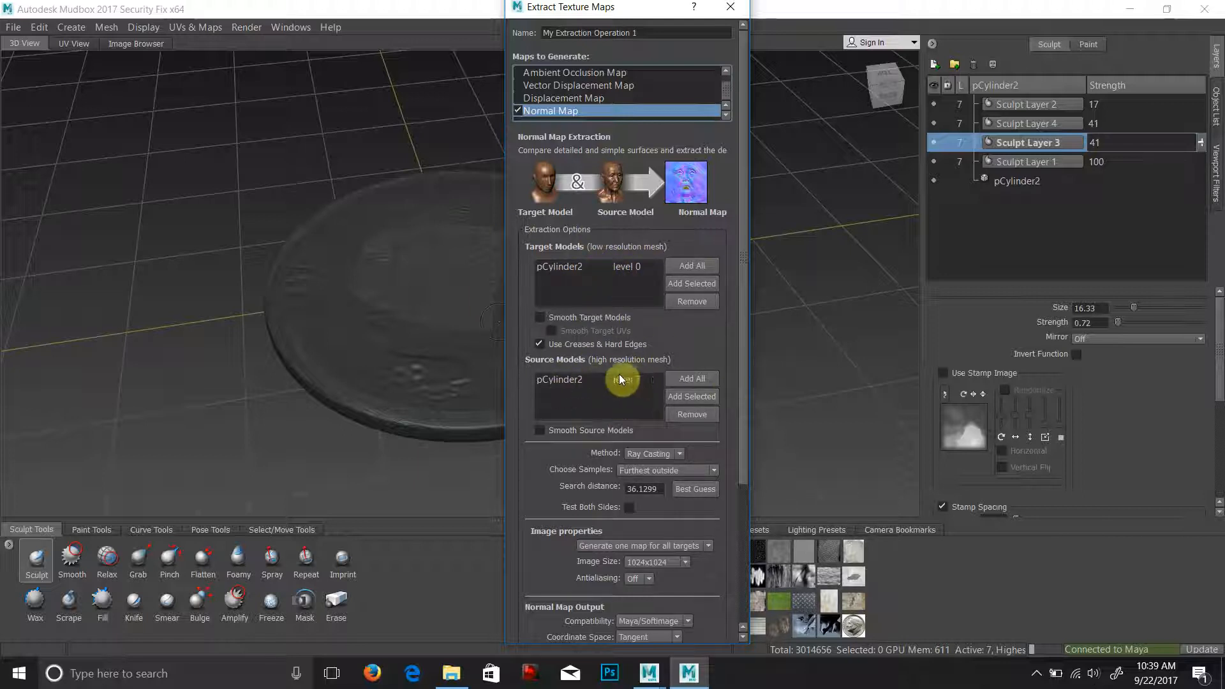
scroll("down", 3)
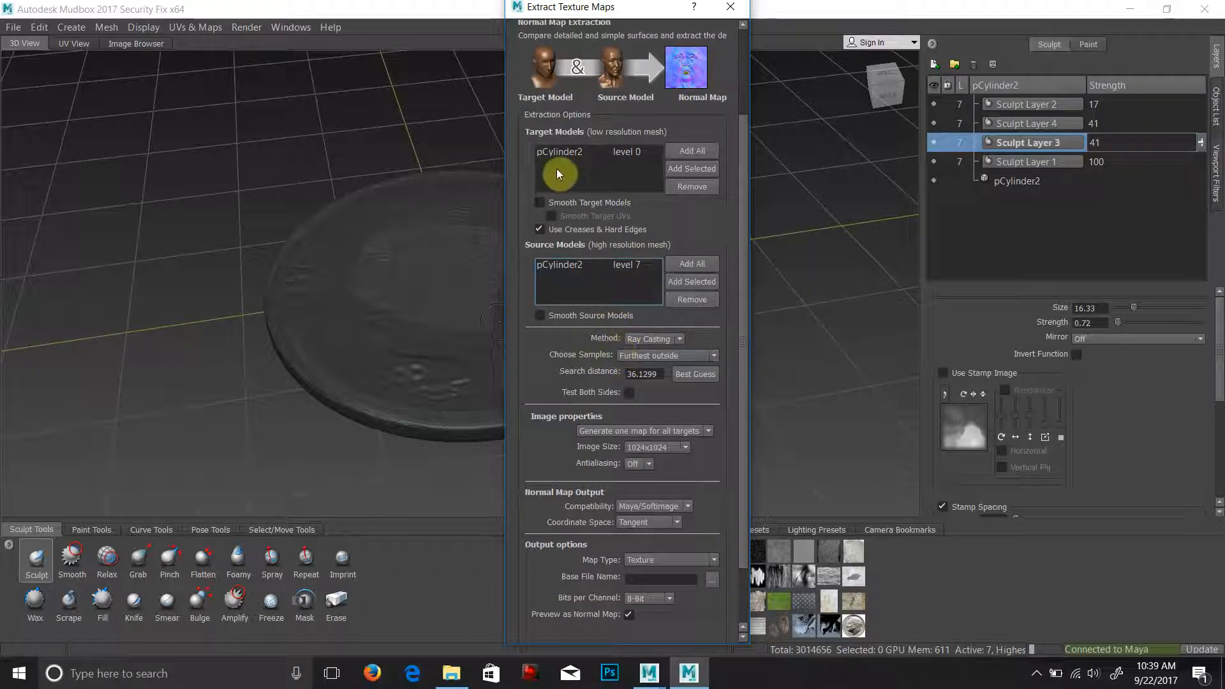
mouse_move(750, 272)
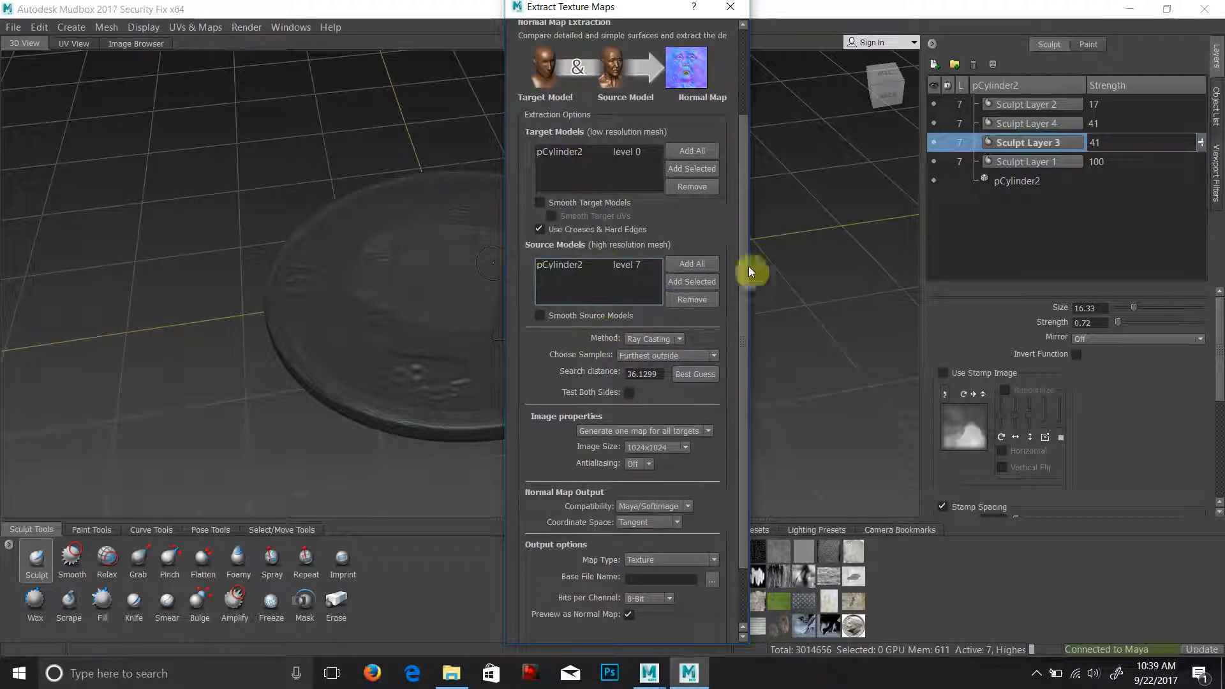
mouse_move(579, 176)
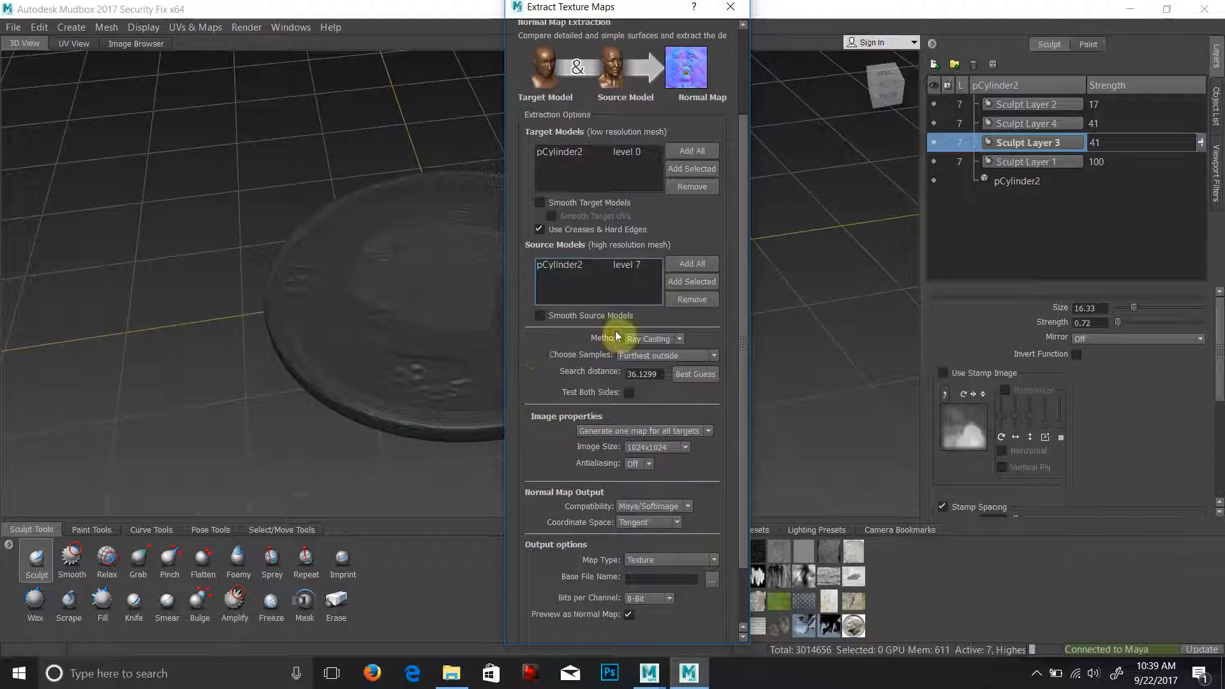
left_click(651, 338)
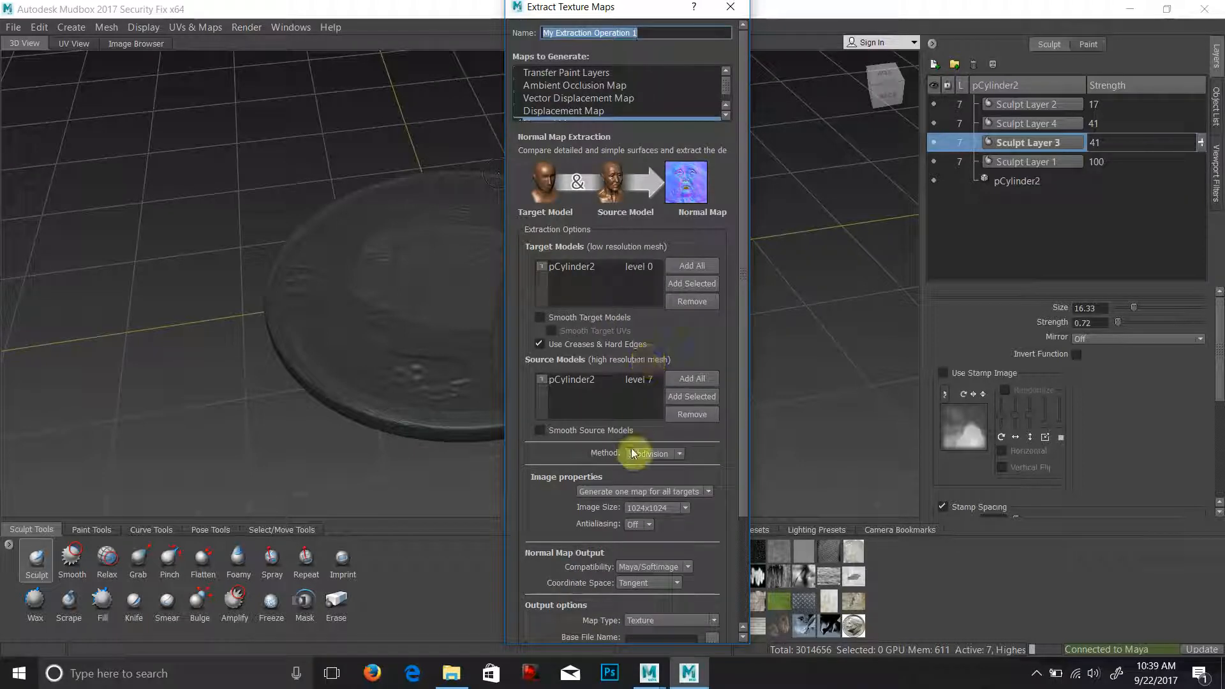
left_click(655, 454)
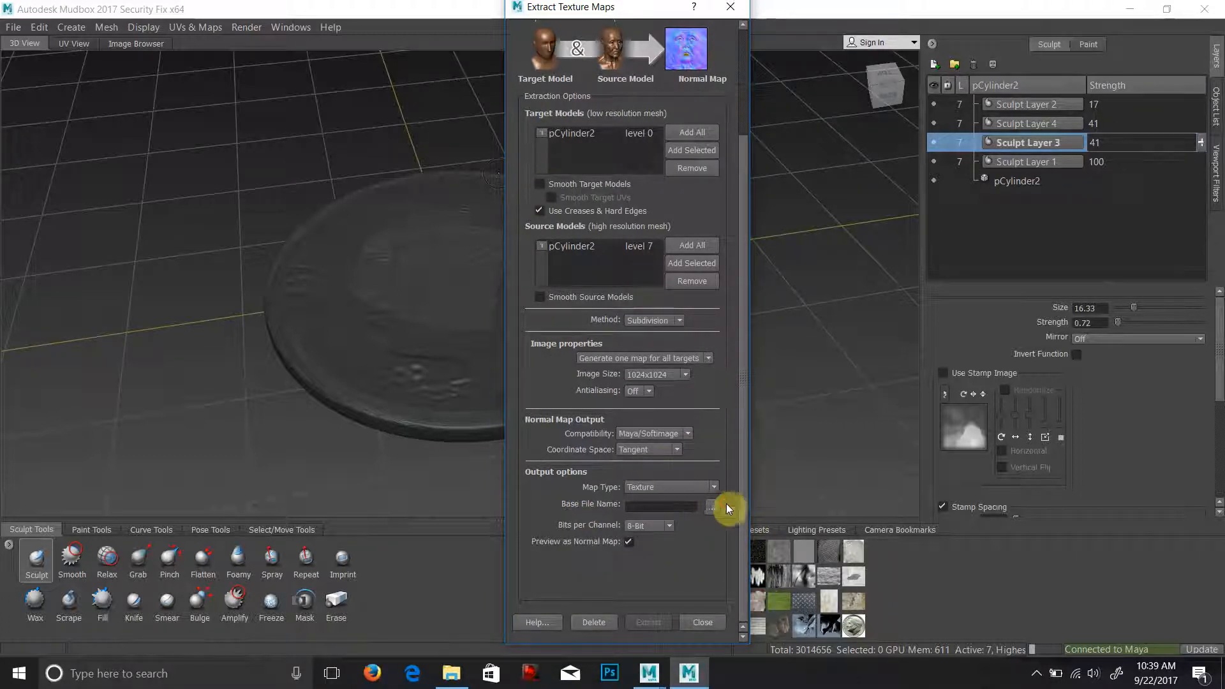
Step: Save the normal map output as normalMap.png in Desktop\Sculpting101
left_click(712, 505)
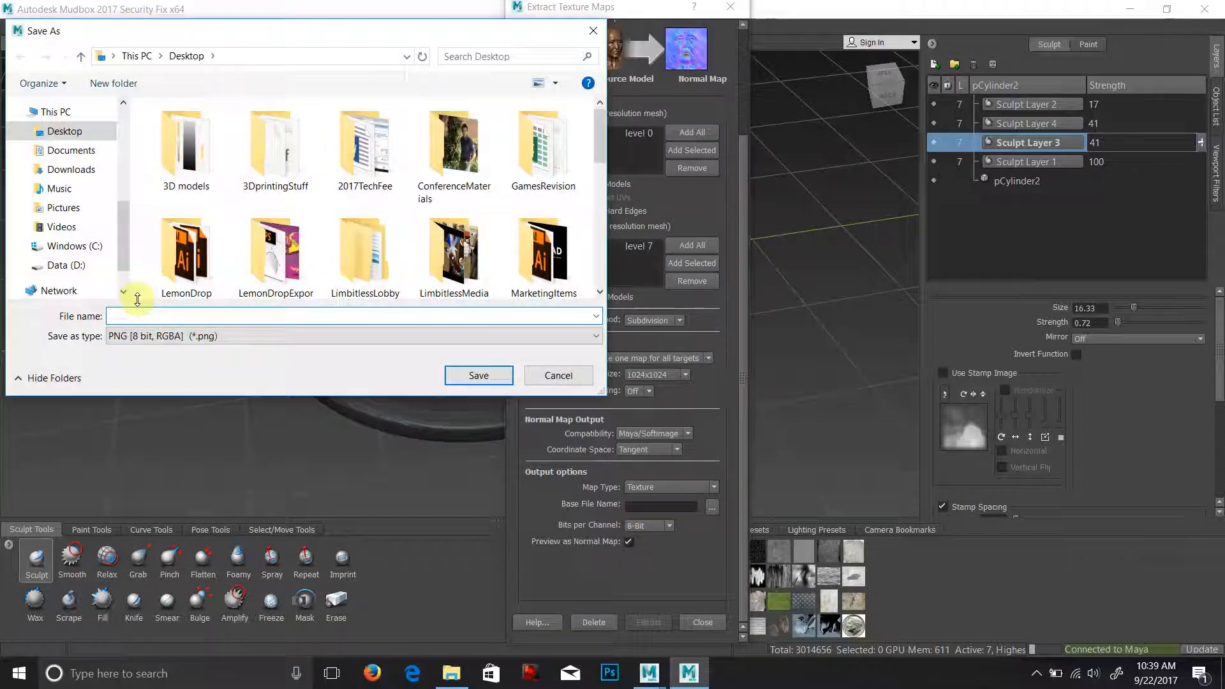
type("noem")
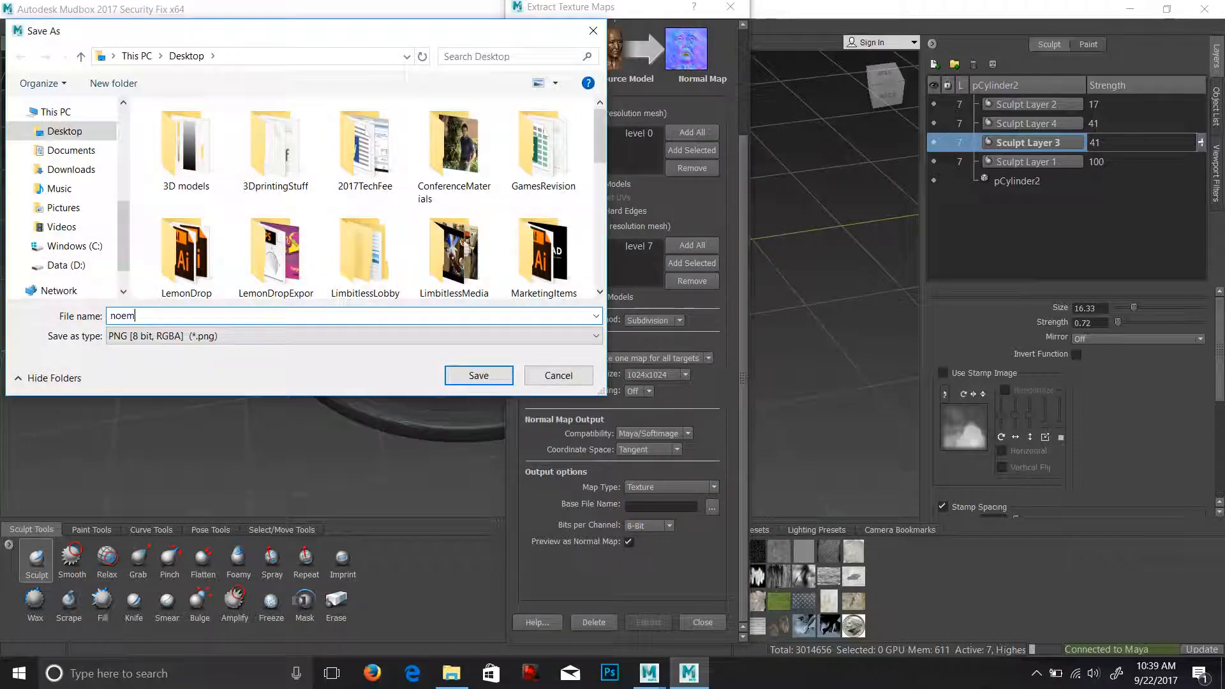
type("normalMap")
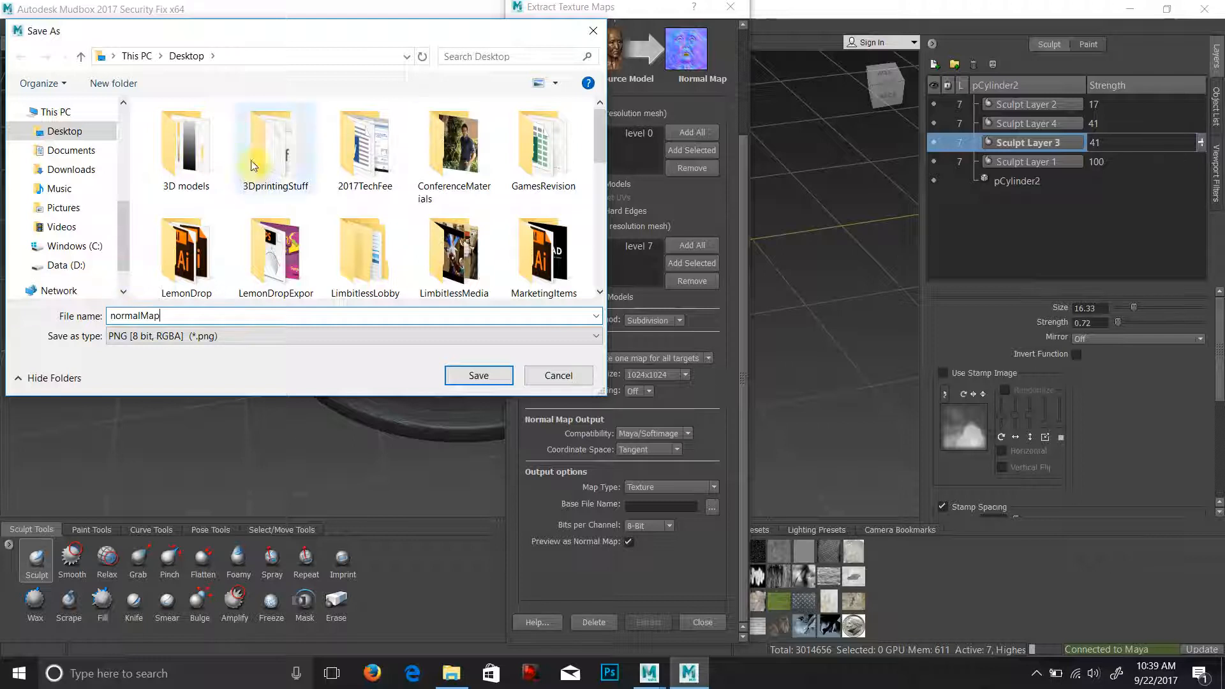
mouse_move(425, 233)
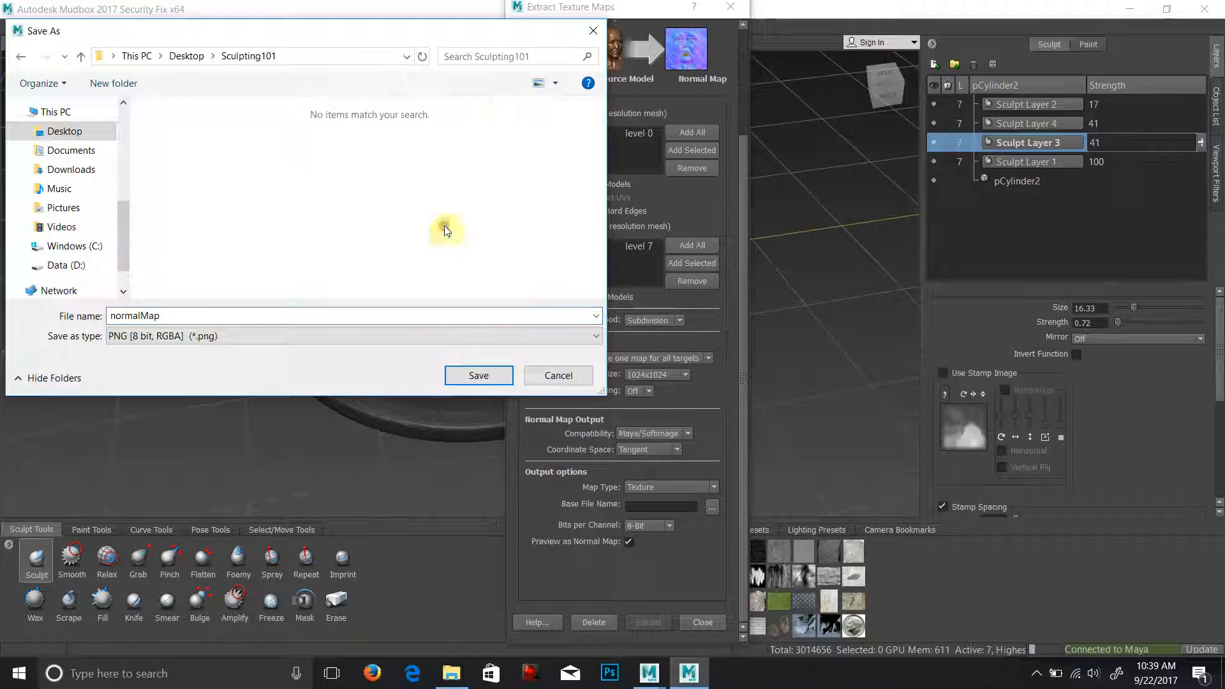
left_click(478, 375)
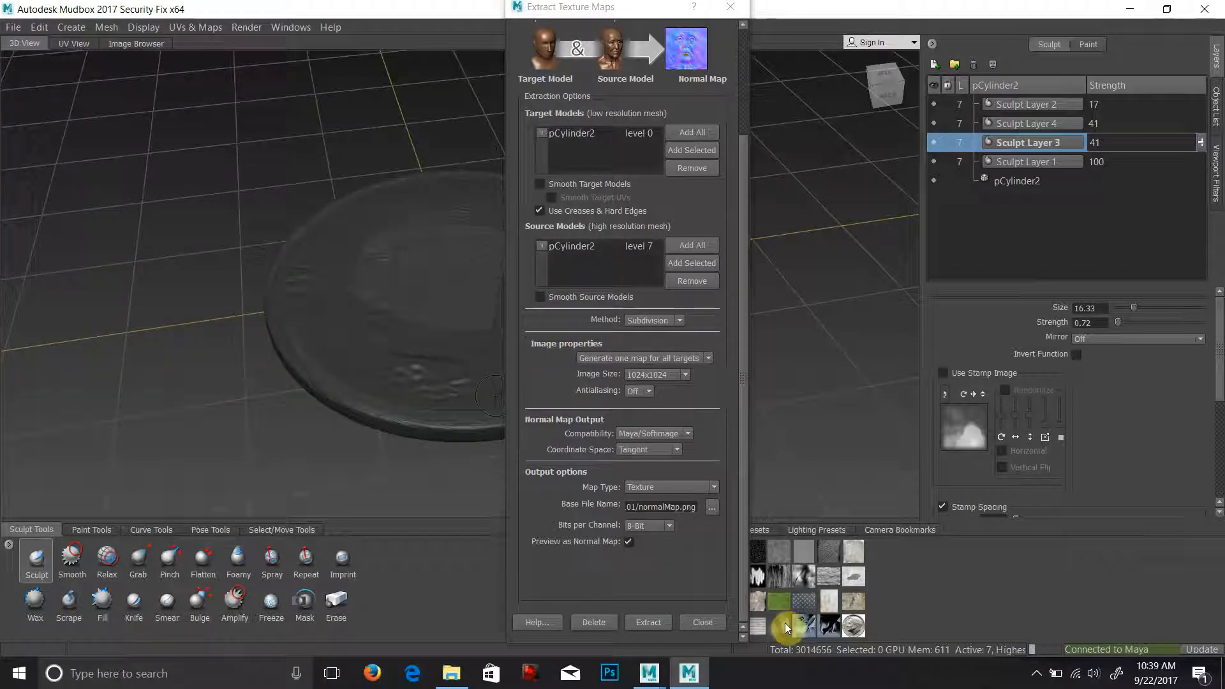
Step: Run the extraction, acknowledge the success message and close the extraction results
left_click(648, 622)
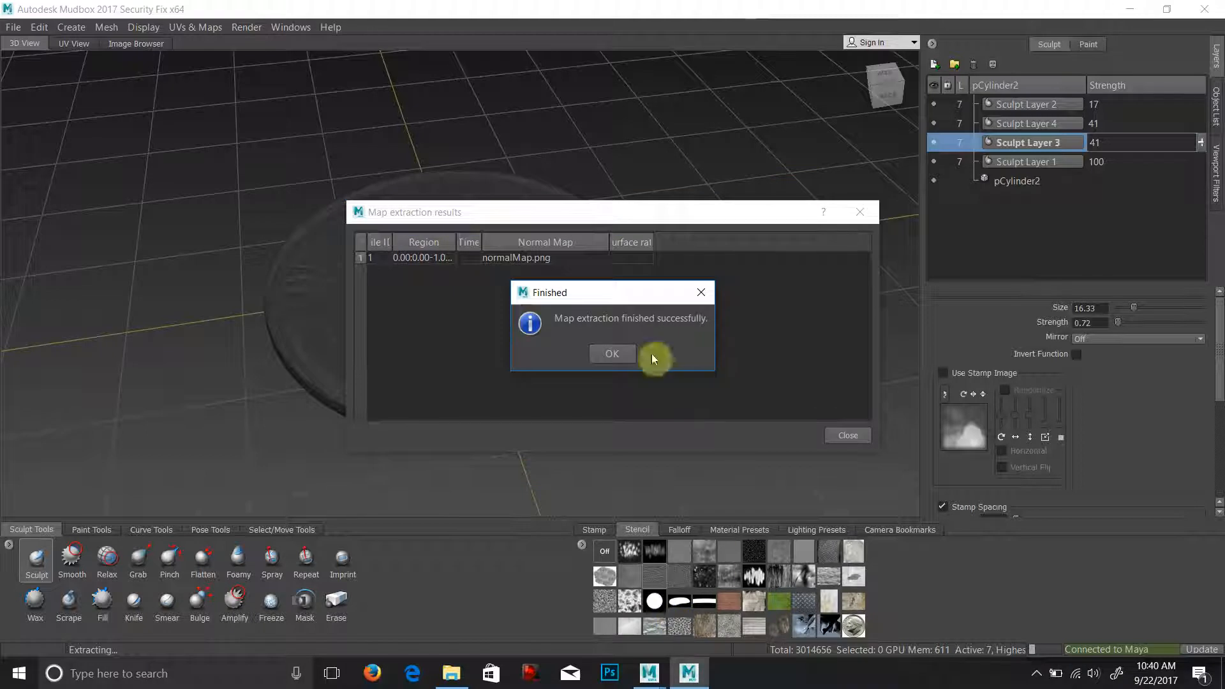
left_click(611, 354)
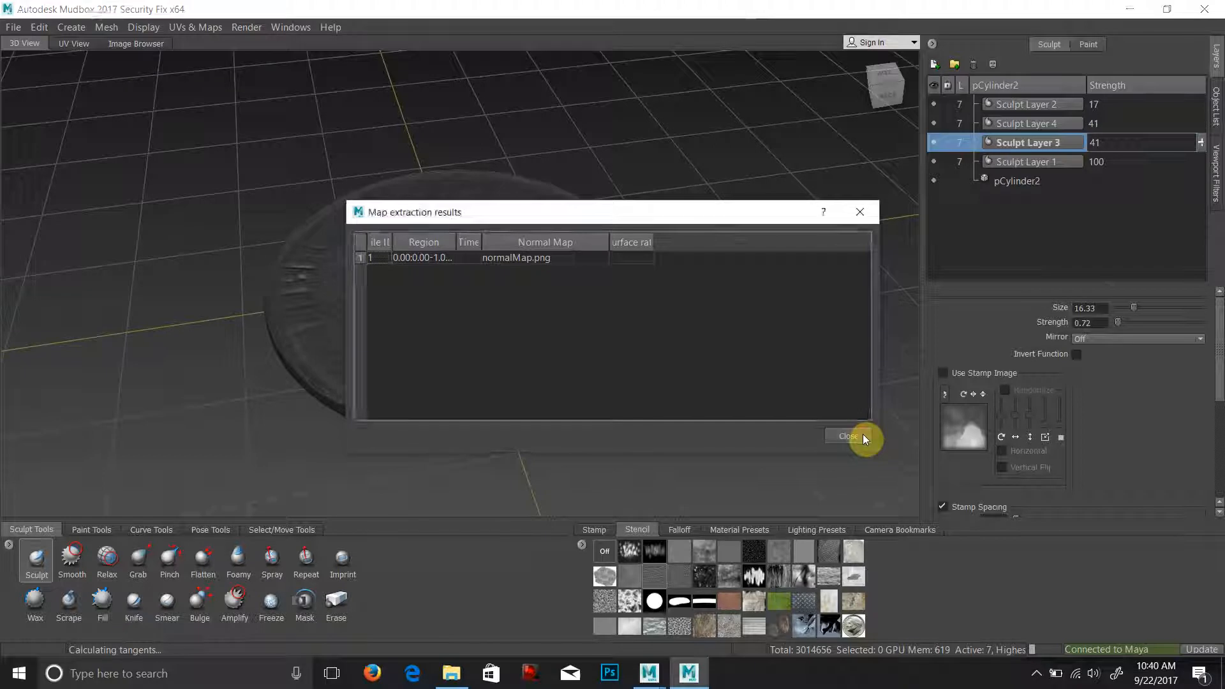
left_click(847, 436)
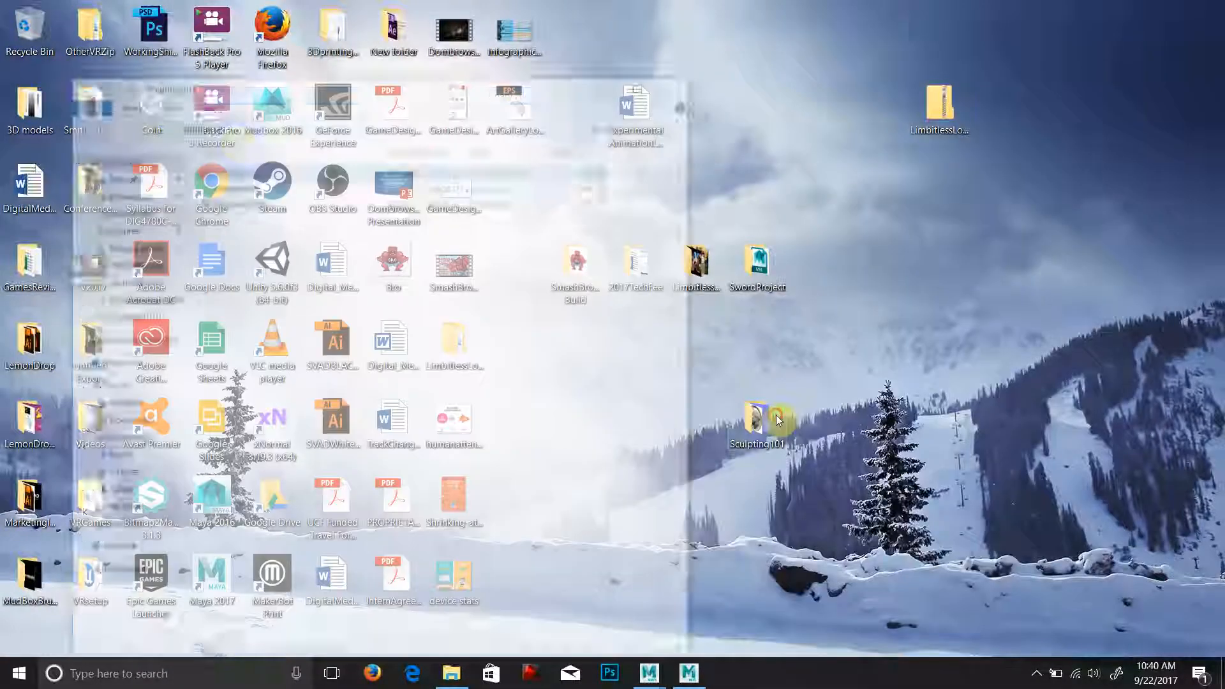
Step: View normalMap.png from Sculpting101 in Paint 3D, then close it without saving
double_click(756, 419)
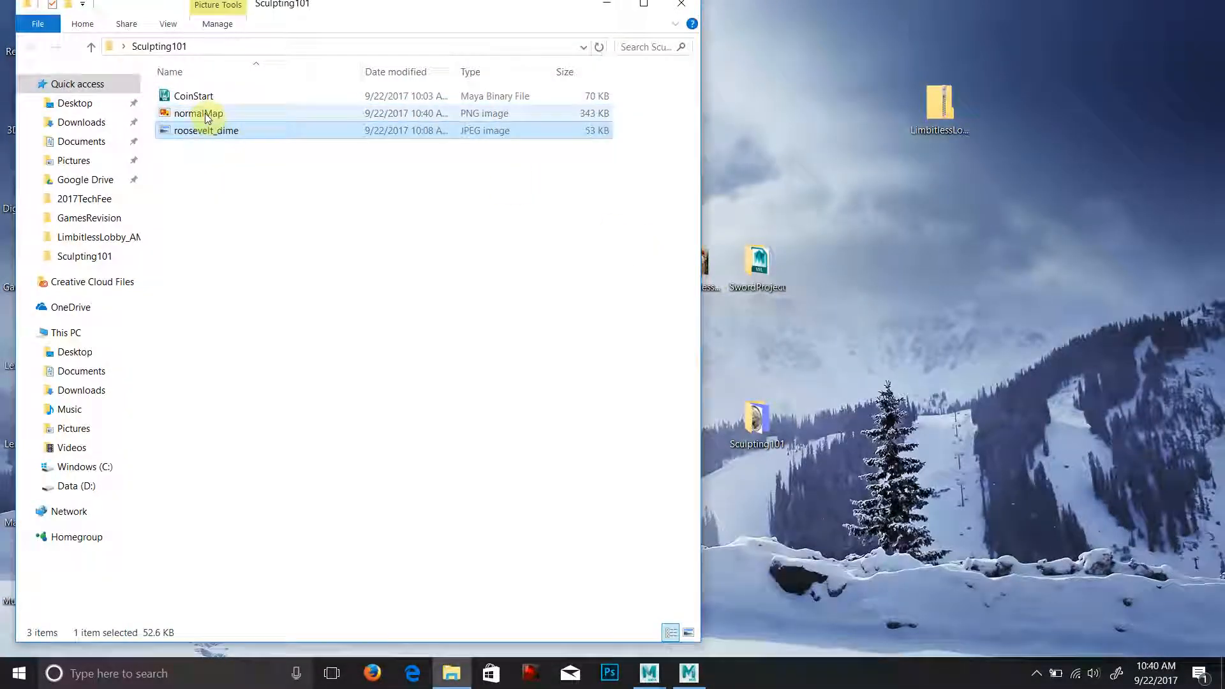
double_click(201, 113)
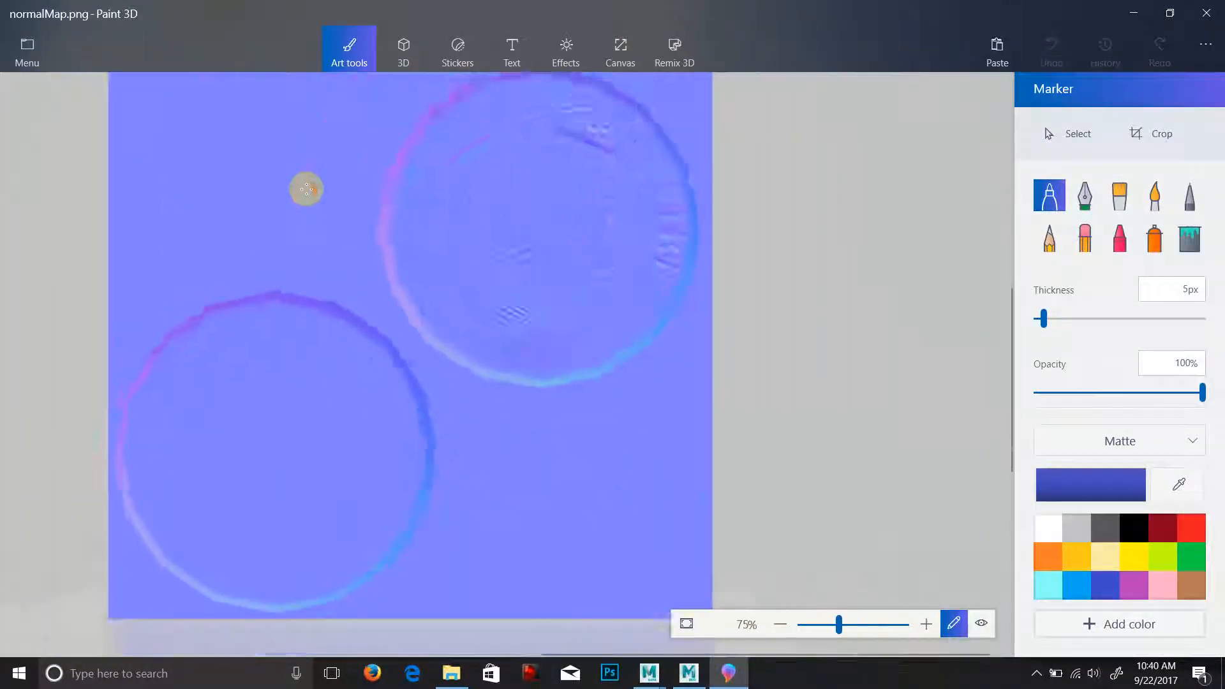
left_click(926, 624)
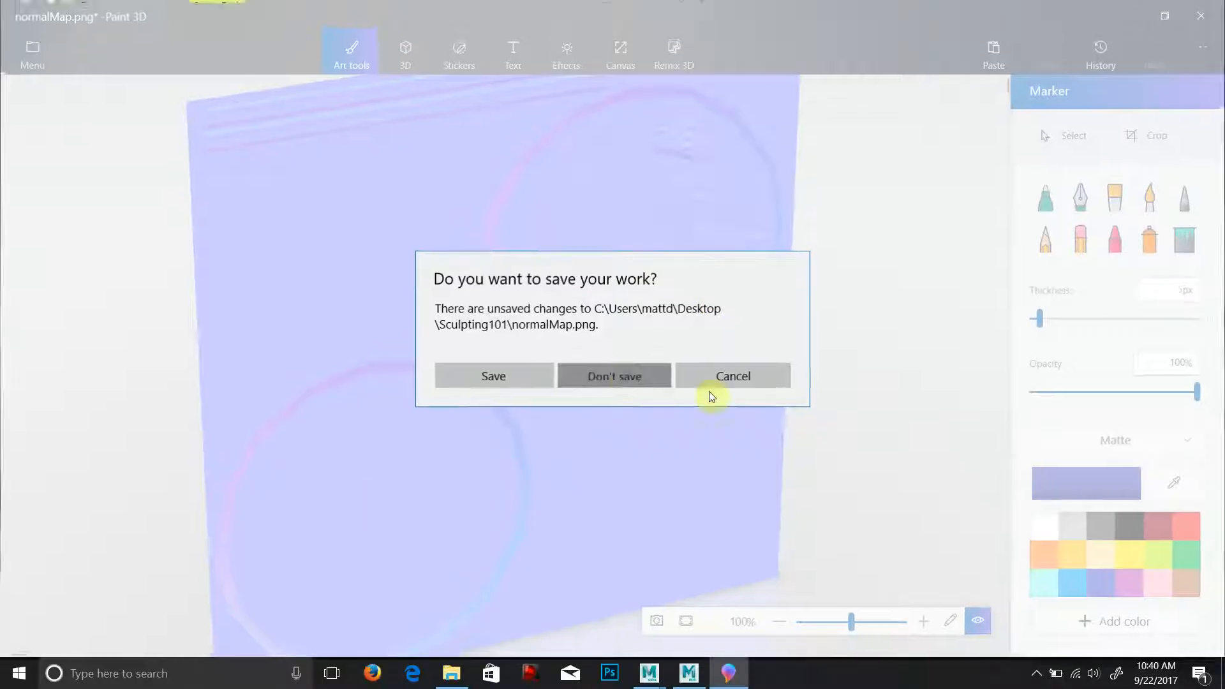
left_click(613, 375)
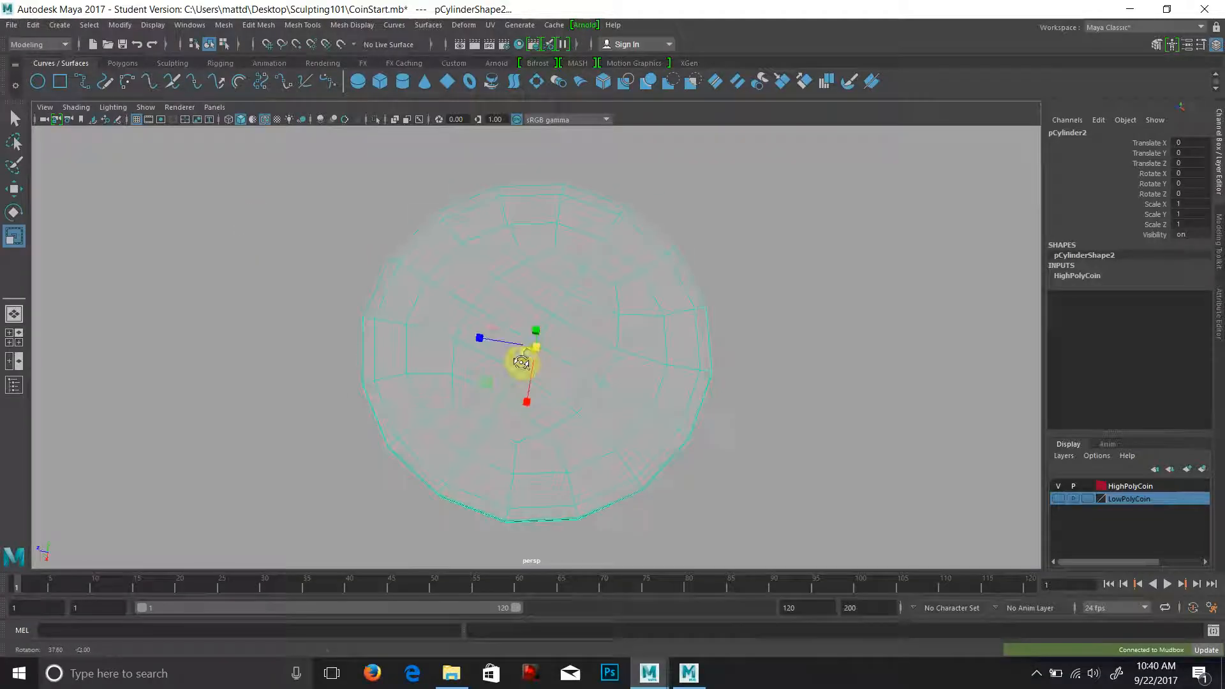
Step: Assign a new Blinn material to the low-poly coin
left_click_drag(521, 361, 834, 373)
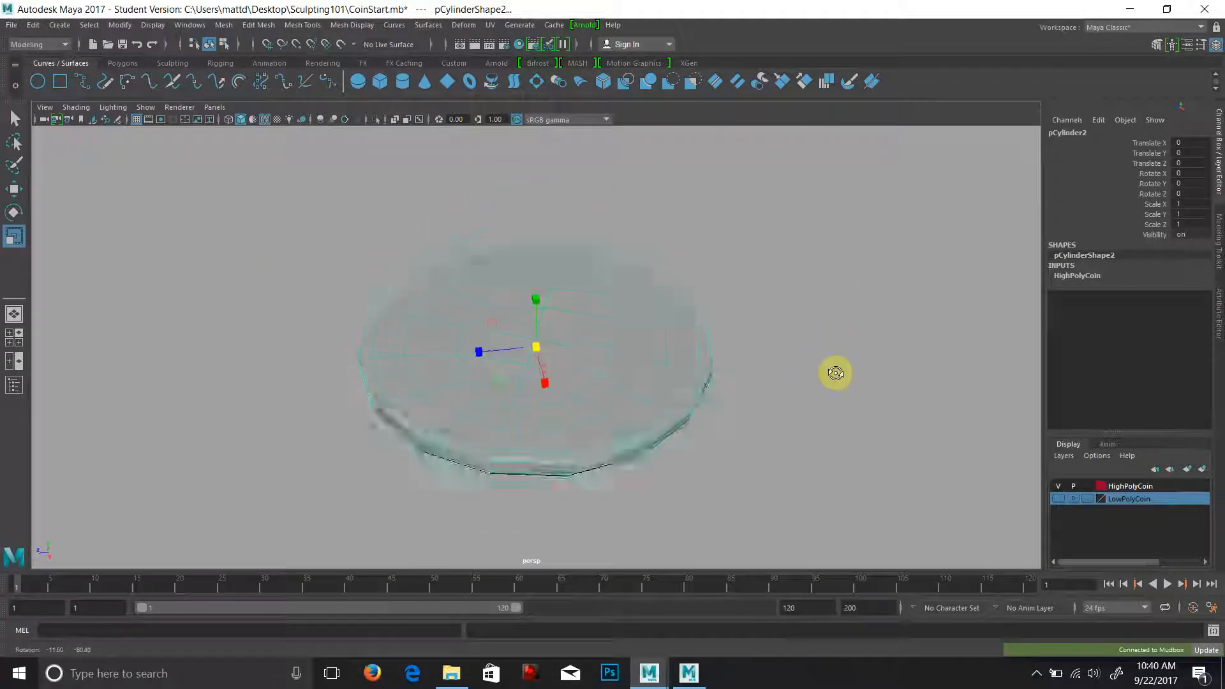
right_click(535, 347)
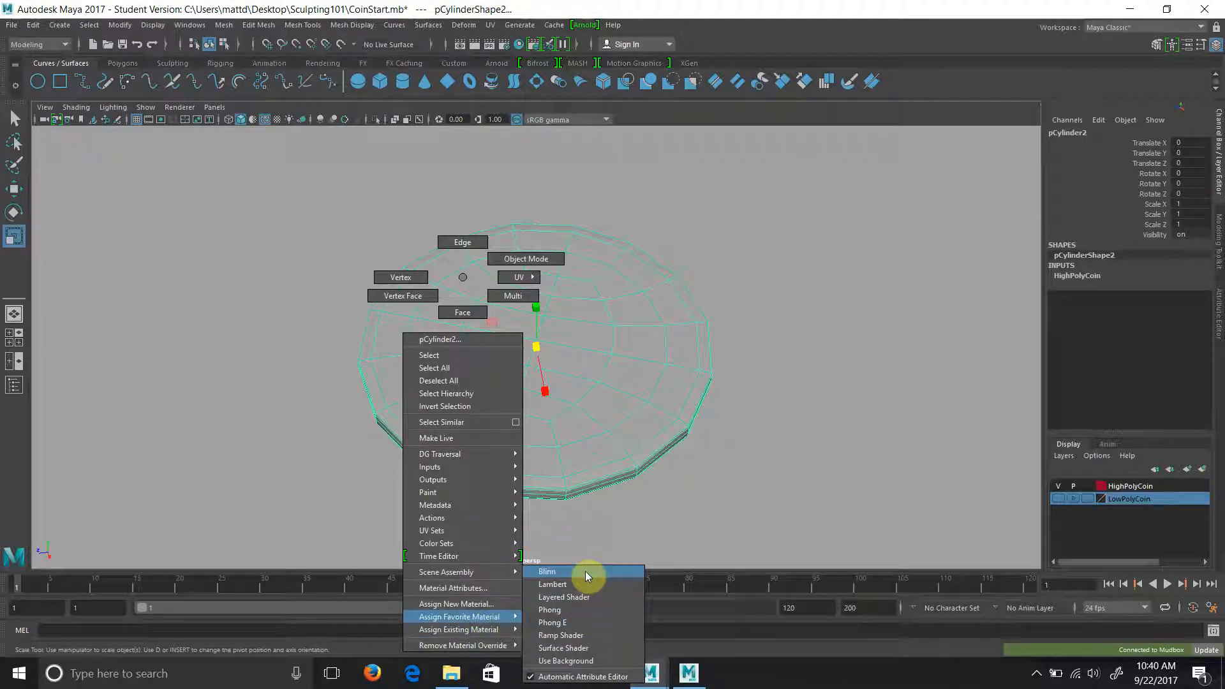
left_click(547, 571)
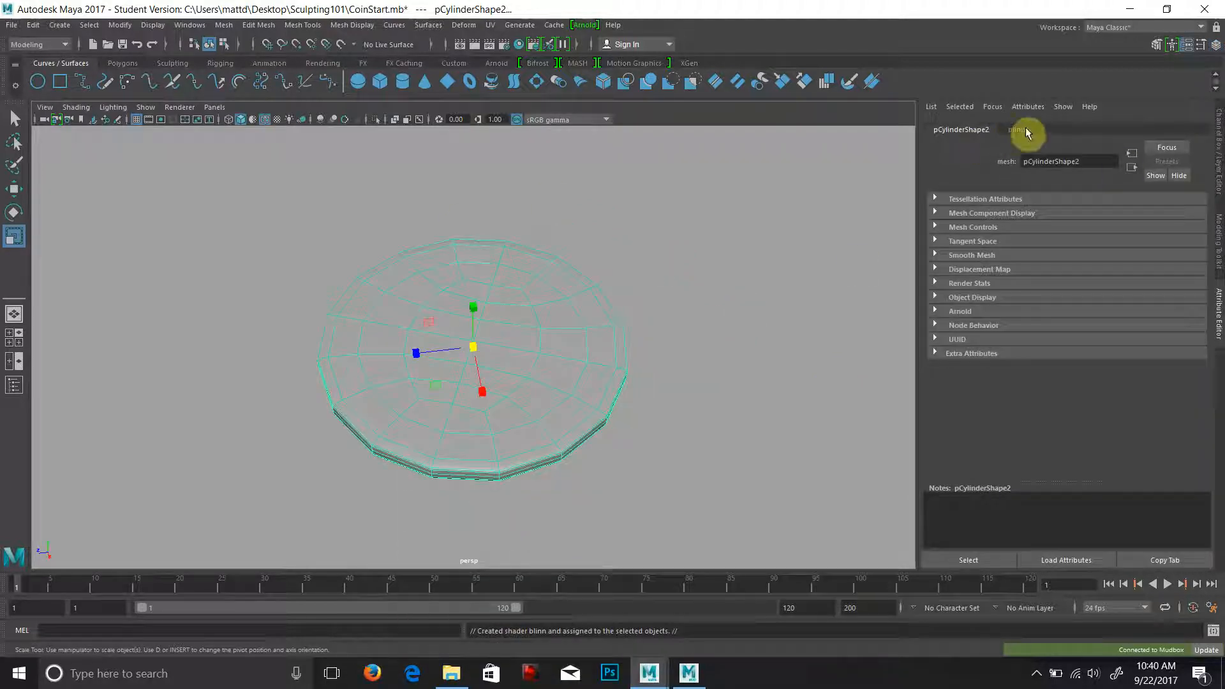
Step: Add a file-texture bump to blinn1 and set Use As to Tangent Space Normals
left_click(1018, 129)
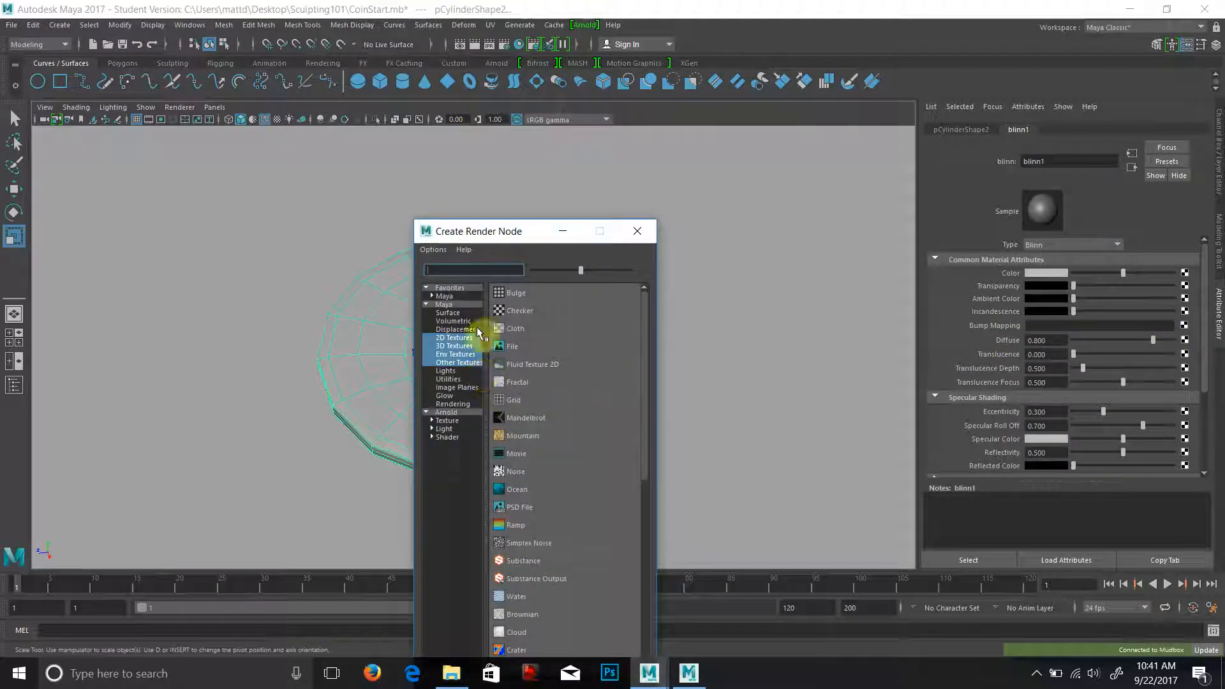
mouse_move(519, 347)
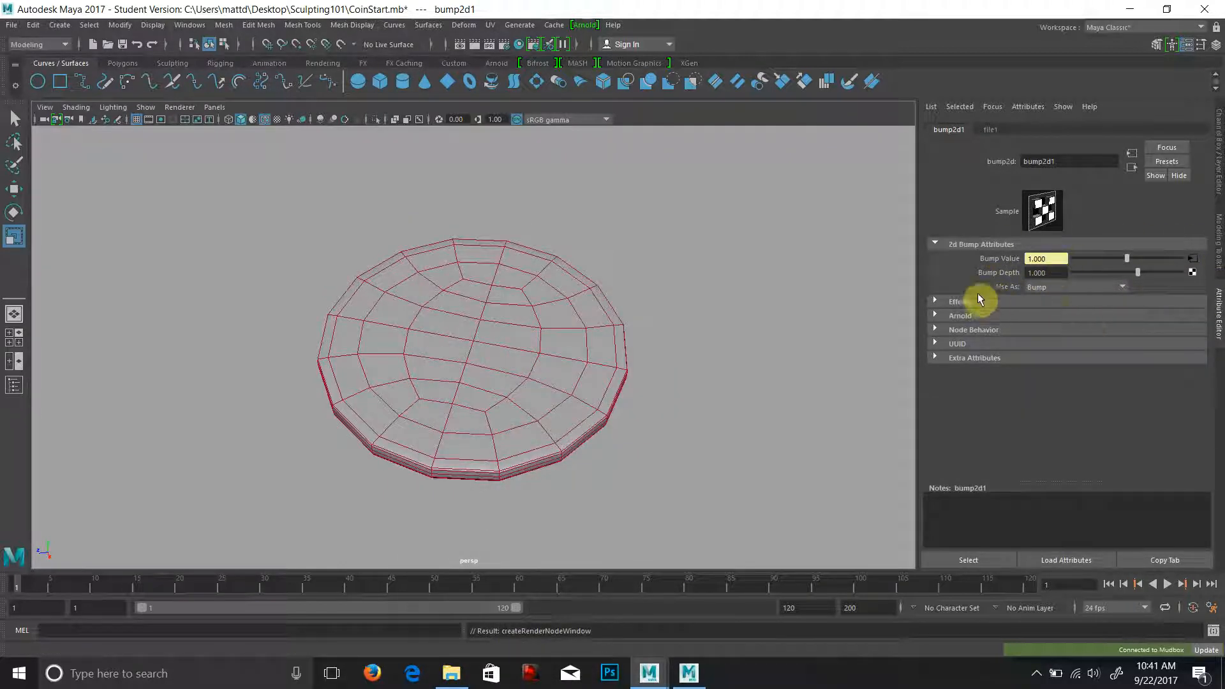
left_click(1074, 287)
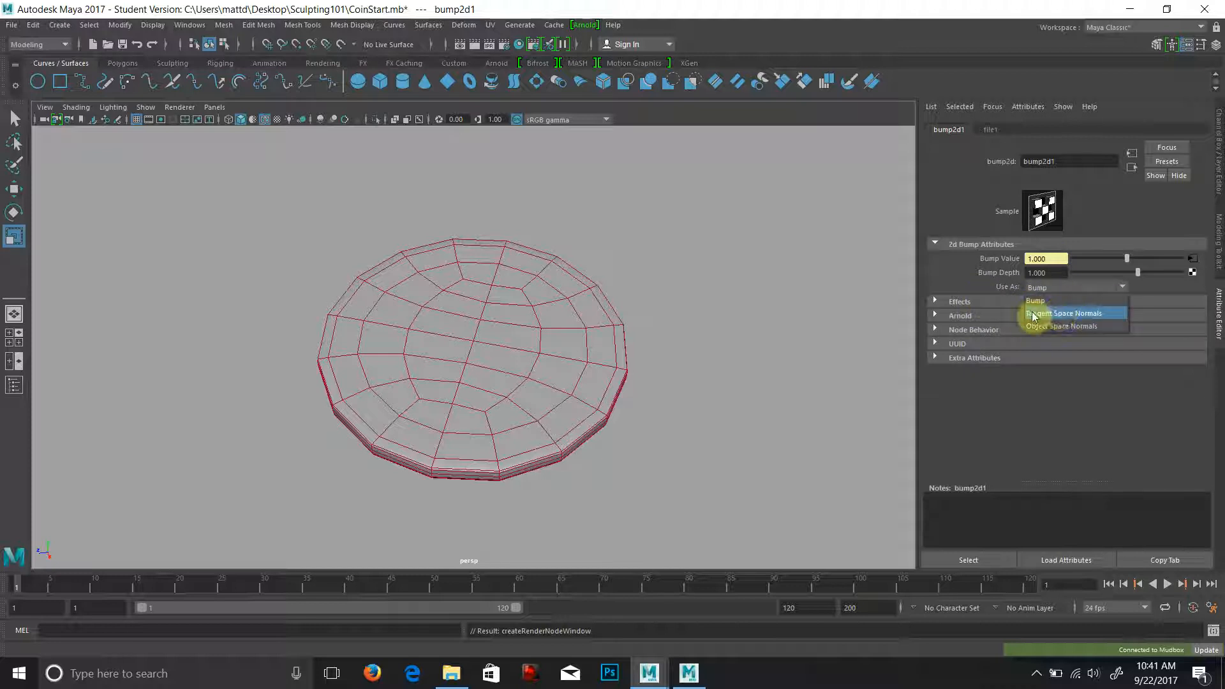
left_click(1064, 314)
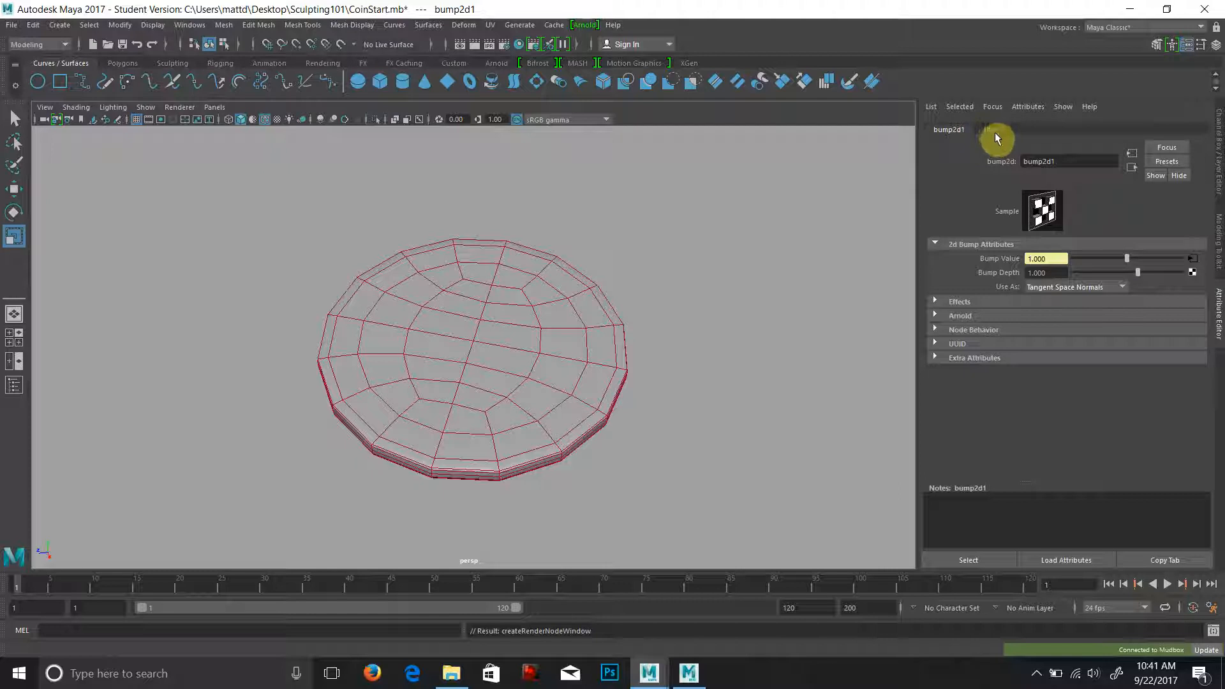
Step: Load Desktop\Sculpting101\normalMap.png as the file1 texture image
left_click(990, 129)
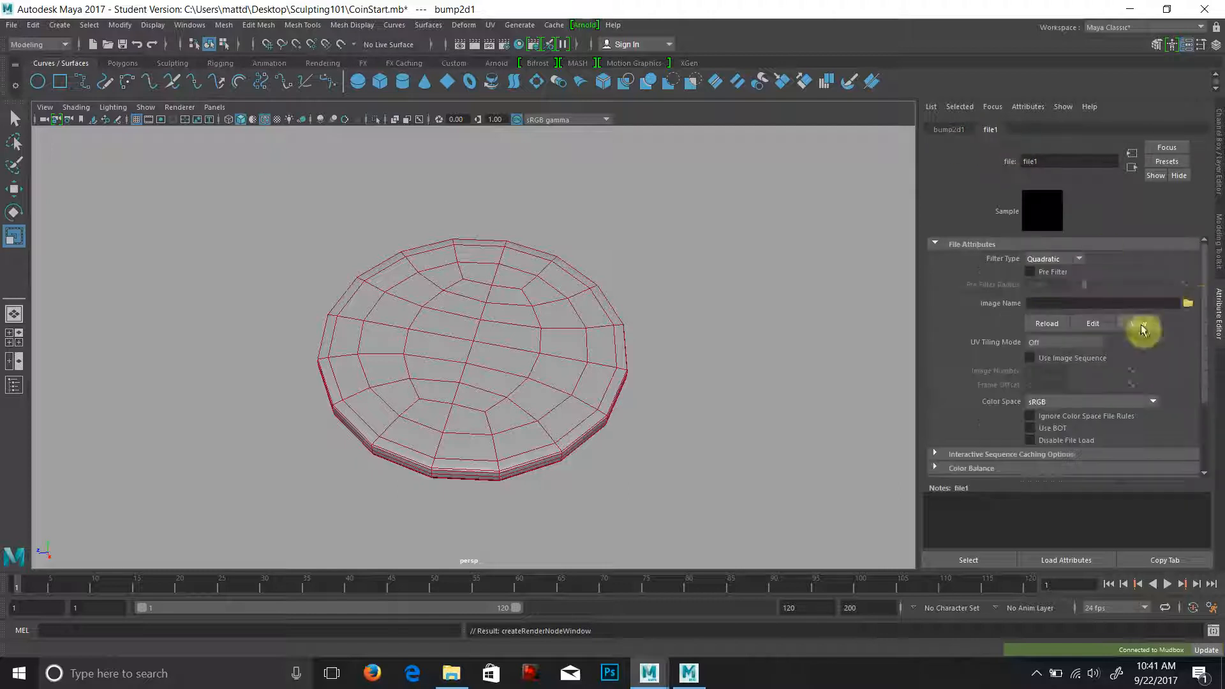
left_click(1188, 303)
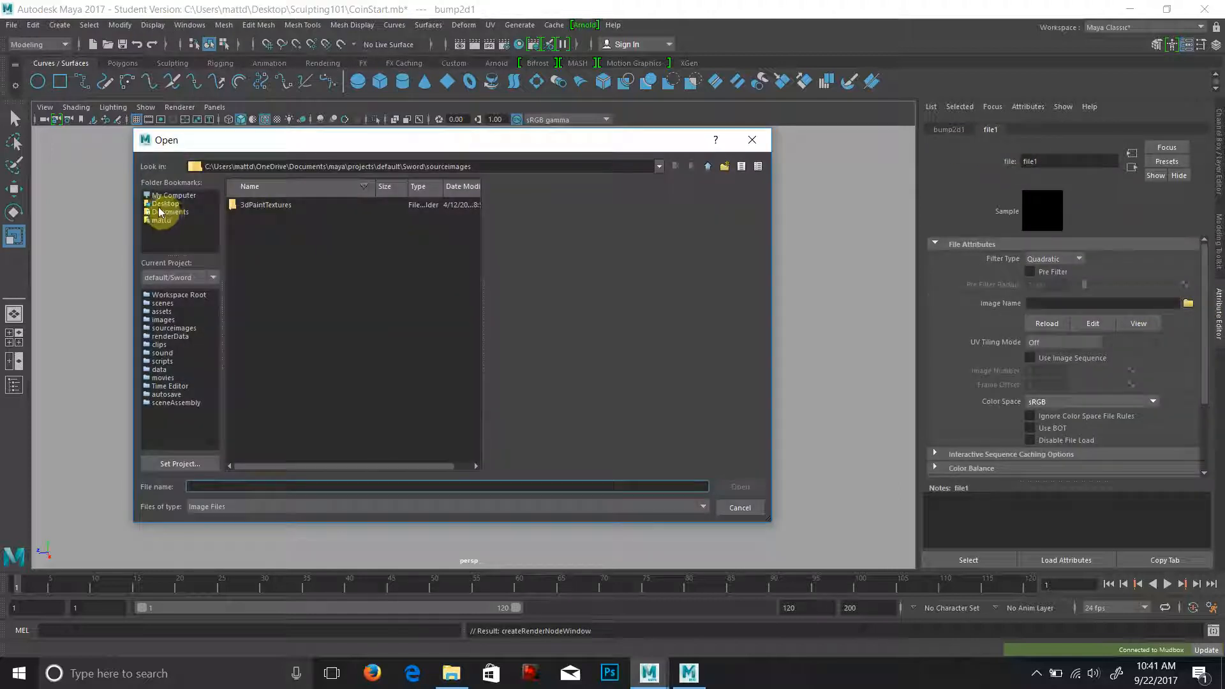
left_click(165, 203)
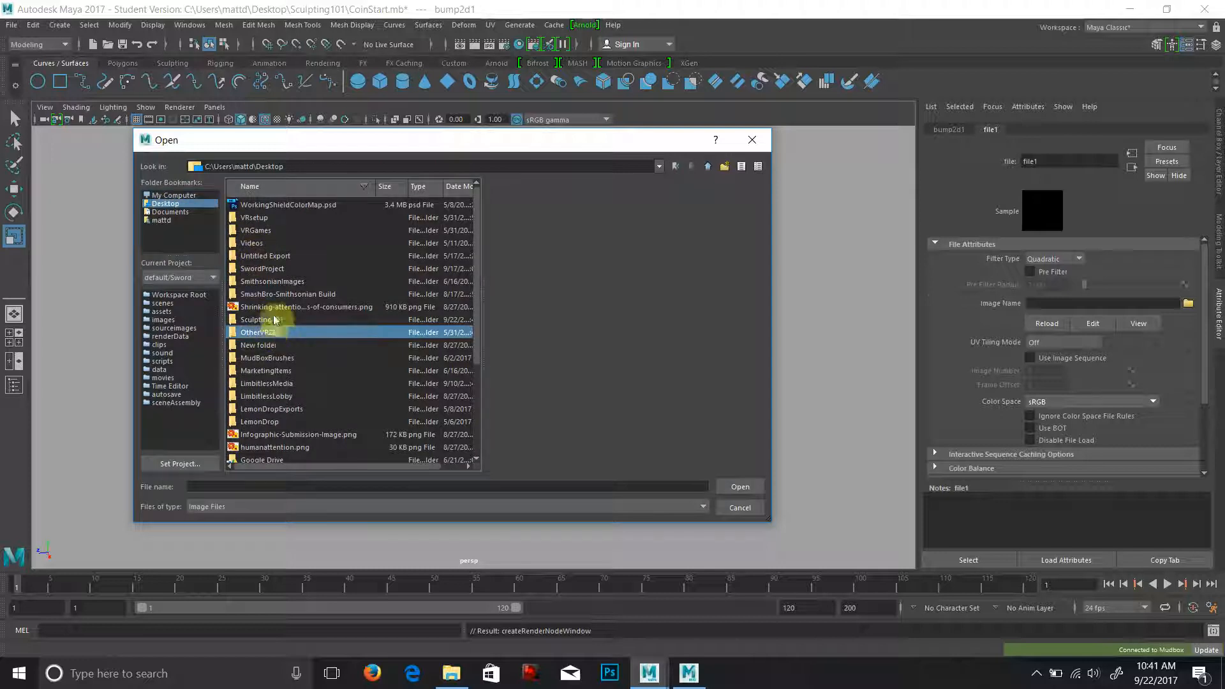
double_click(258, 319)
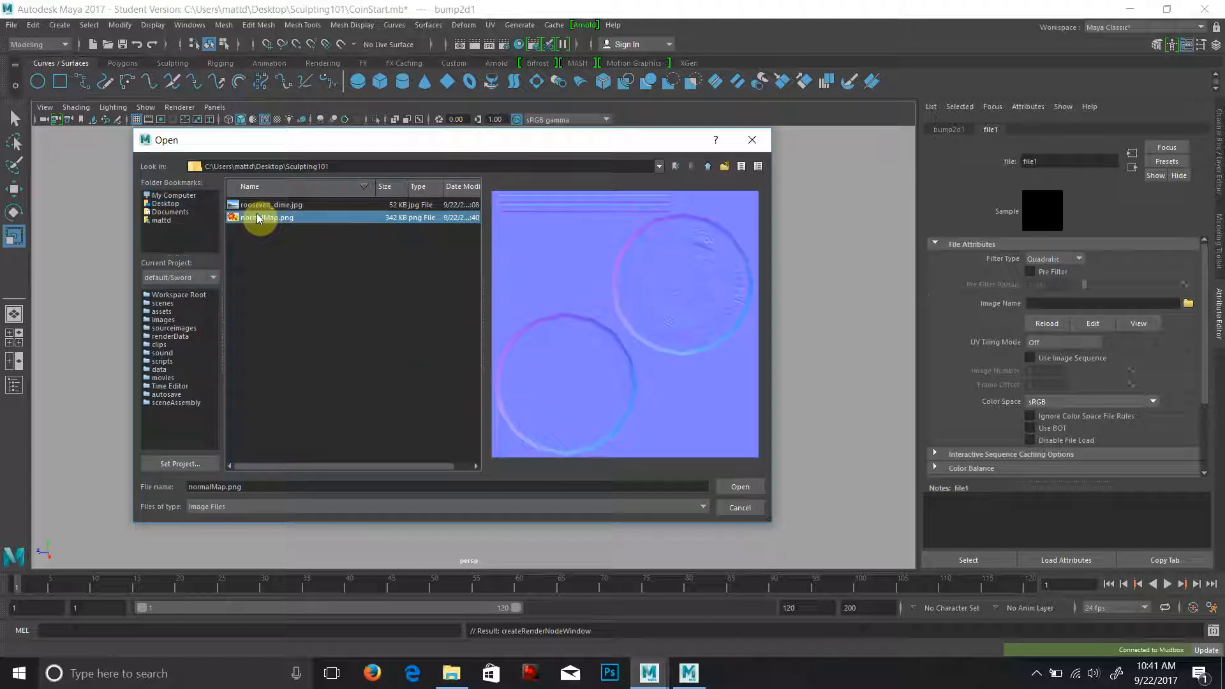
left_click(739, 486)
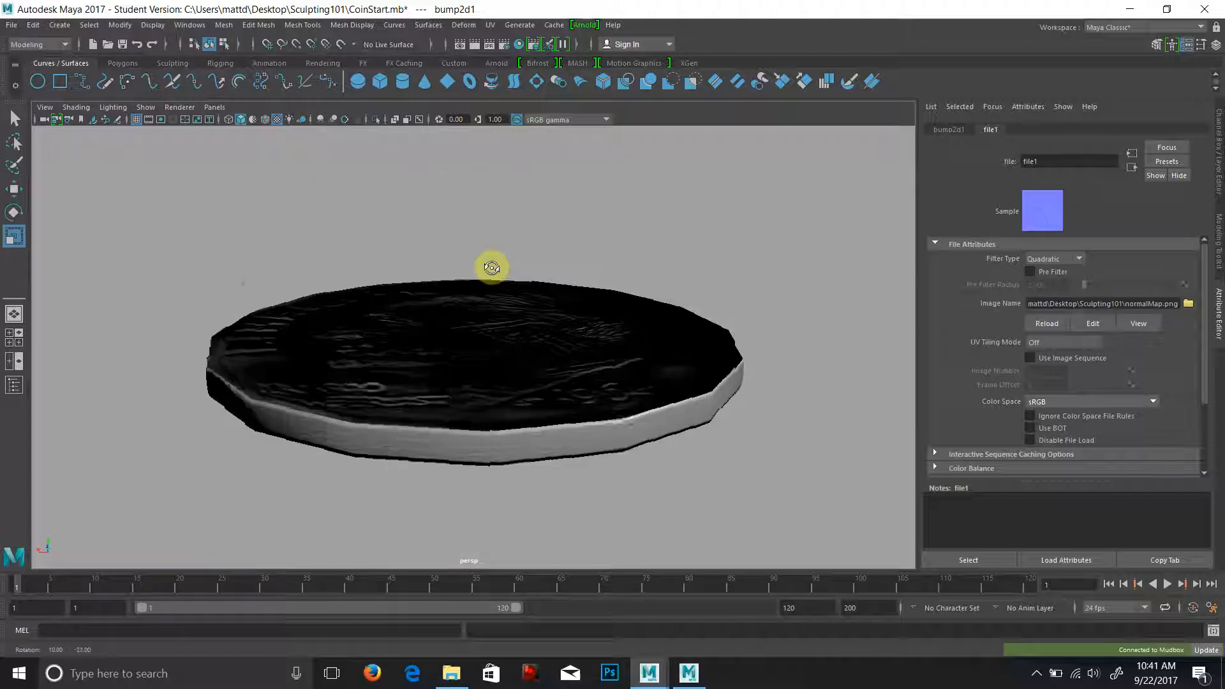
left_click_drag(492, 265, 523, 305)
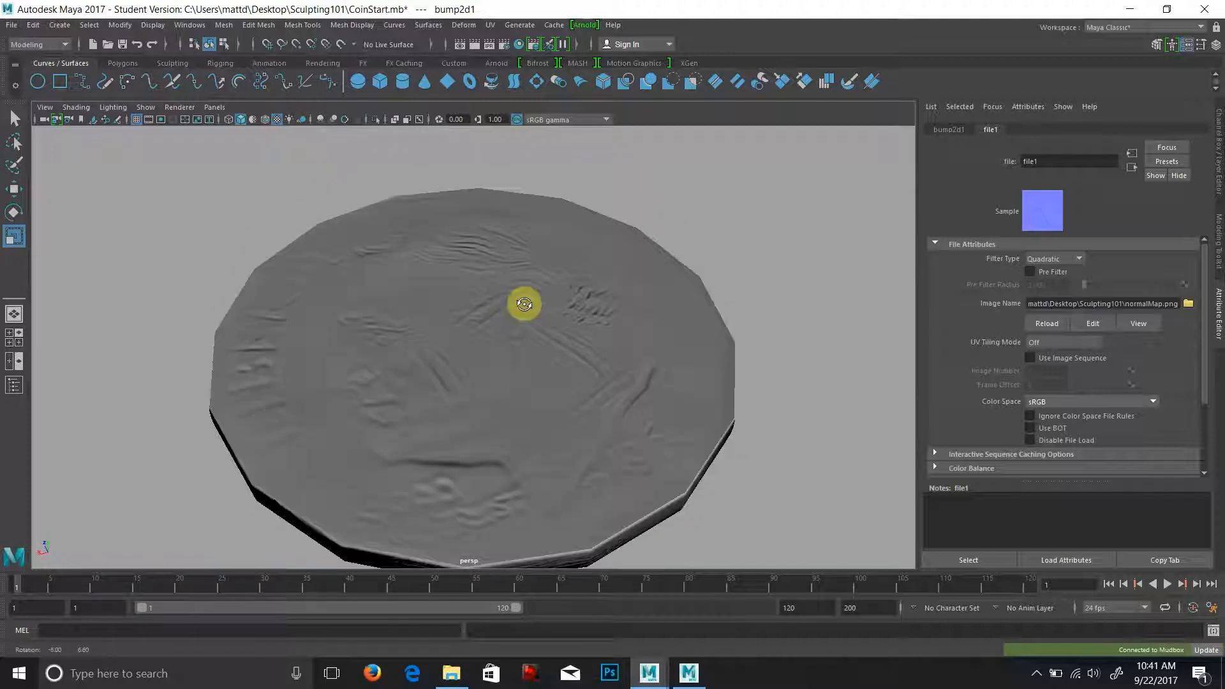
left_click_drag(523, 304, 574, 250)
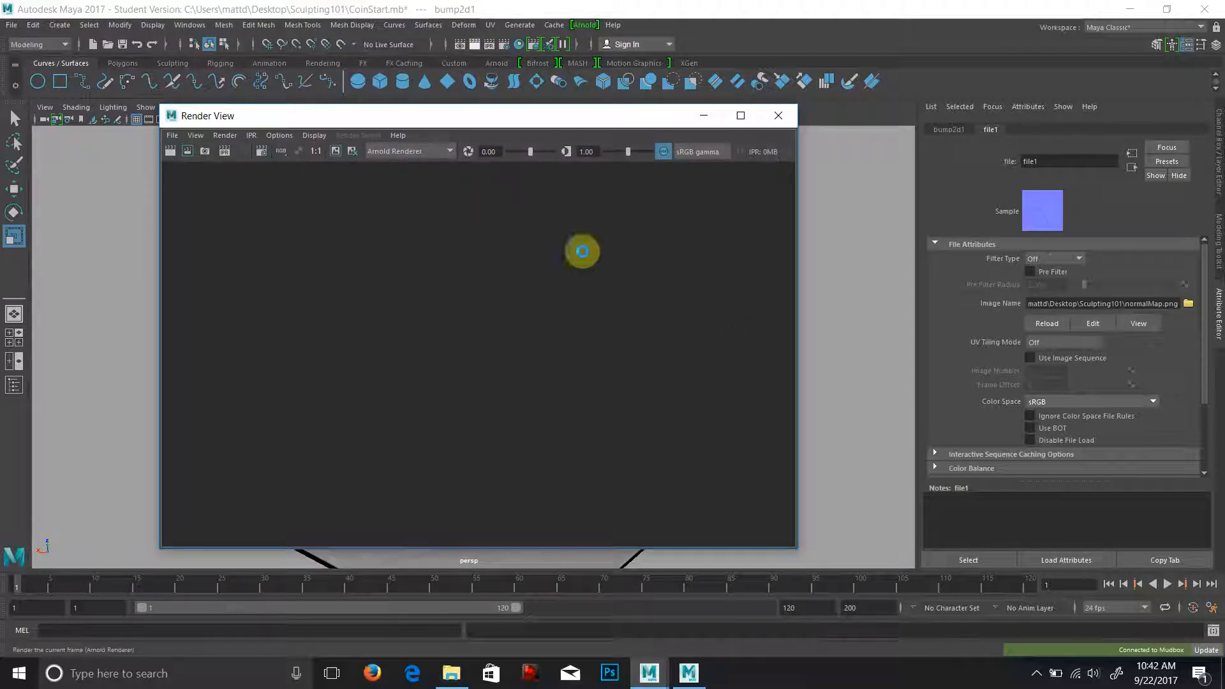
left_click(408, 151)
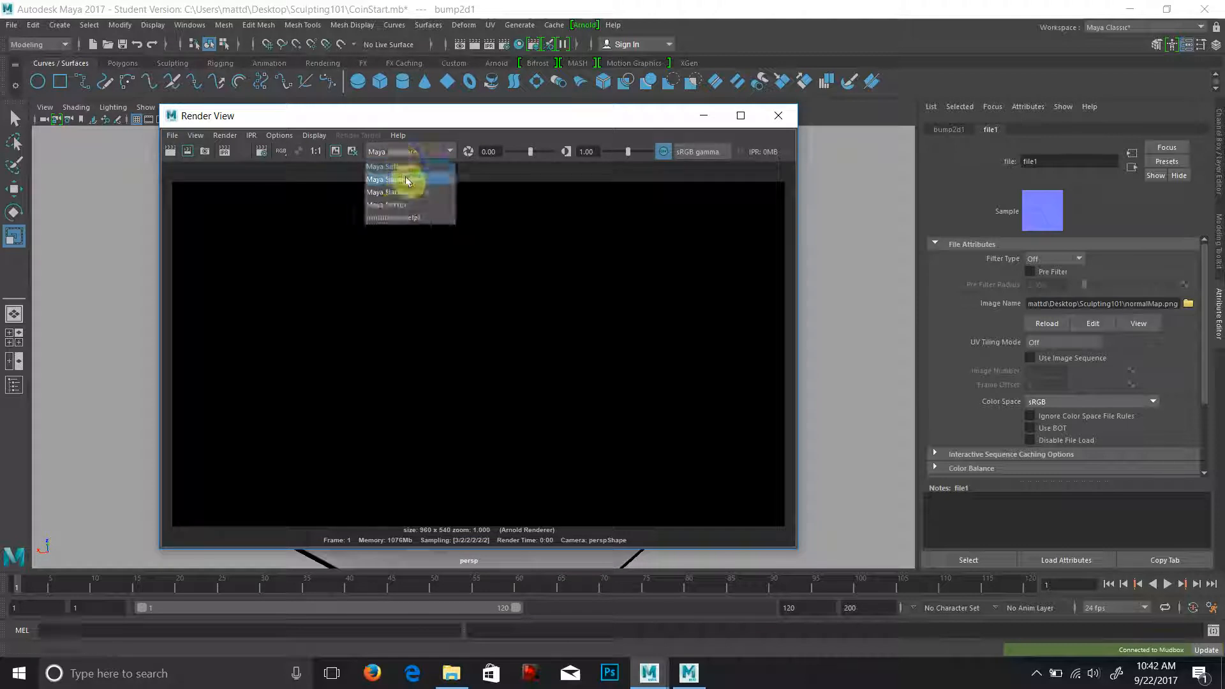
left_click(391, 178)
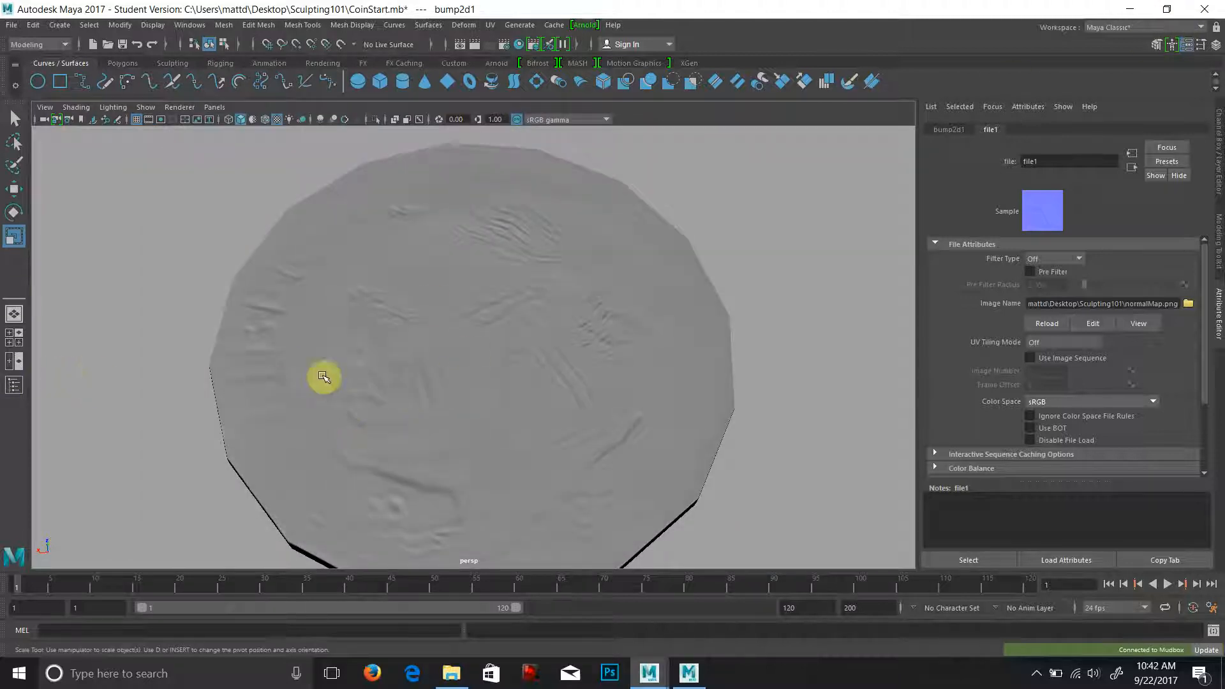
Step: Inspect the coin's UV shells in the UV Editor, close it and minimize Maya
left_click(490, 25)
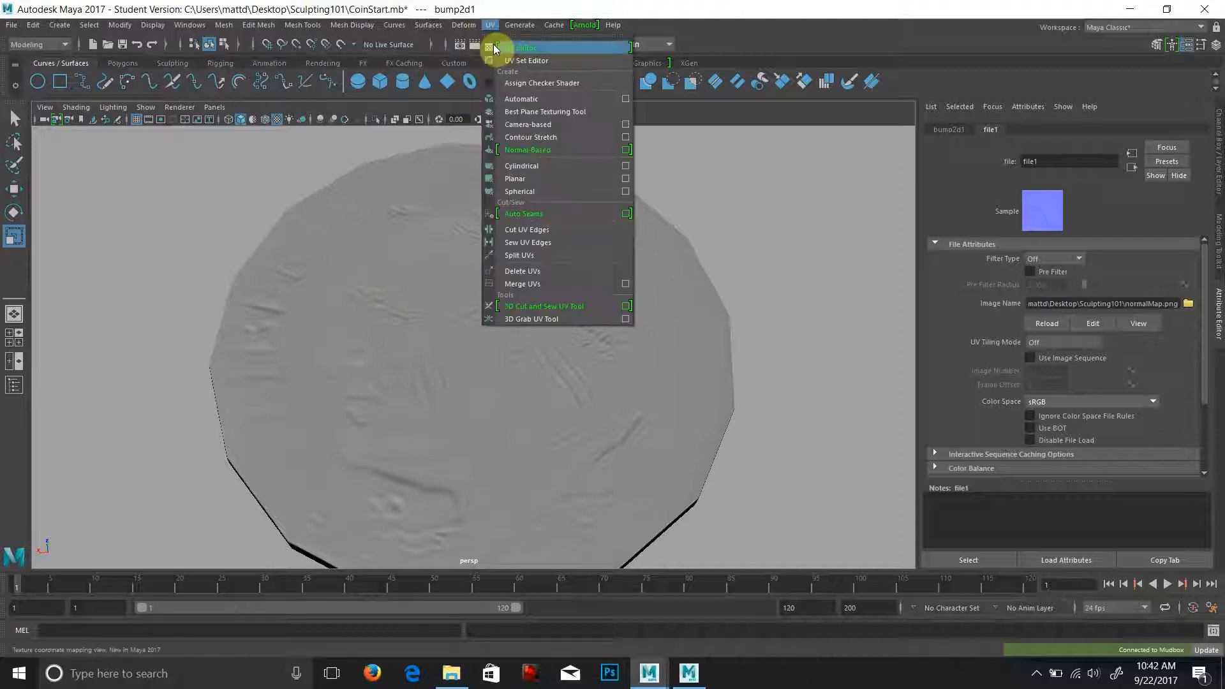
left_click(525, 60)
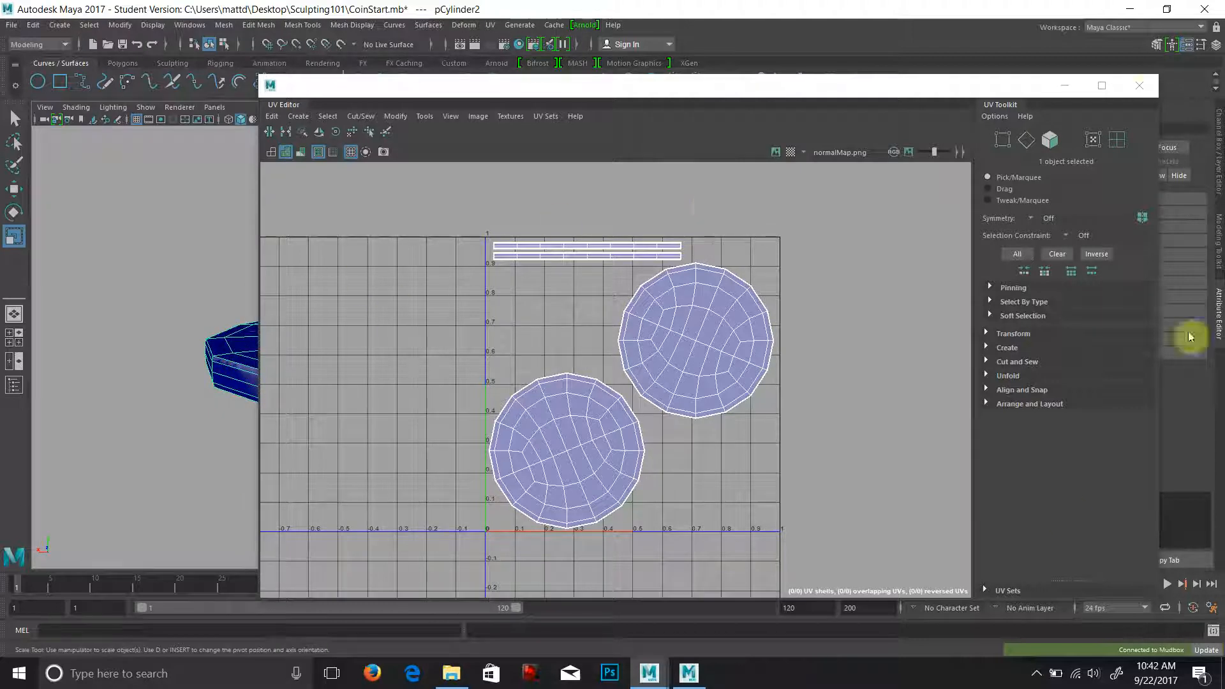
left_click(1138, 85)
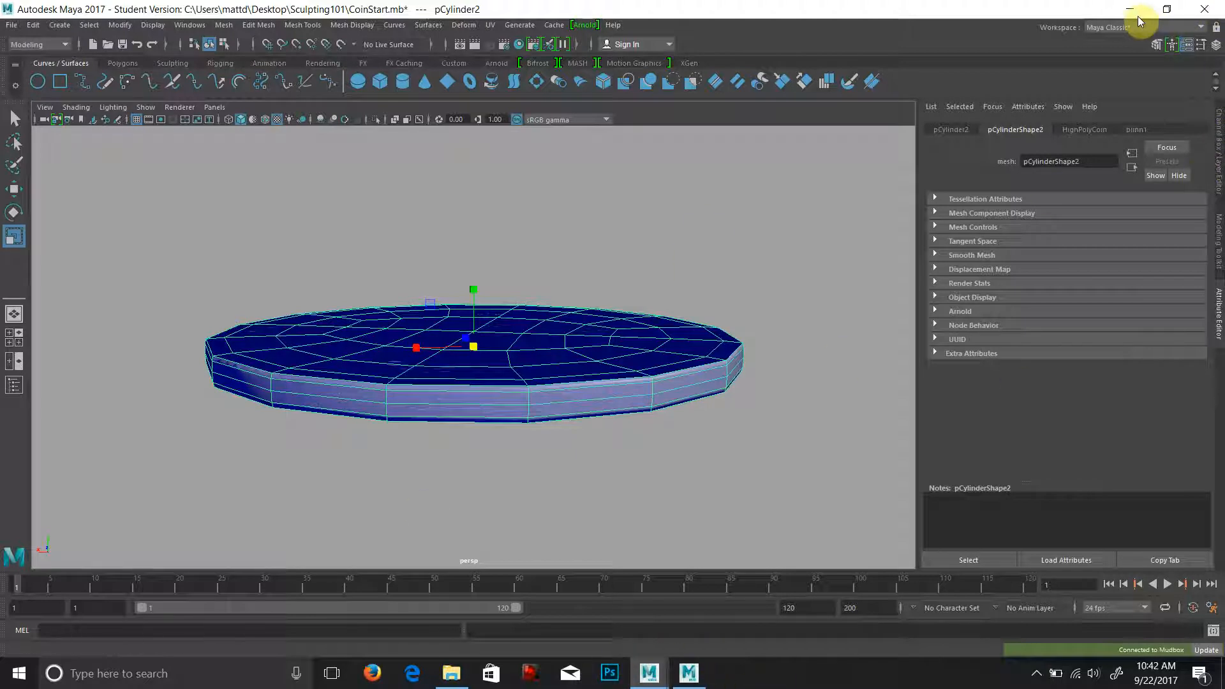
left_click(450, 673)
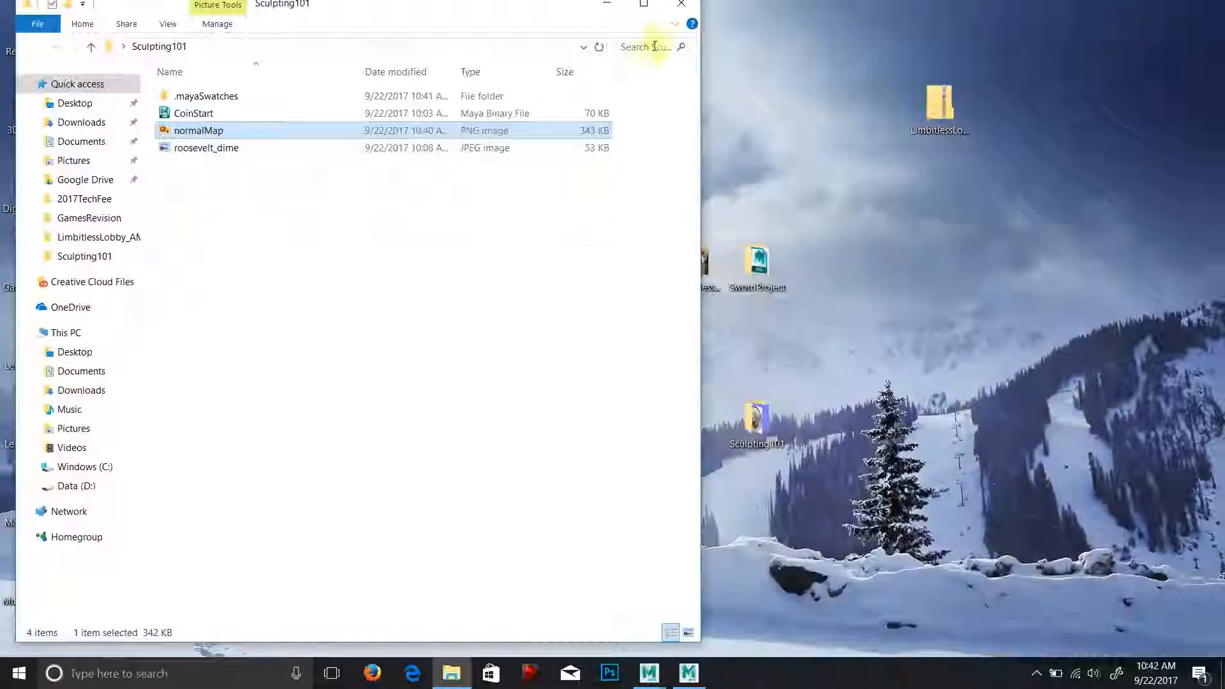